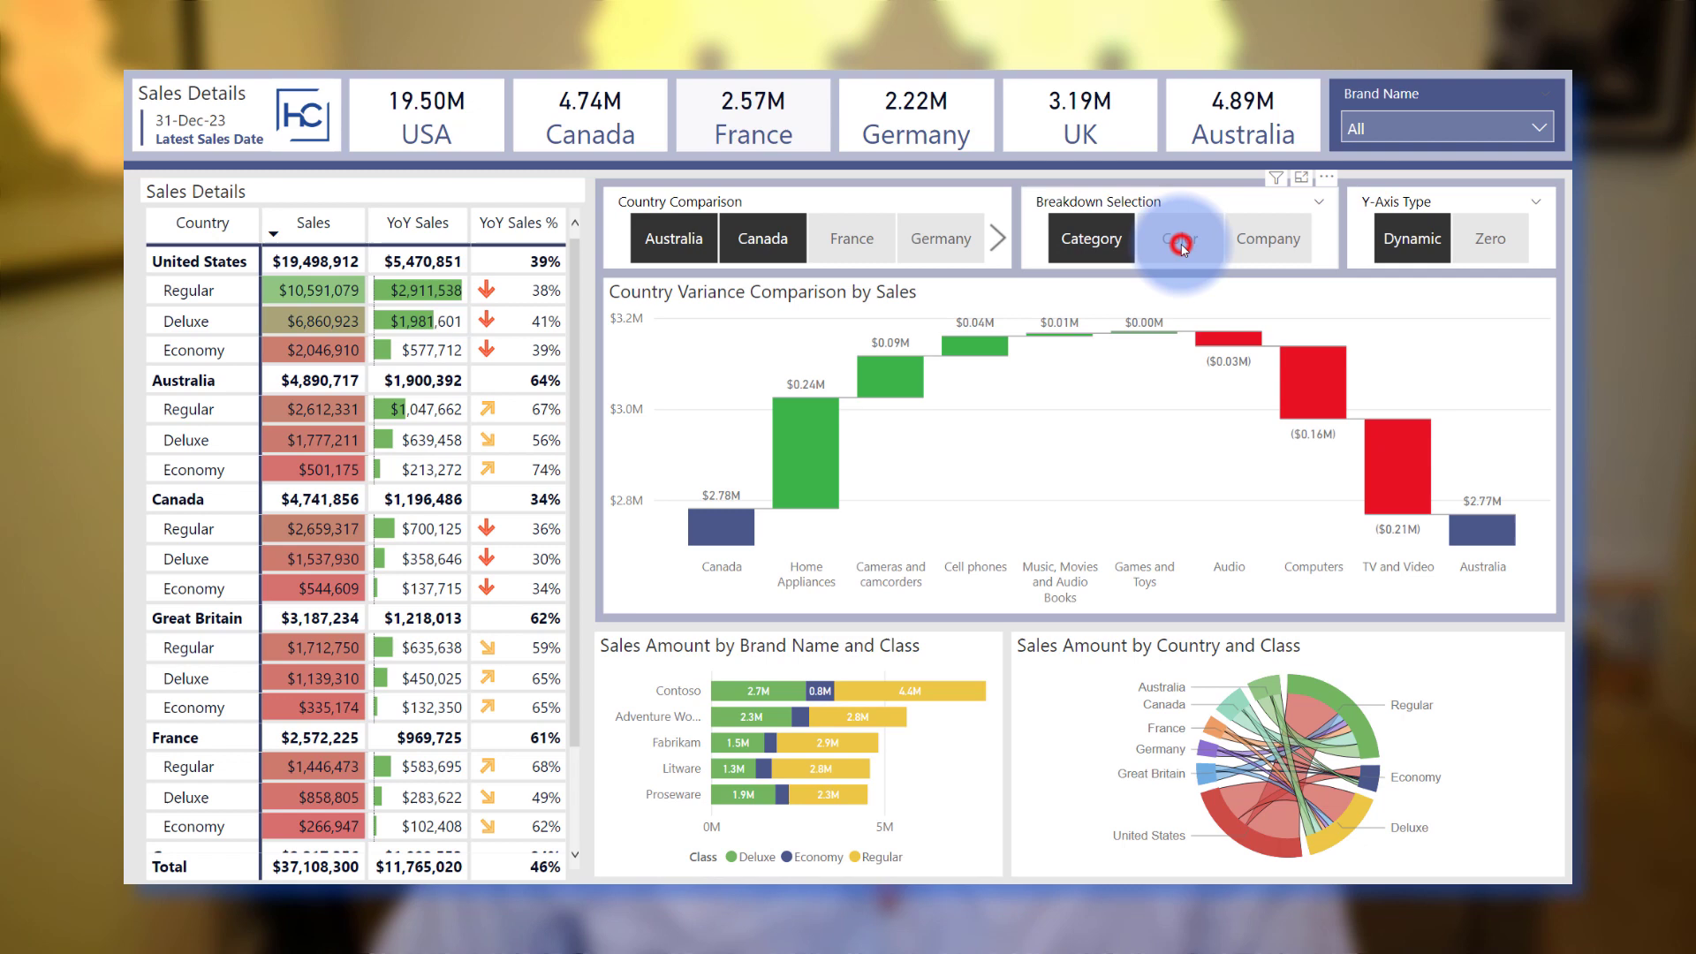
# Switch the breakdown slicer from Color to Company and set the Y-Axis Type to Zero.
pyautogui.click(1179, 239)
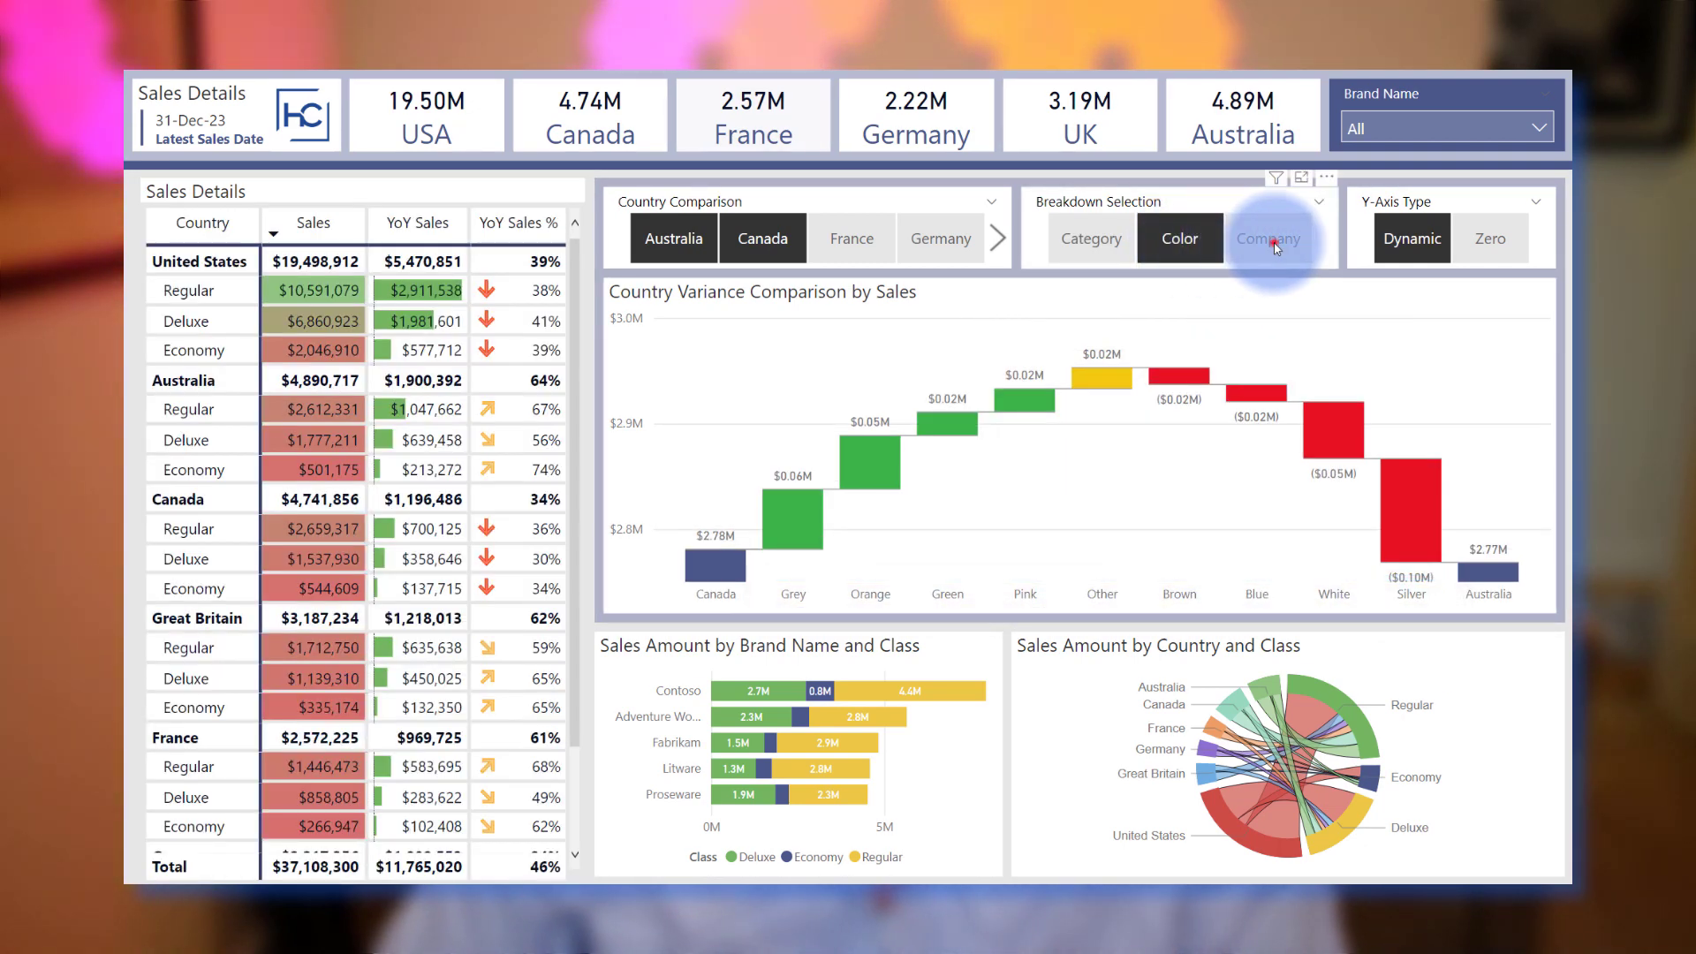
pyautogui.click(1268, 239)
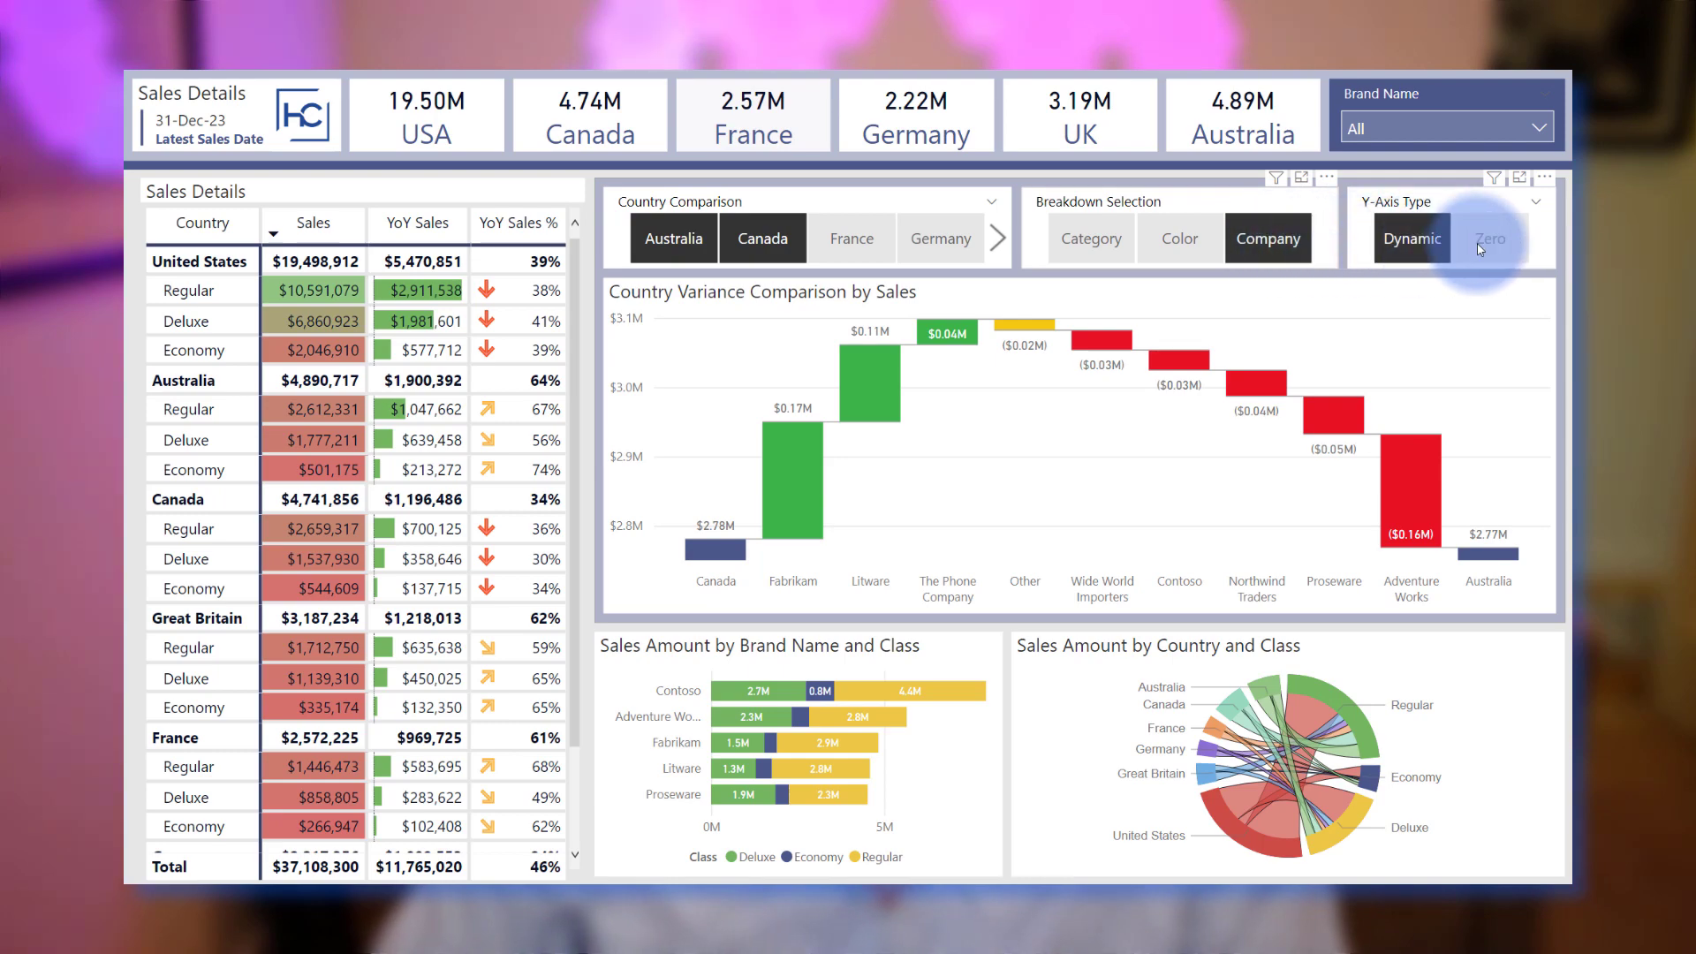
pyautogui.click(1490, 239)
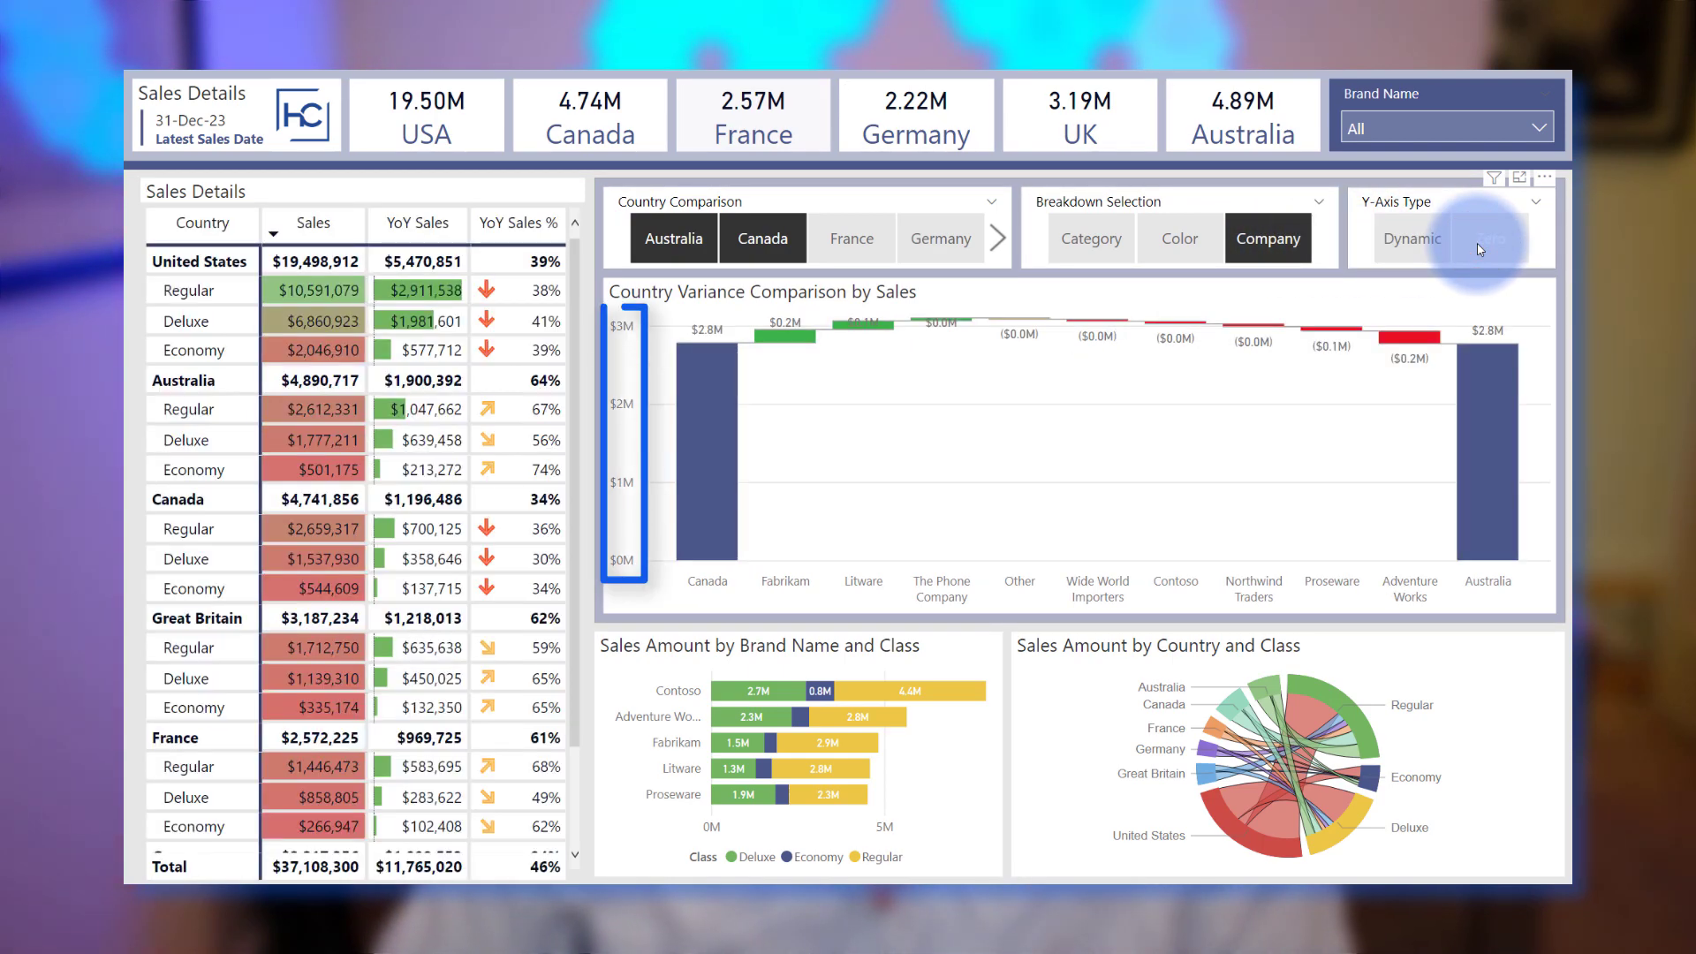
pyautogui.click(437, 920)
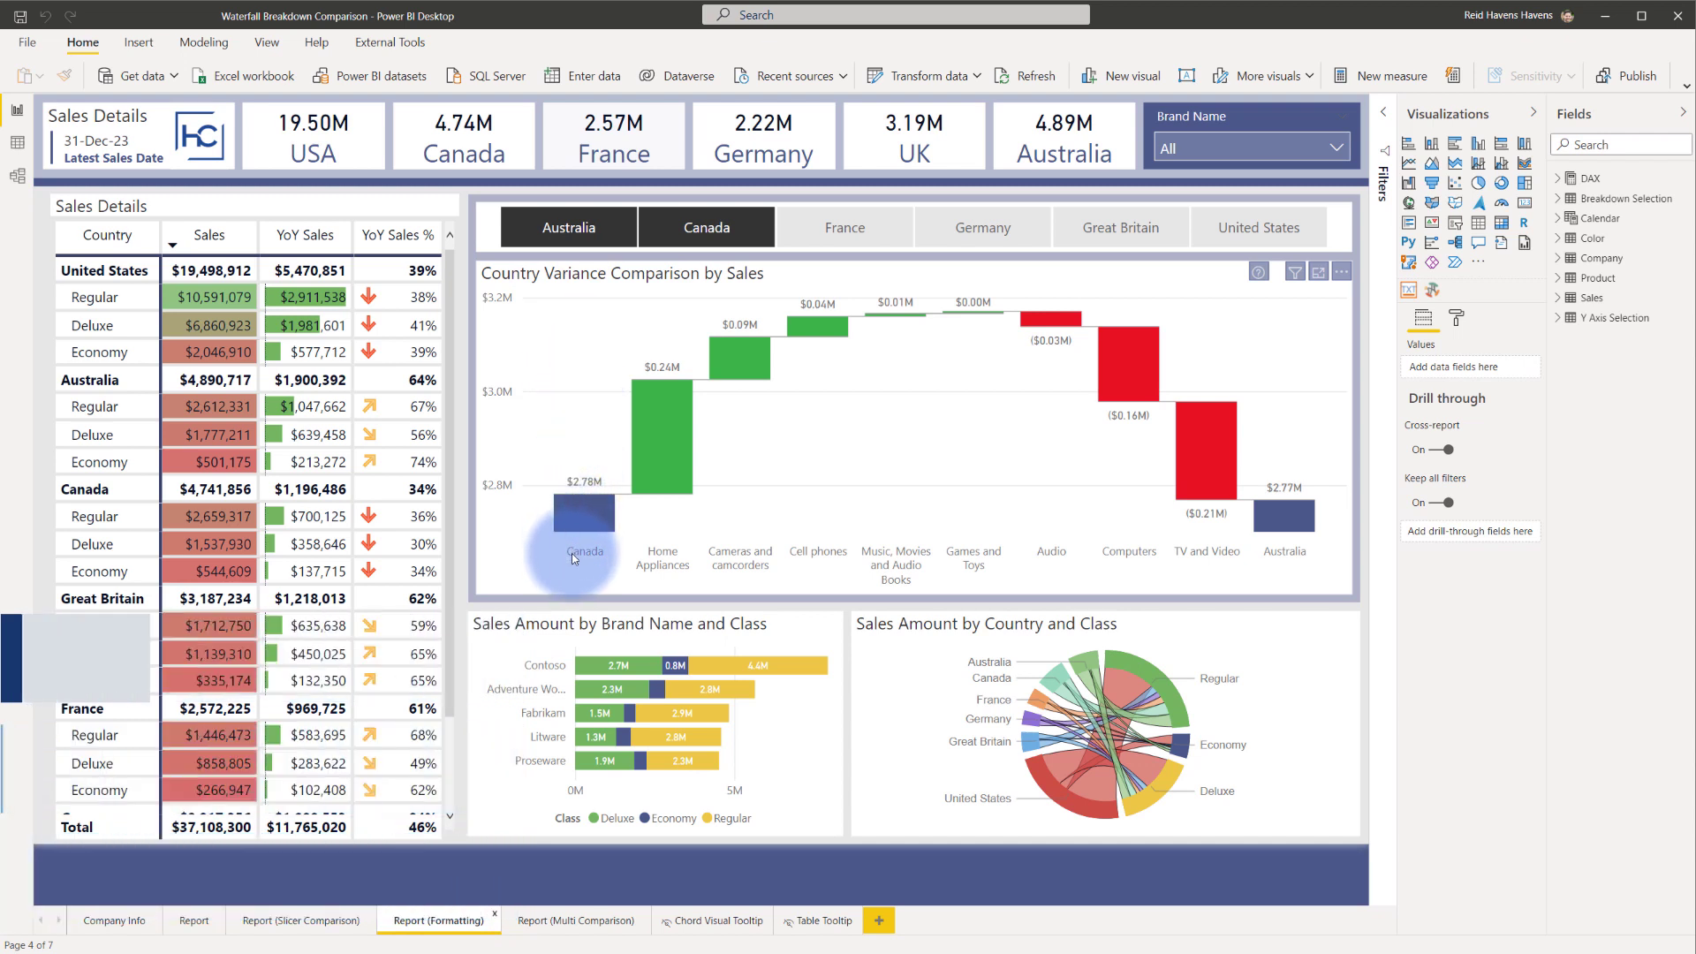
pyautogui.moveTo(1283, 546)
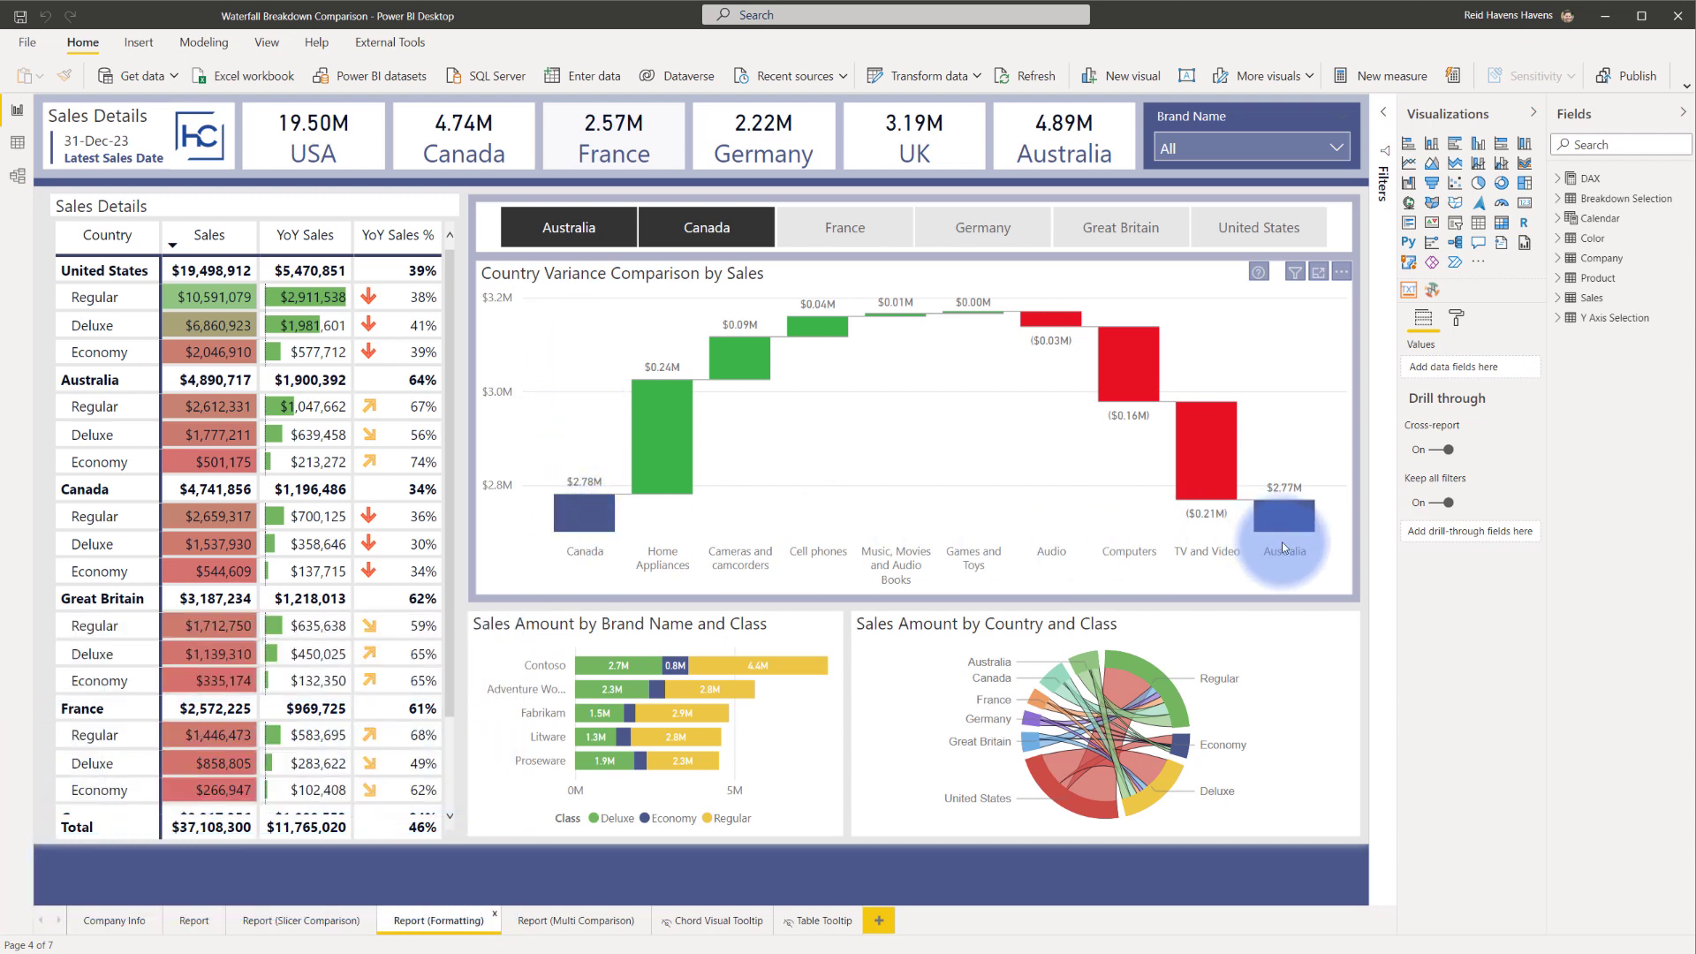
pyautogui.moveTo(640, 489)
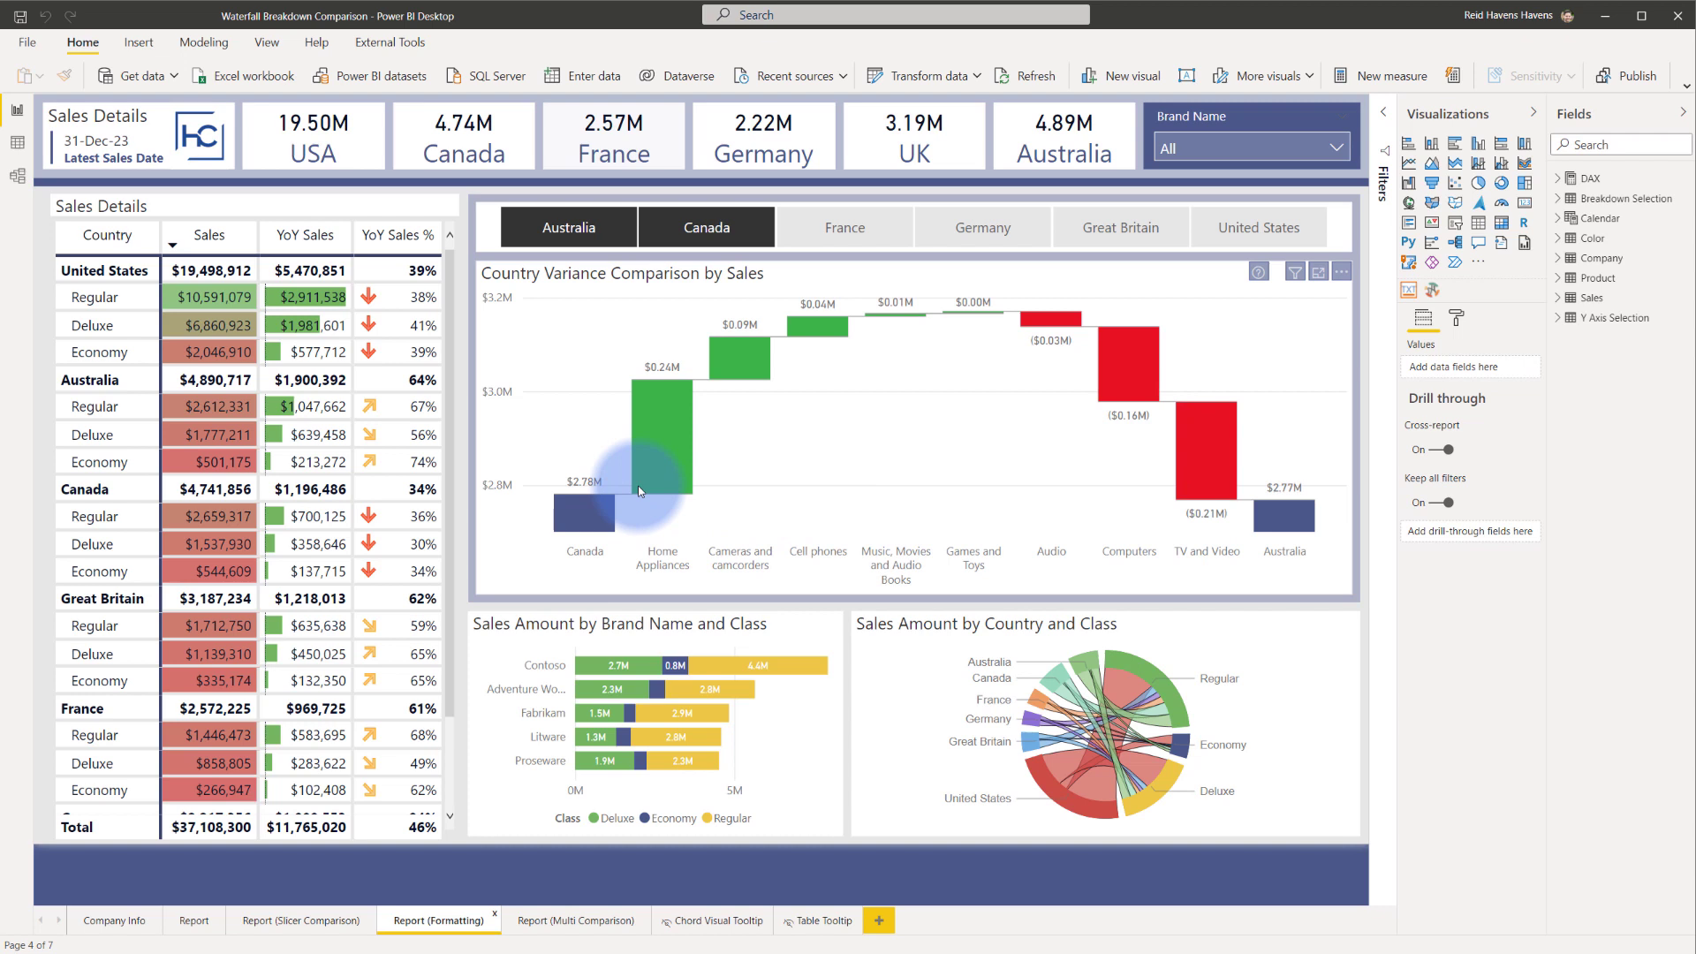
pyautogui.moveTo(1228, 526)
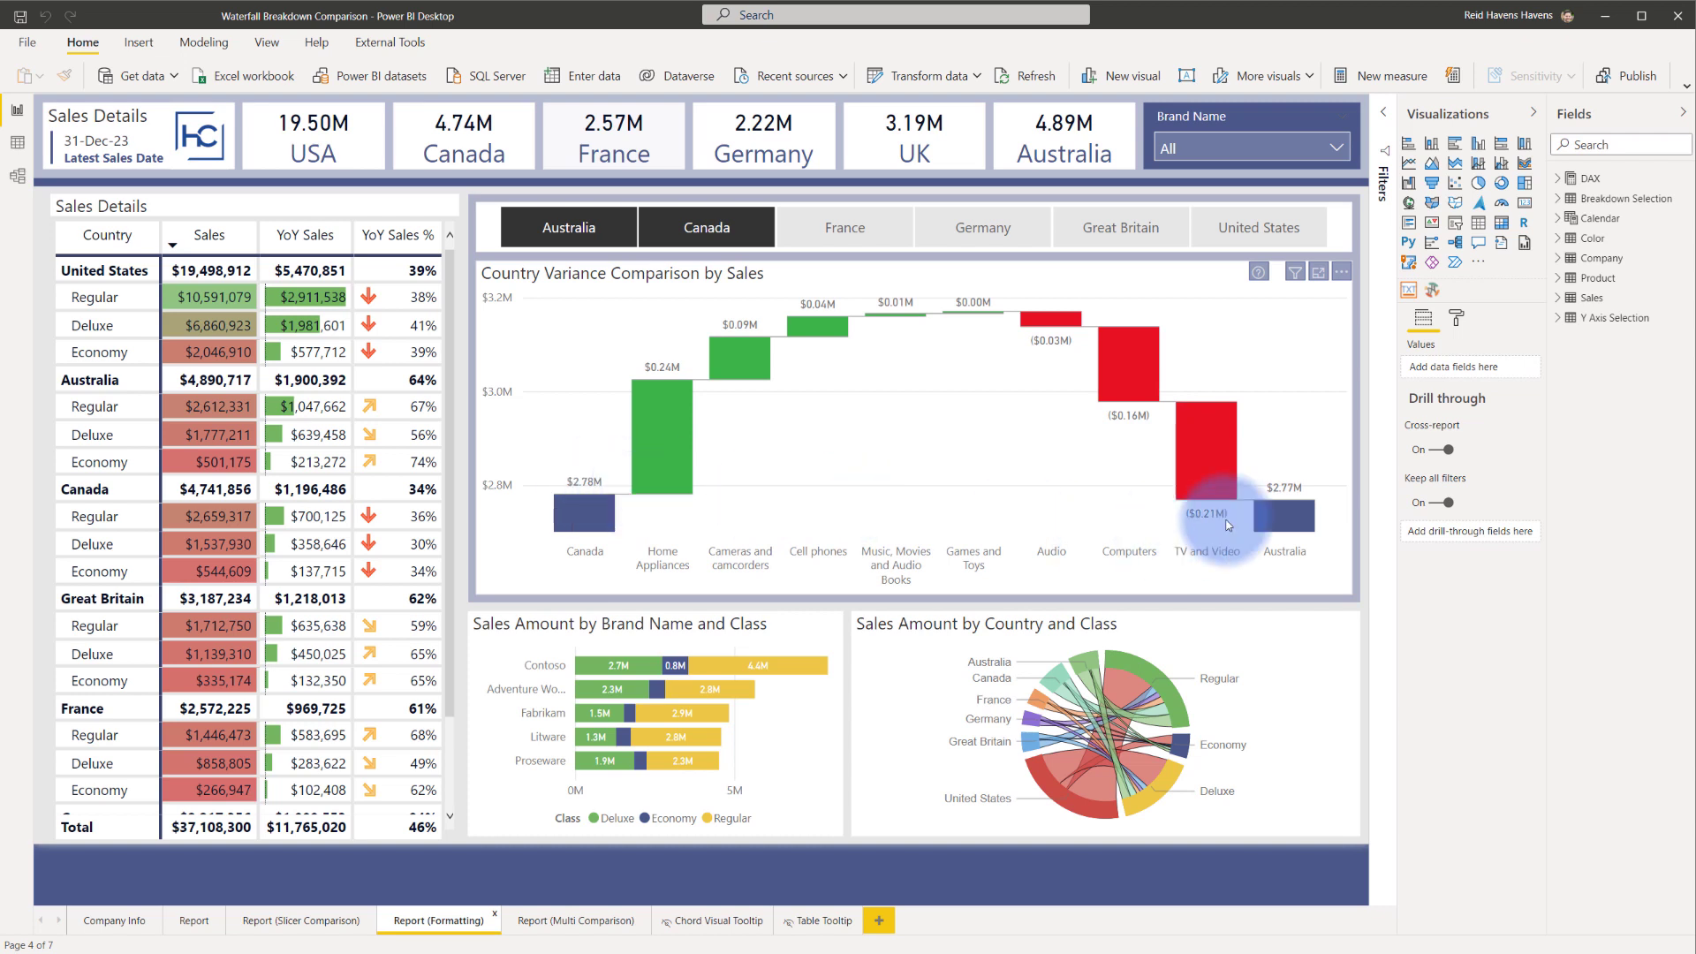
pyautogui.moveTo(1280, 502)
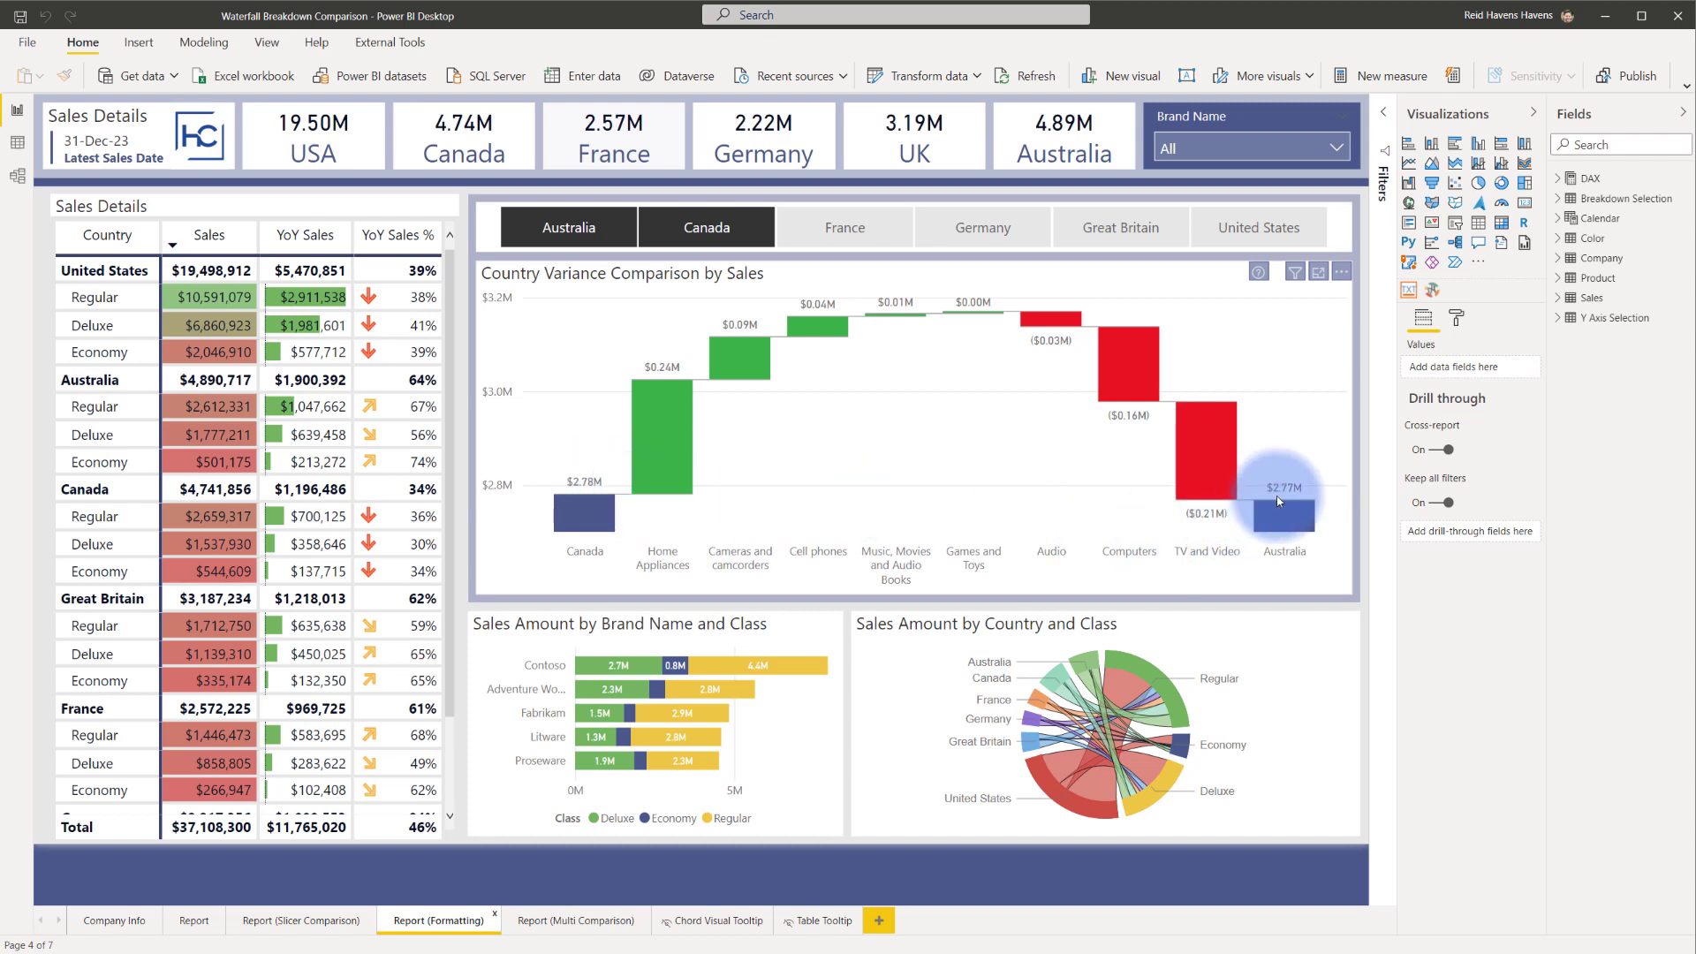
pyautogui.moveTo(714, 510)
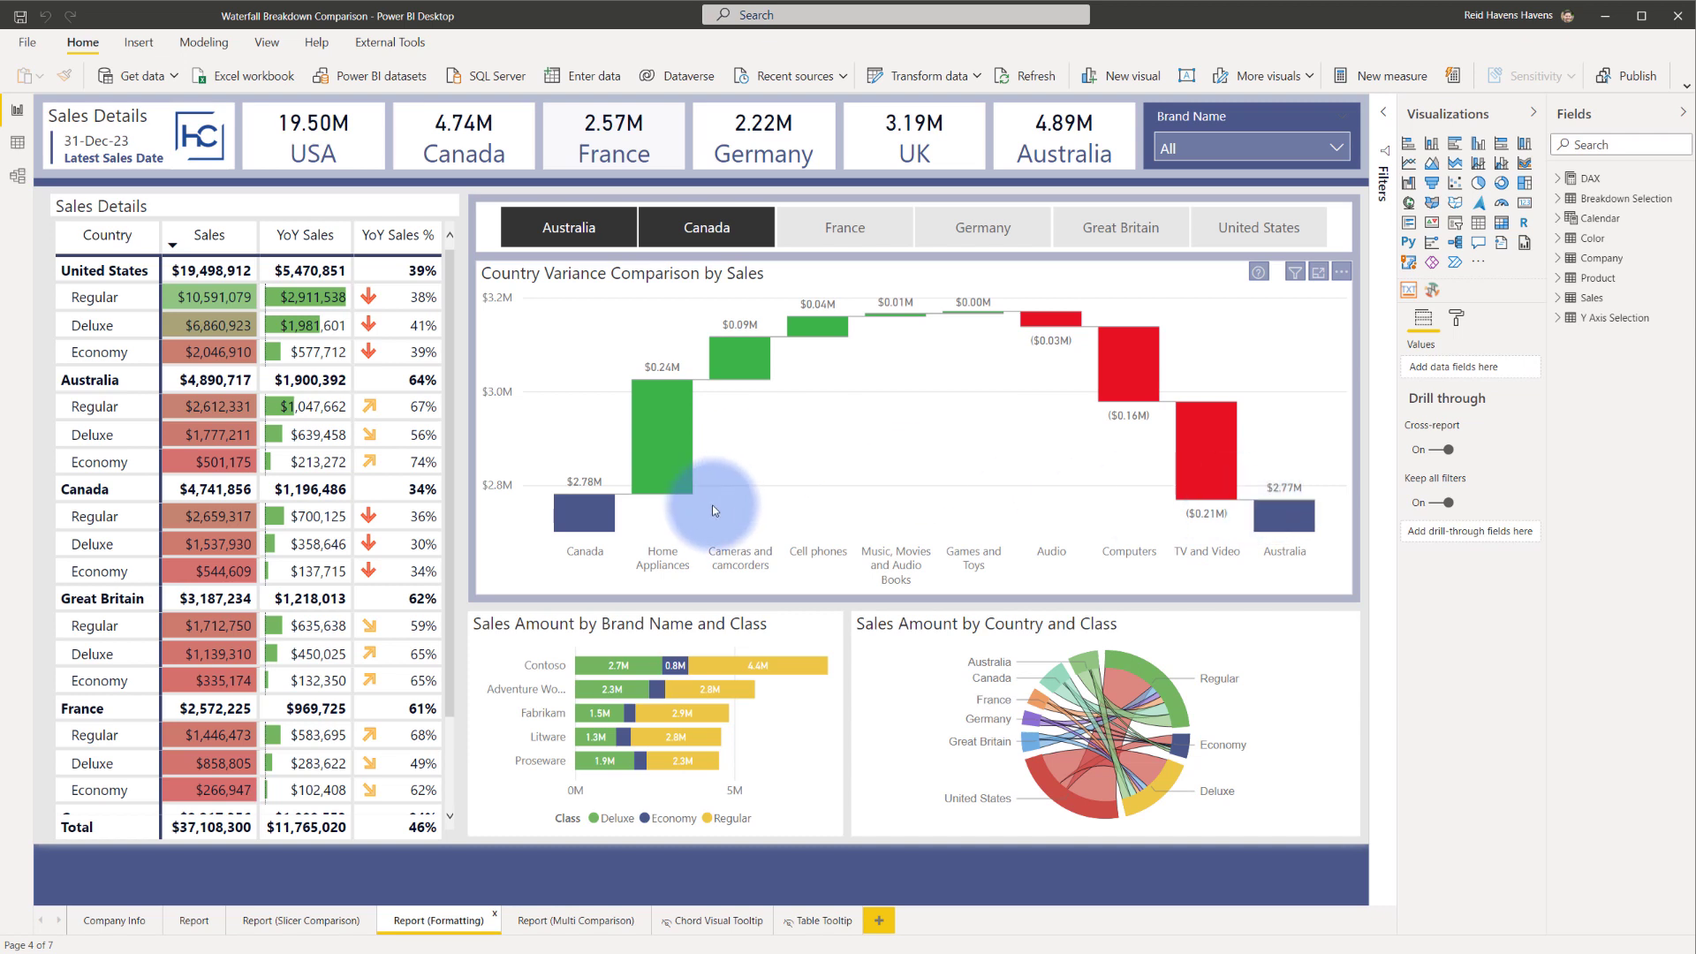
pyautogui.moveTo(662, 552)
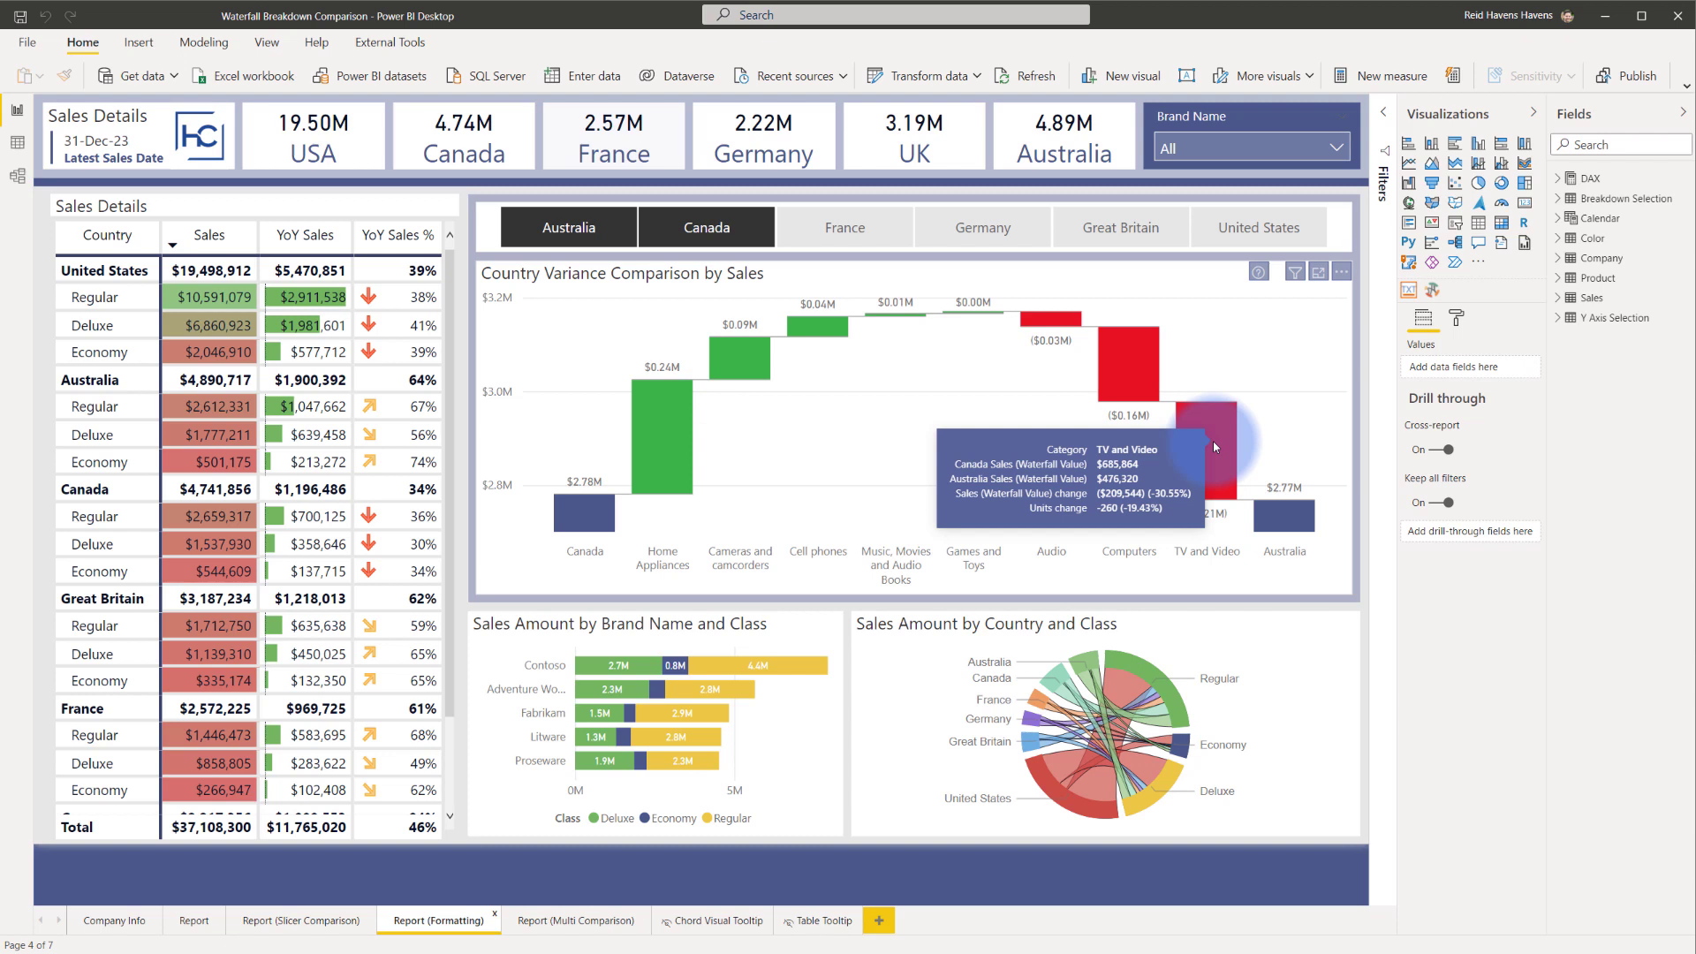
pyautogui.moveTo(1013, 428)
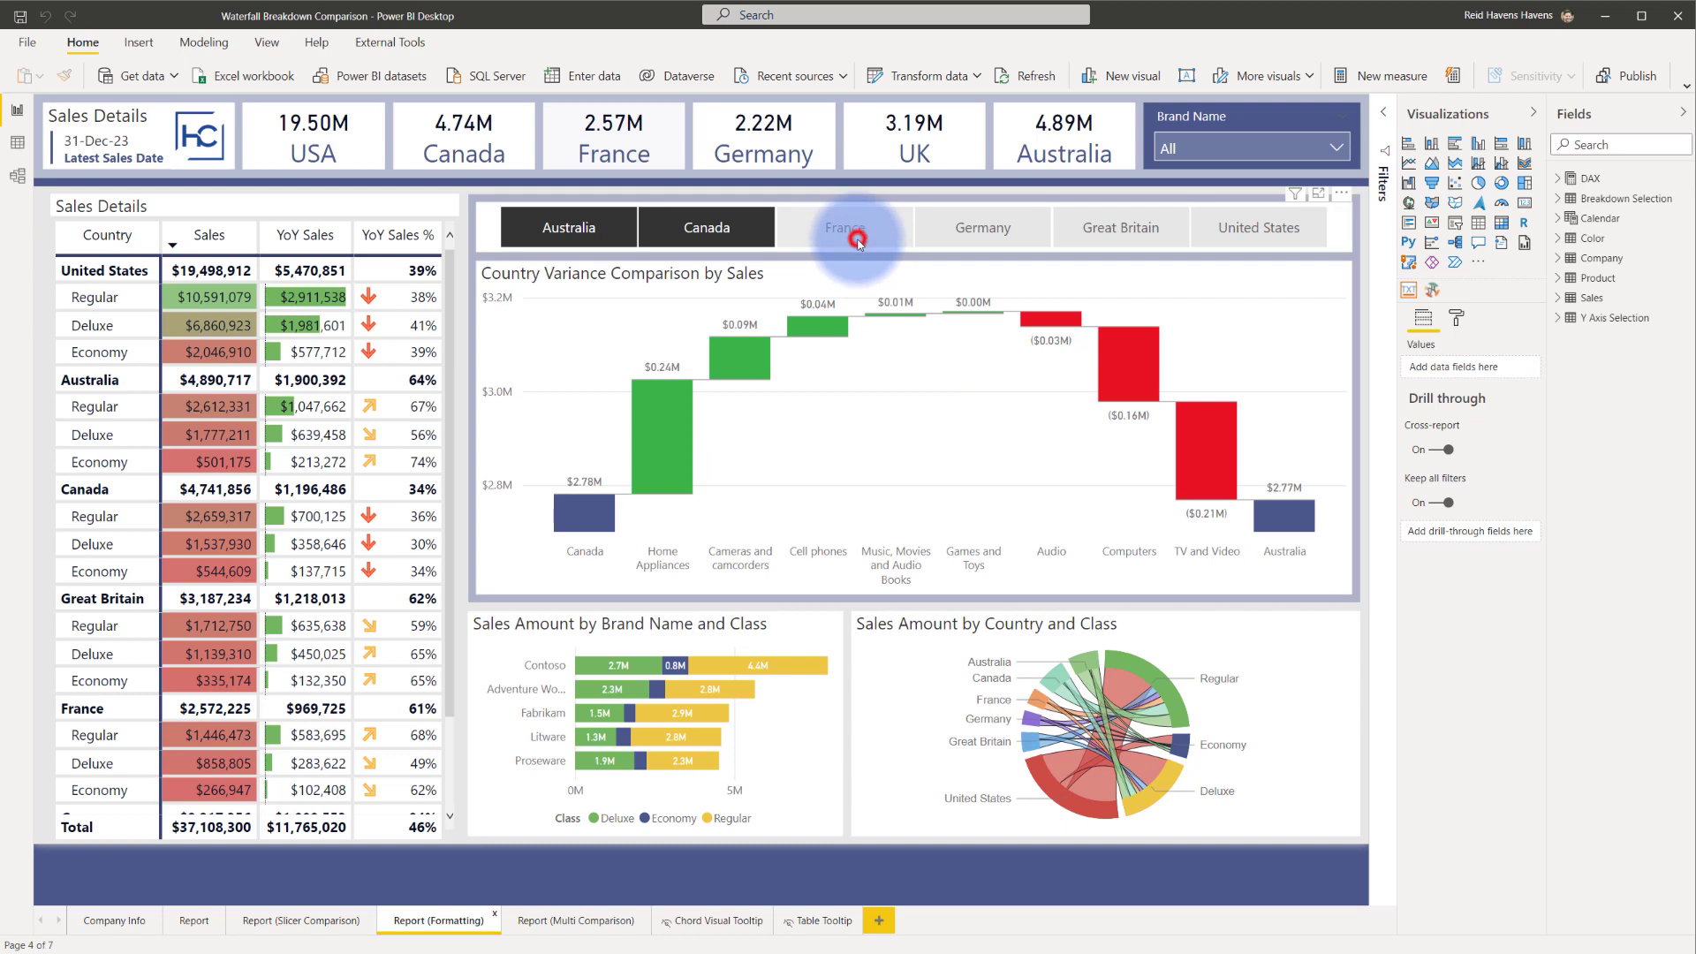
# Add France to the country slicer and remove Canada from the comparison.
pyautogui.click(845, 227)
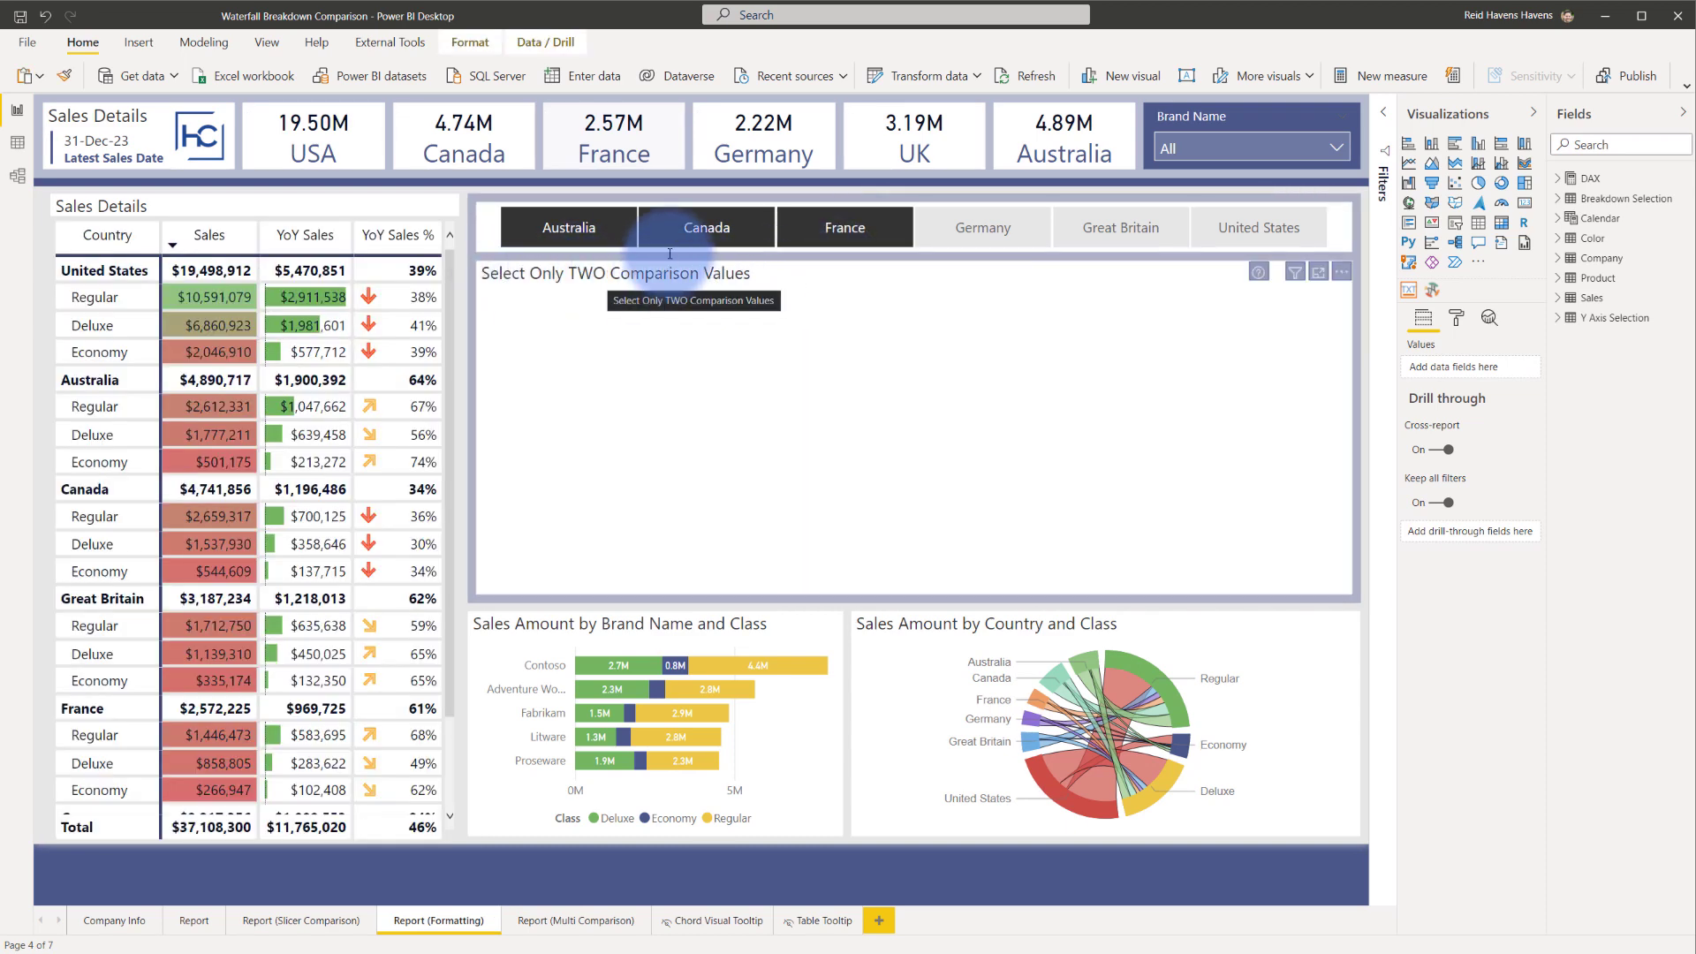
pyautogui.click(706, 227)
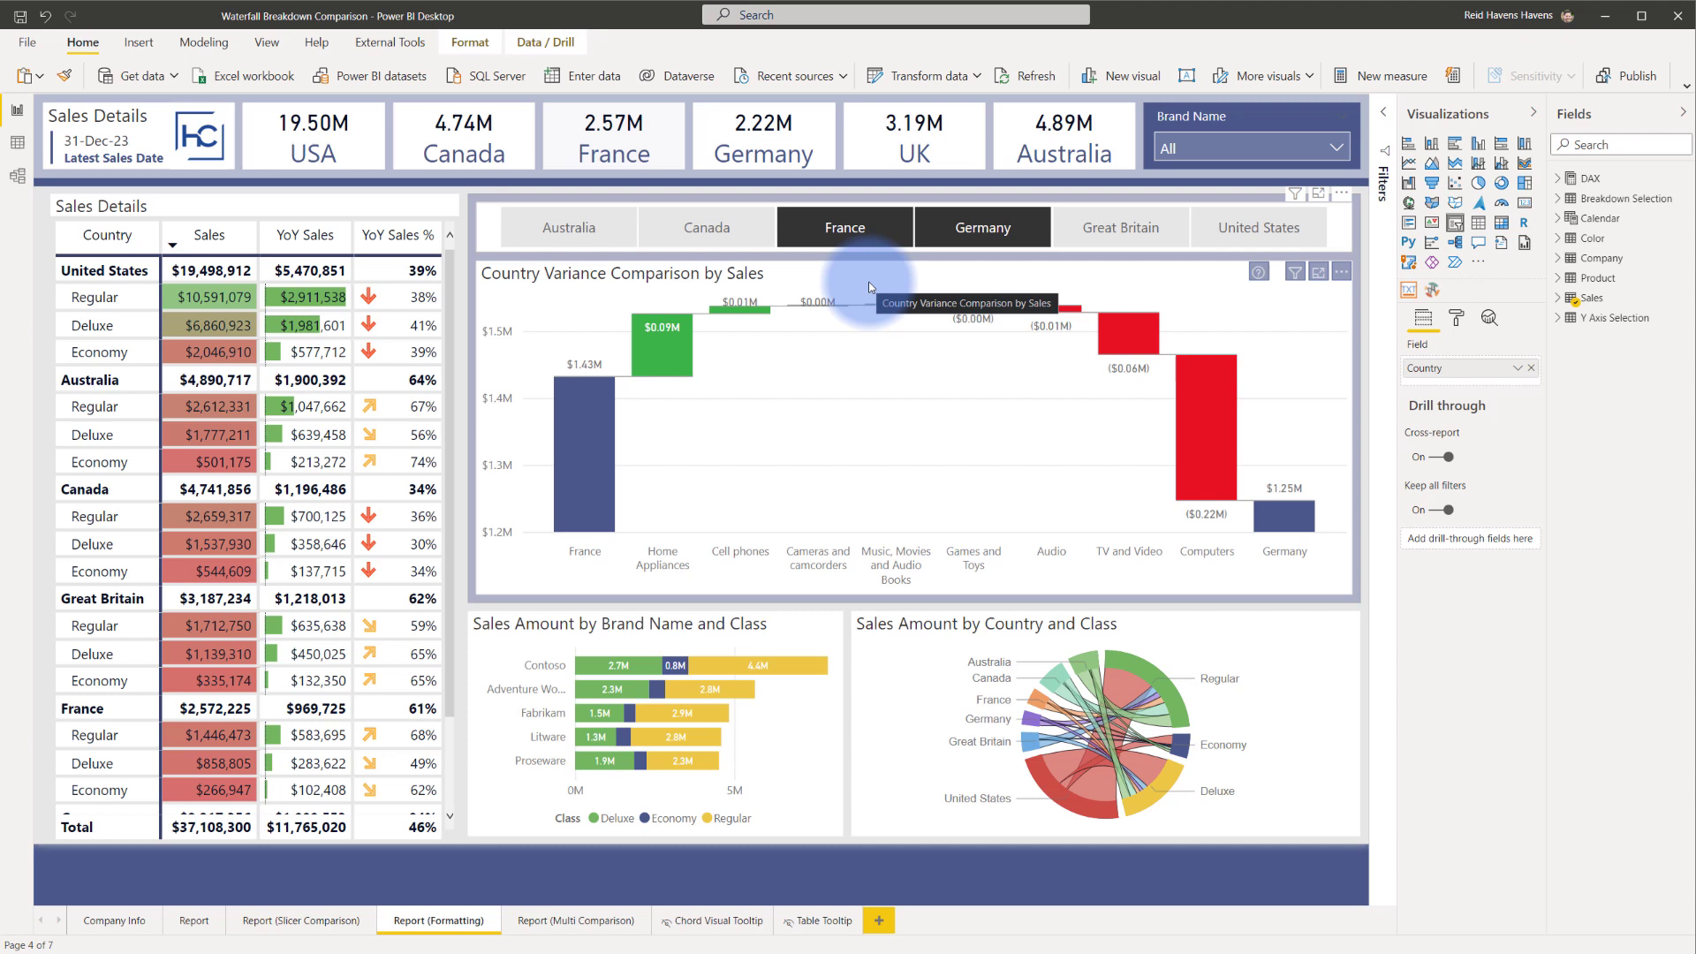
pyautogui.moveTo(947, 239)
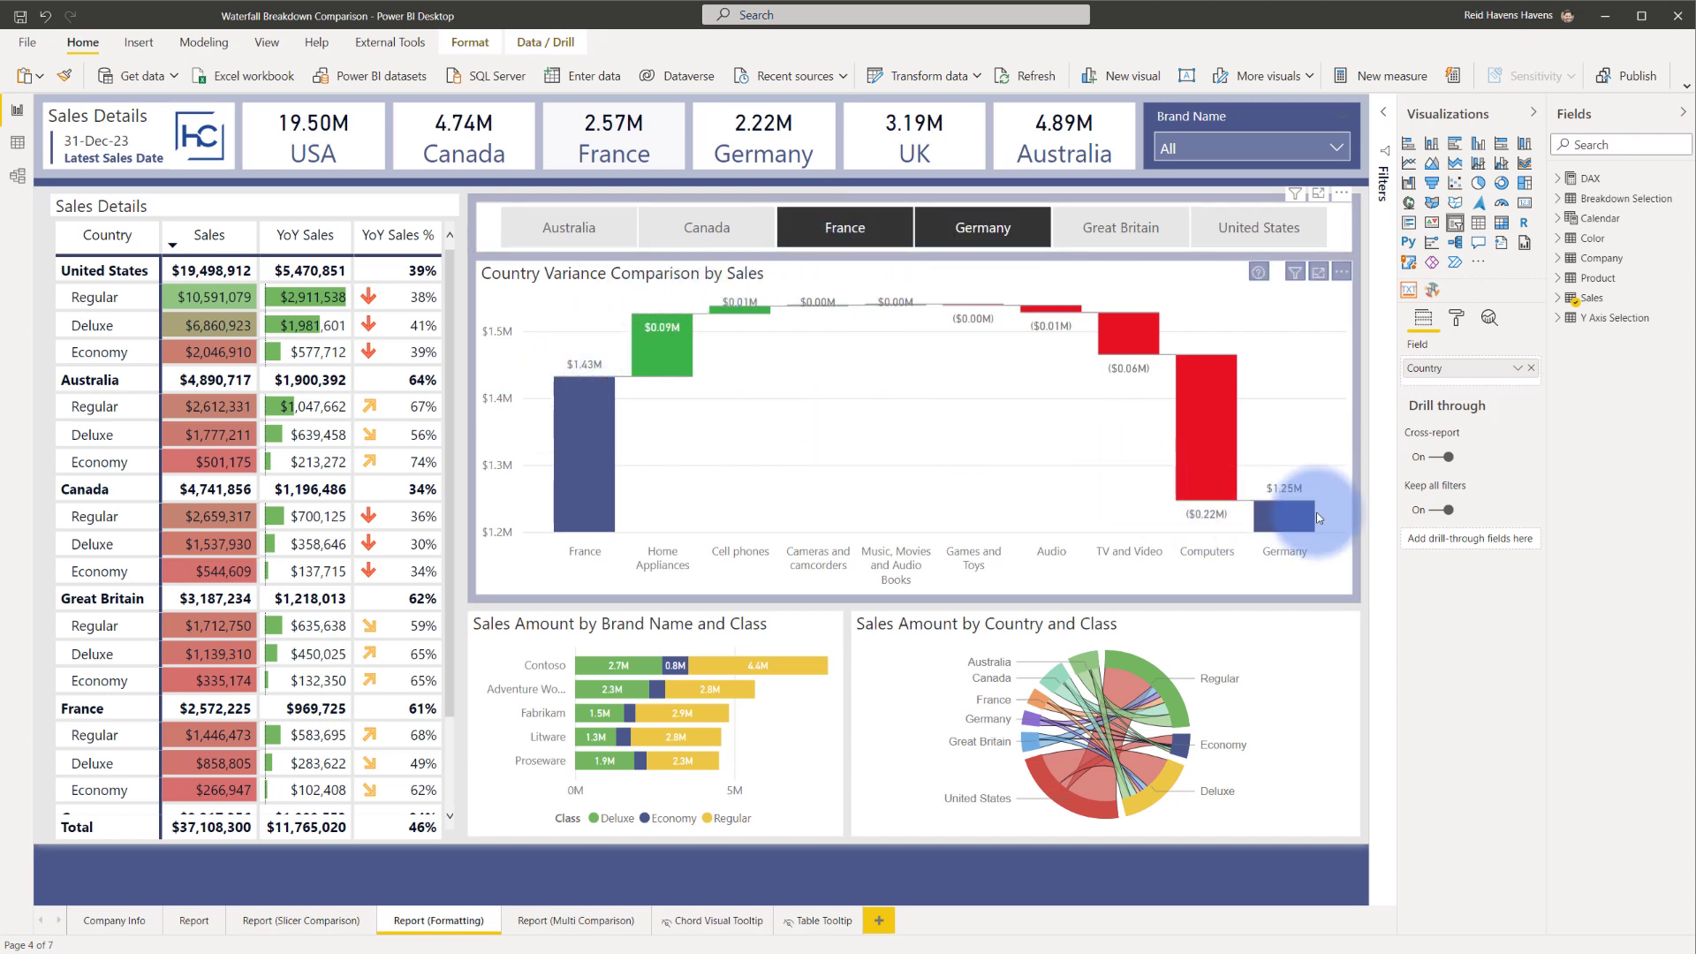
pyautogui.moveTo(1306, 521)
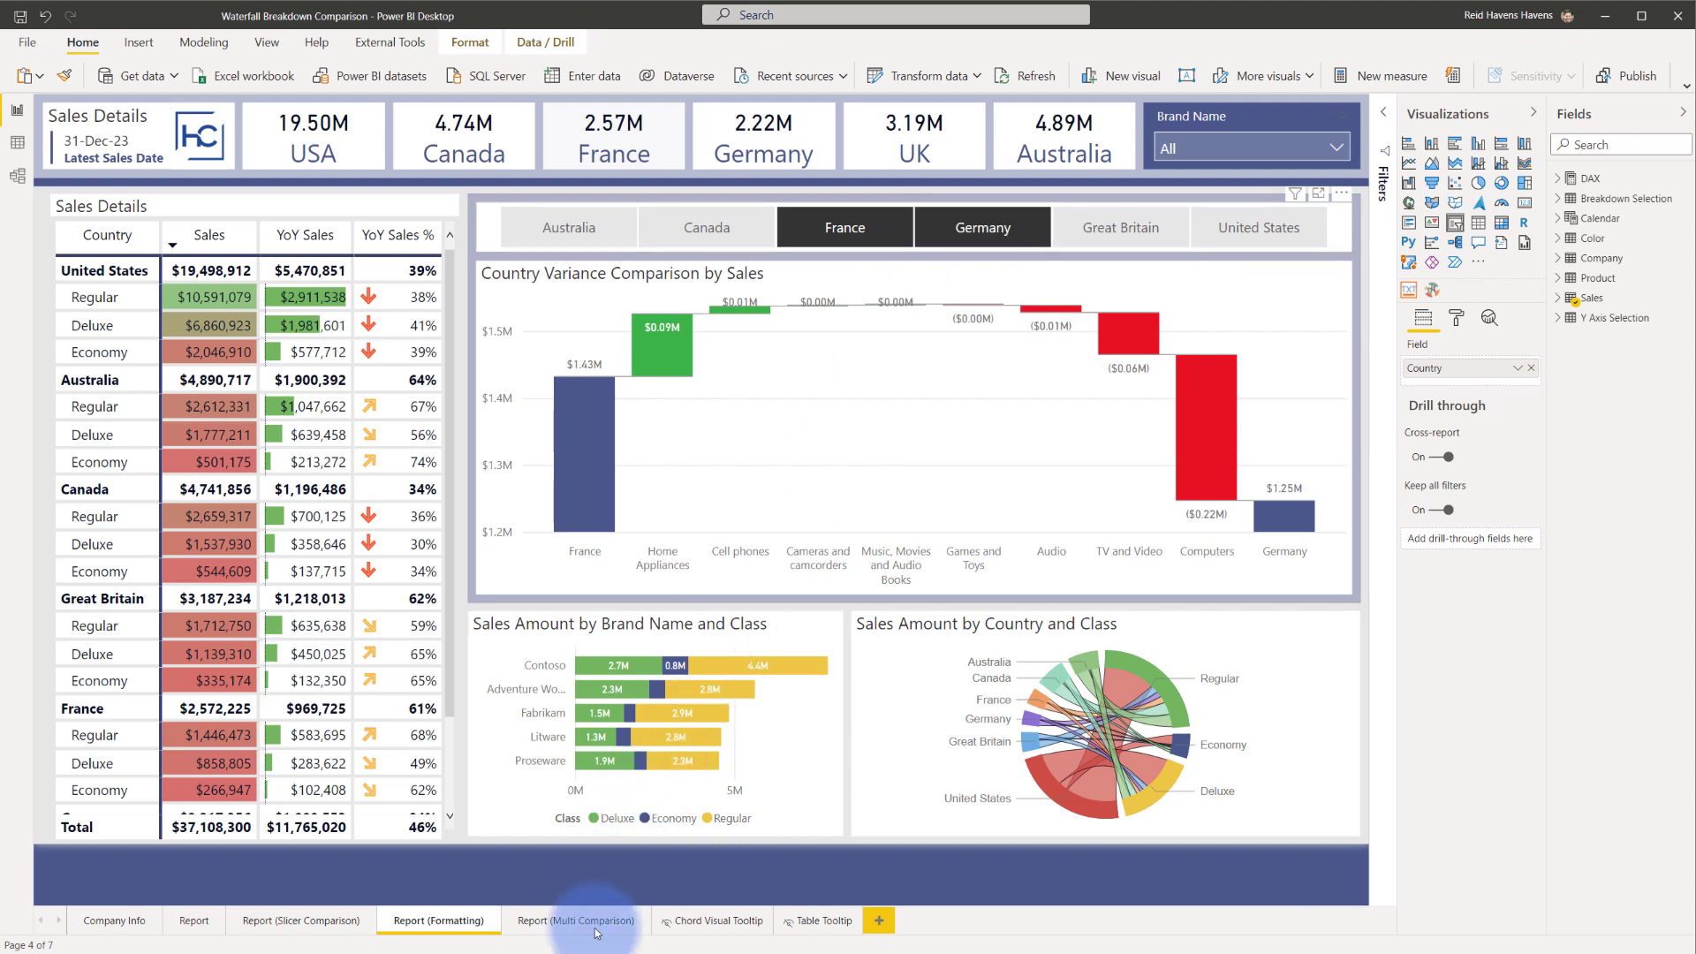
# On the multi comparison page, break down by Company and toggle Y-axis from Dynamic to Zero.
pyautogui.click(574, 920)
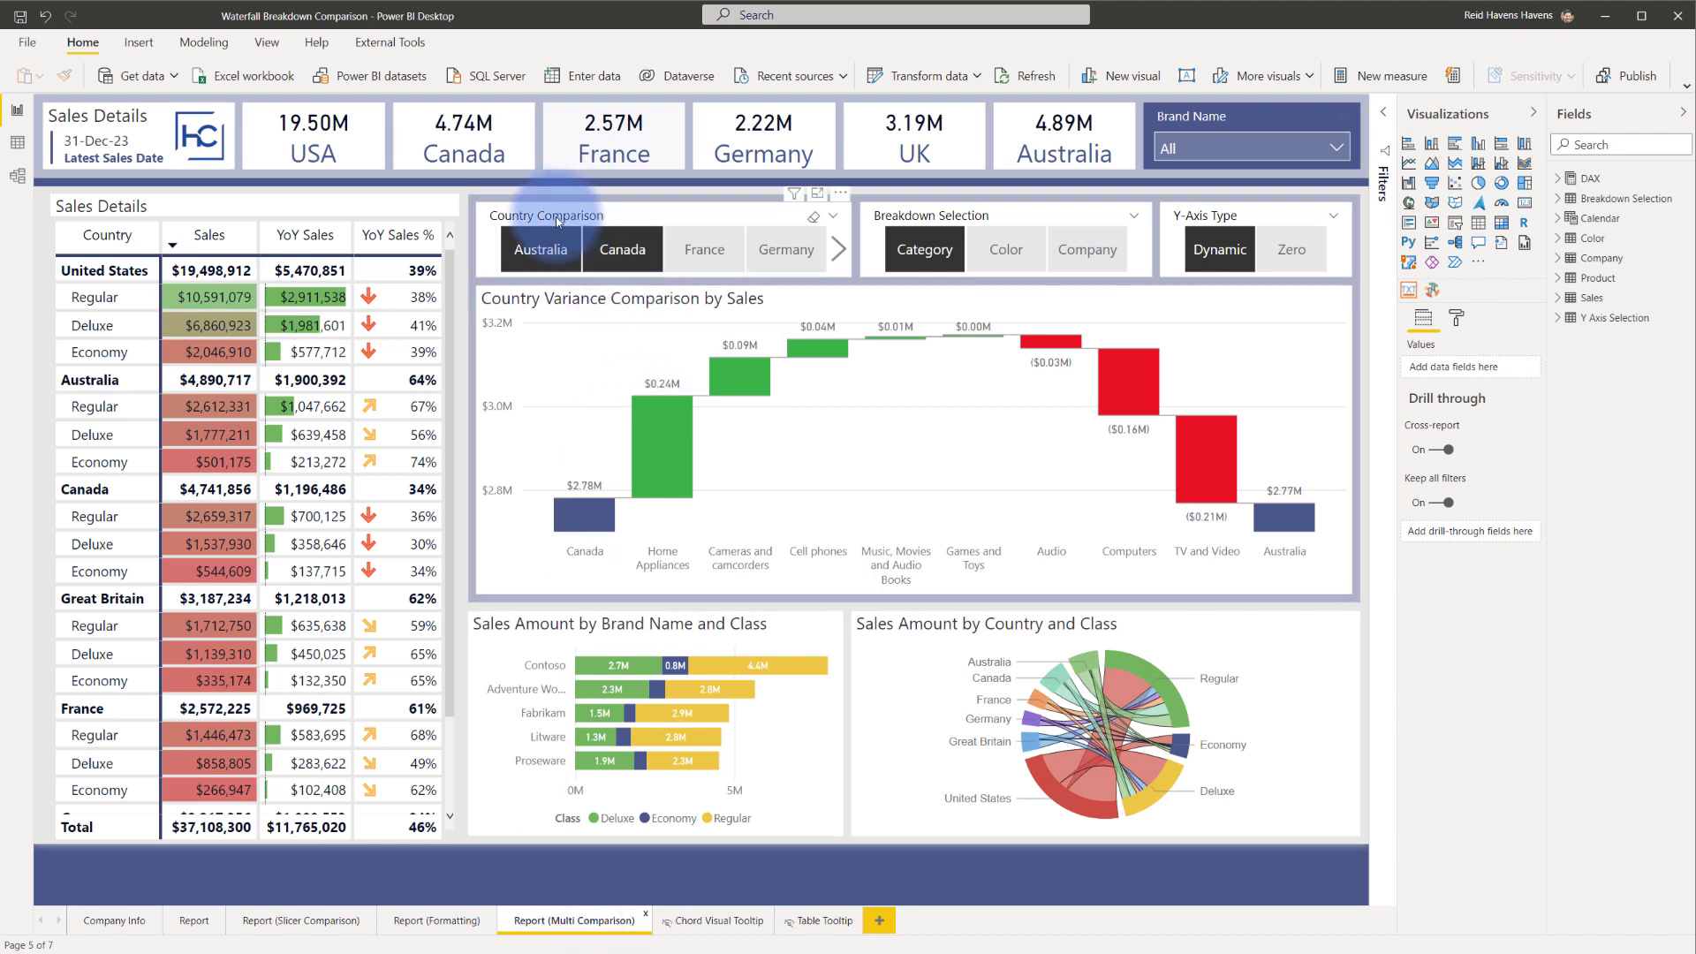
pyautogui.moveTo(898, 220)
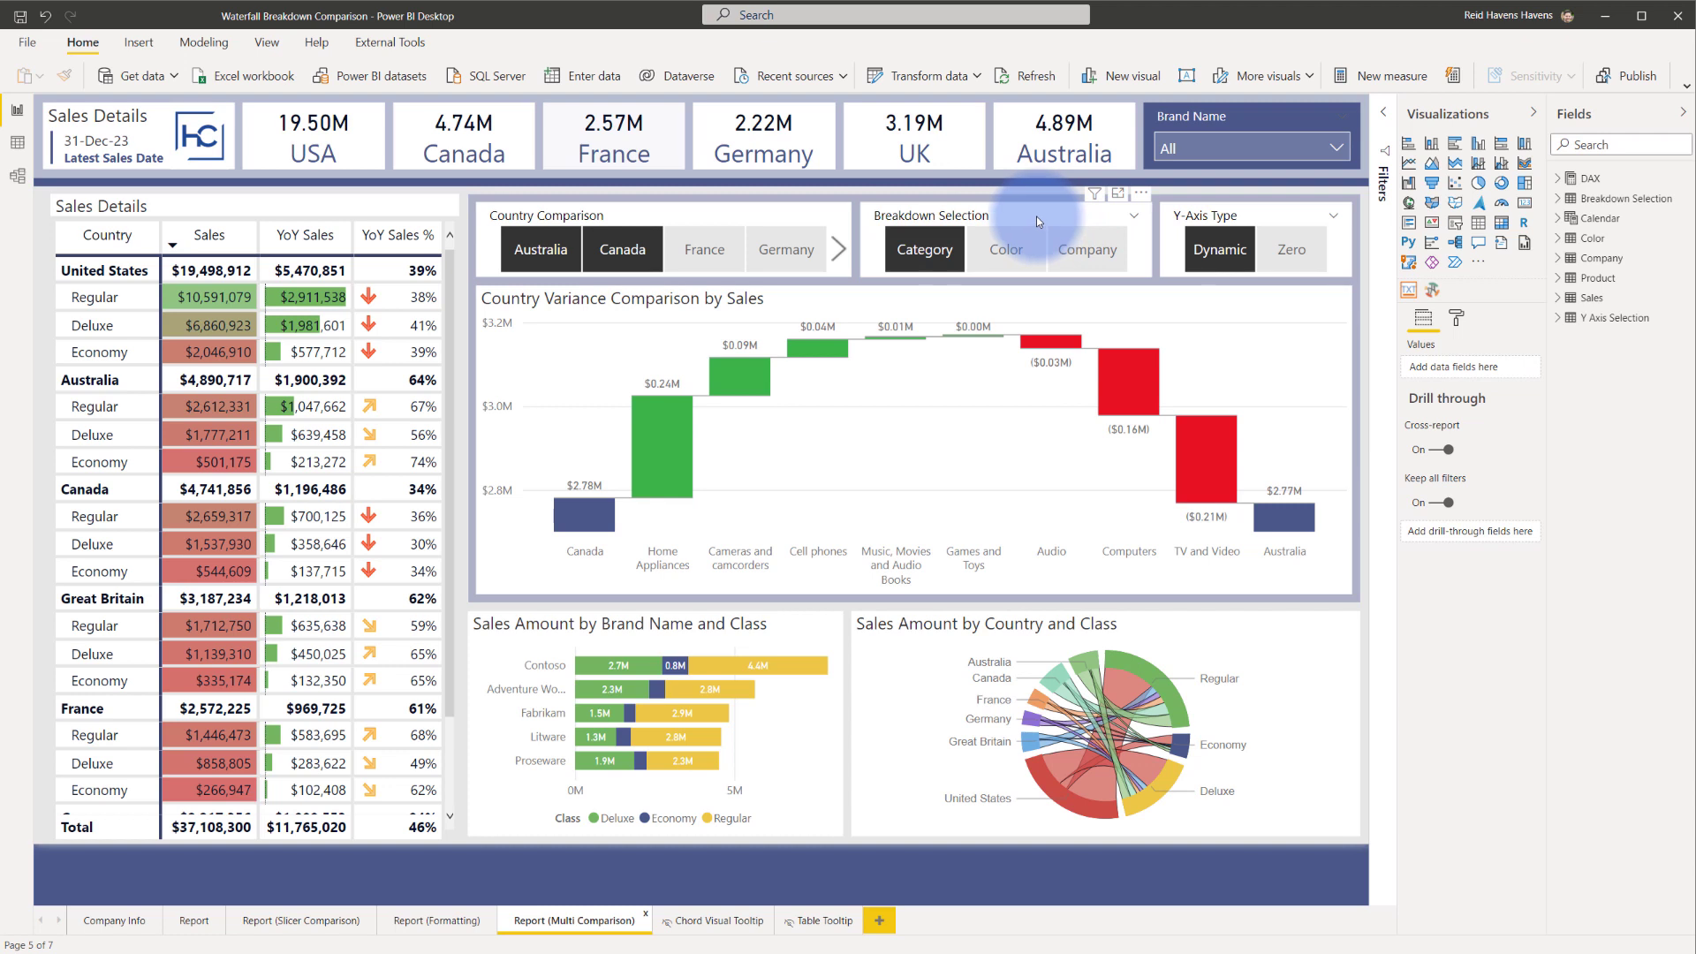
pyautogui.moveTo(1038, 221)
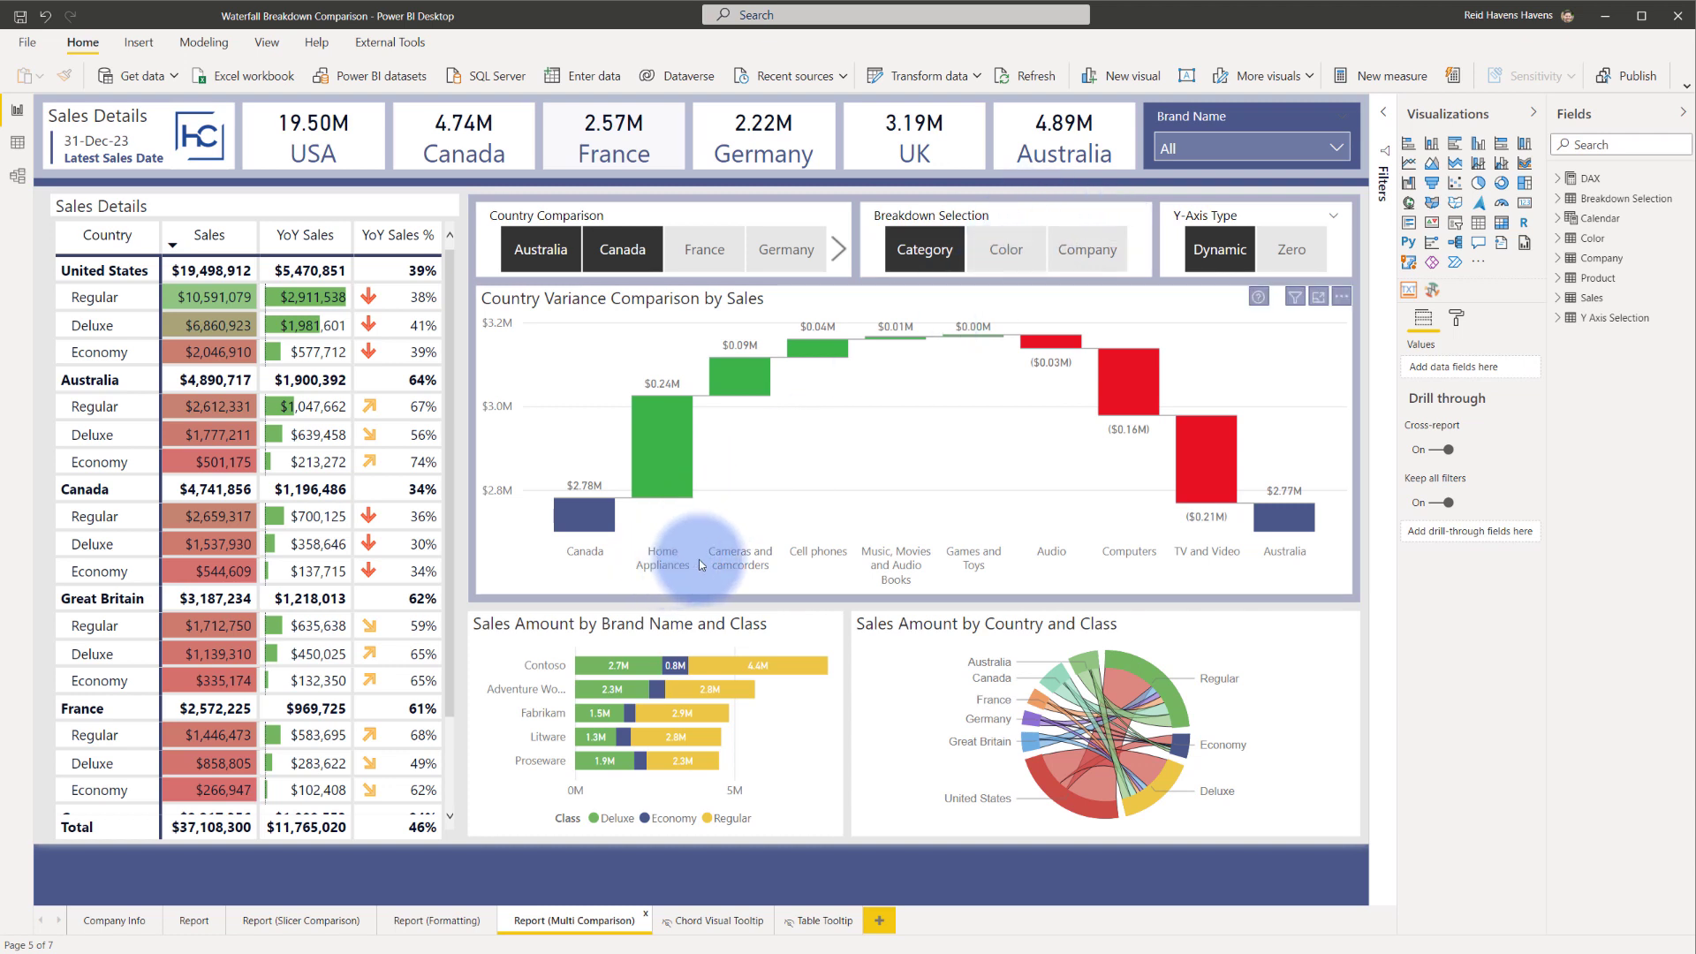
pyautogui.click(925, 250)
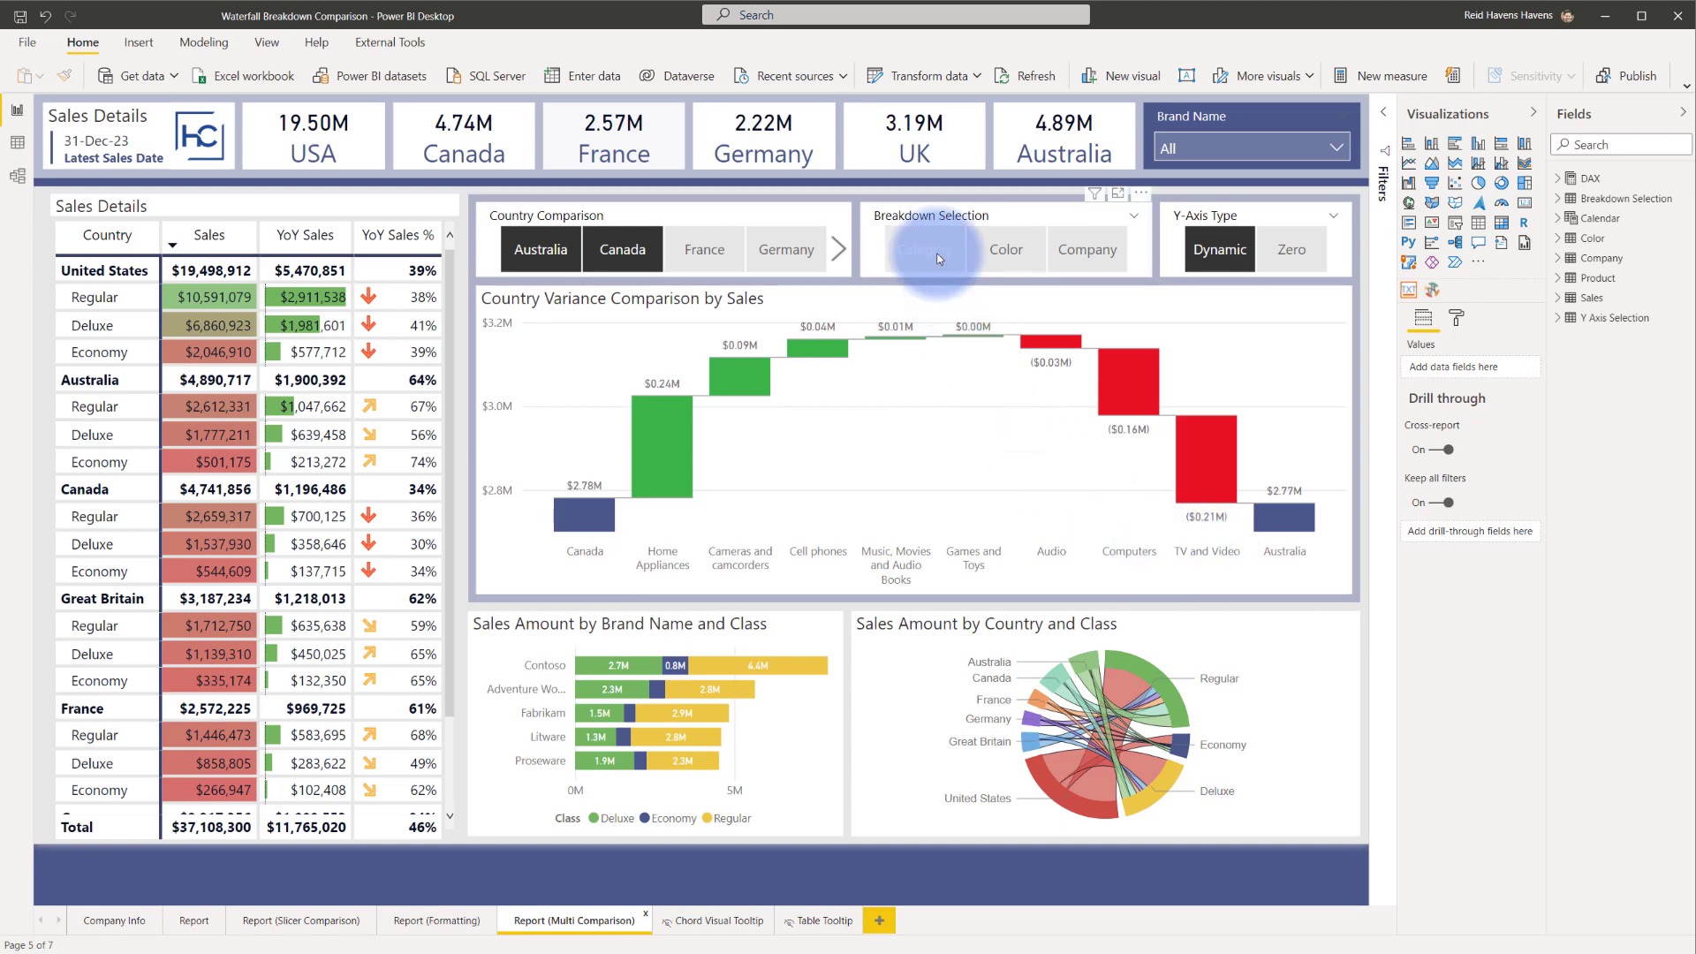
pyautogui.click(1008, 250)
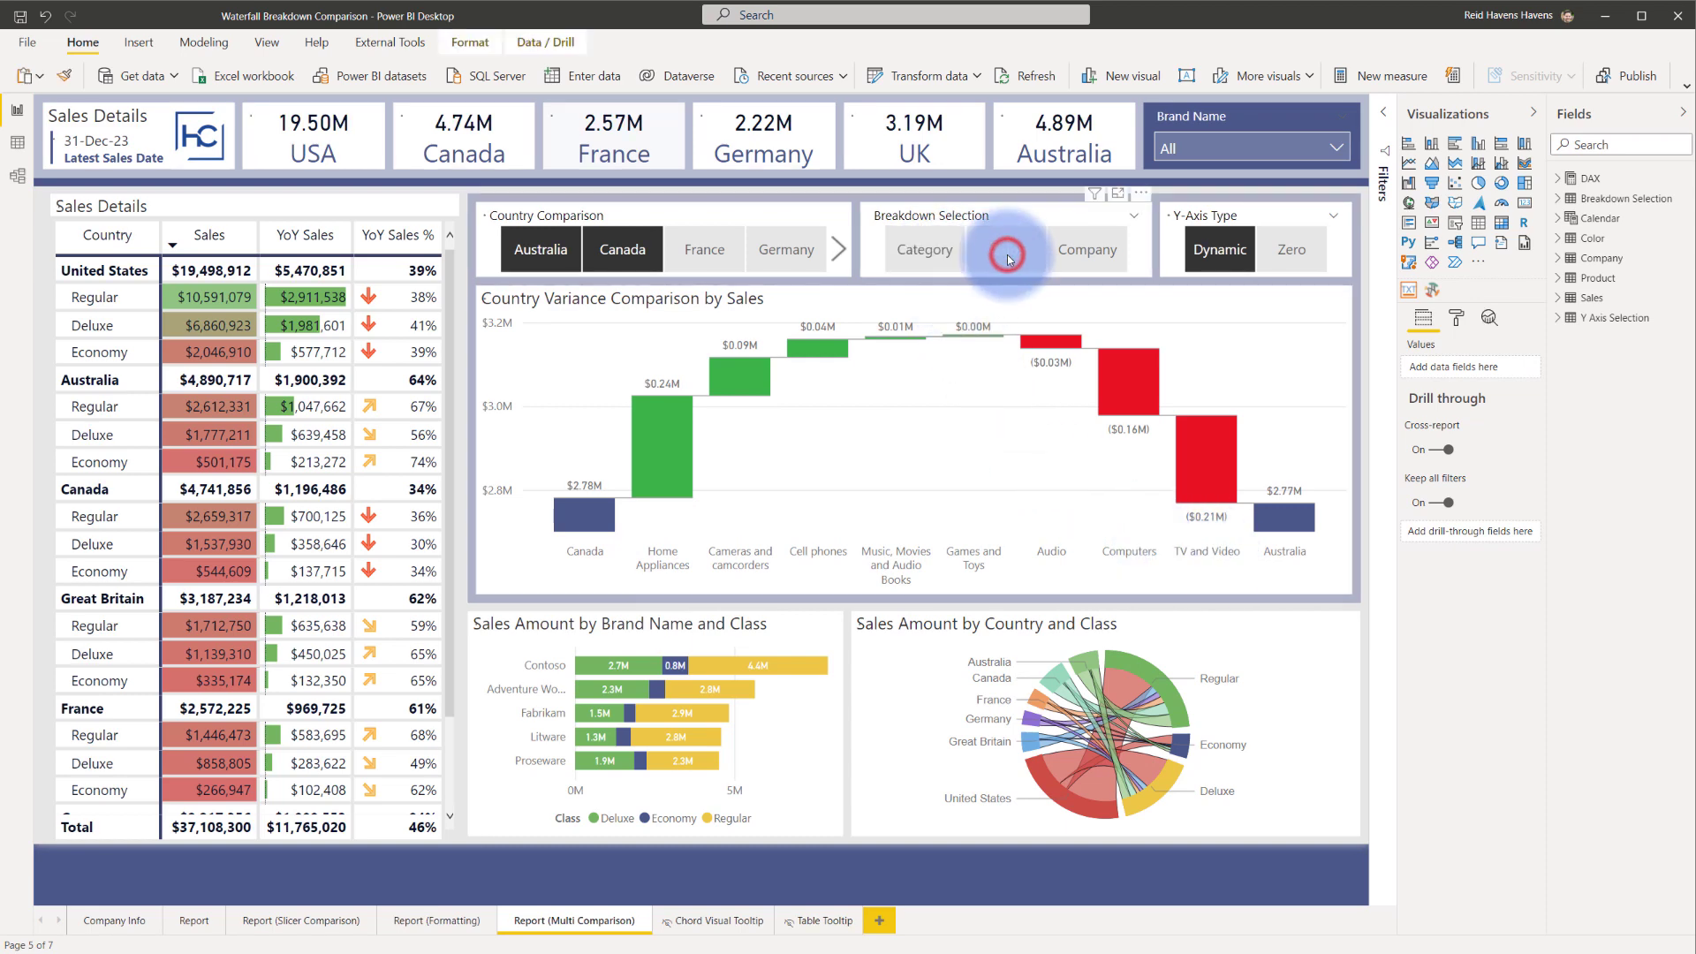
pyautogui.click(1006, 249)
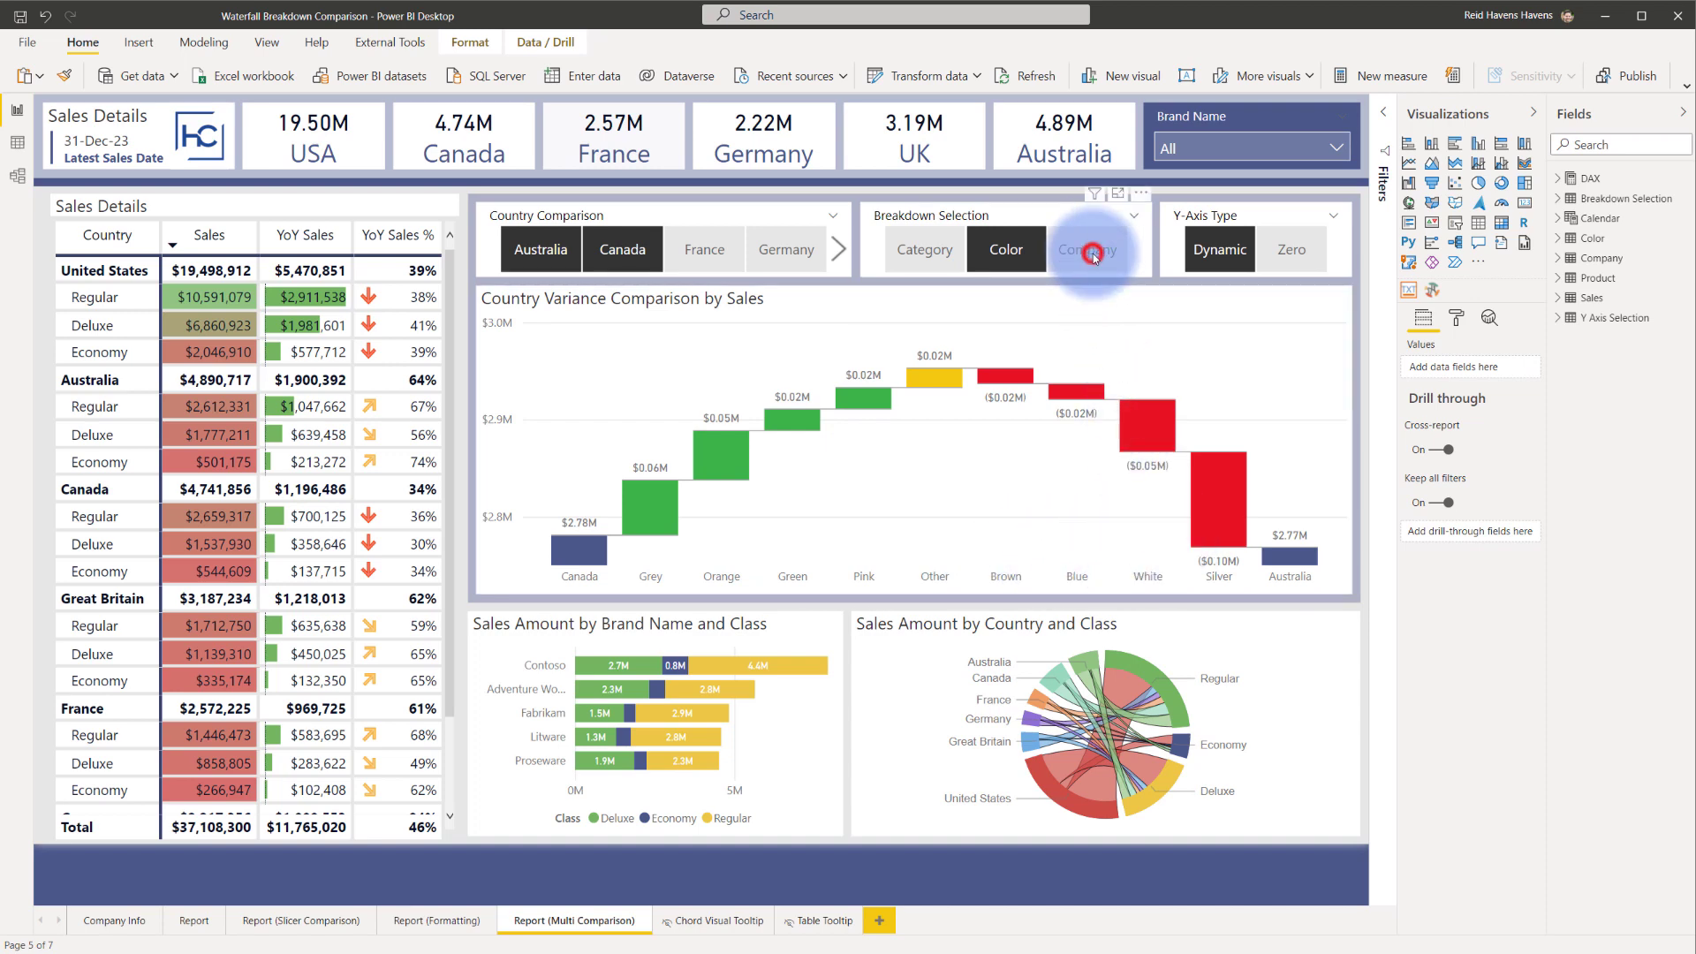
pyautogui.click(1088, 250)
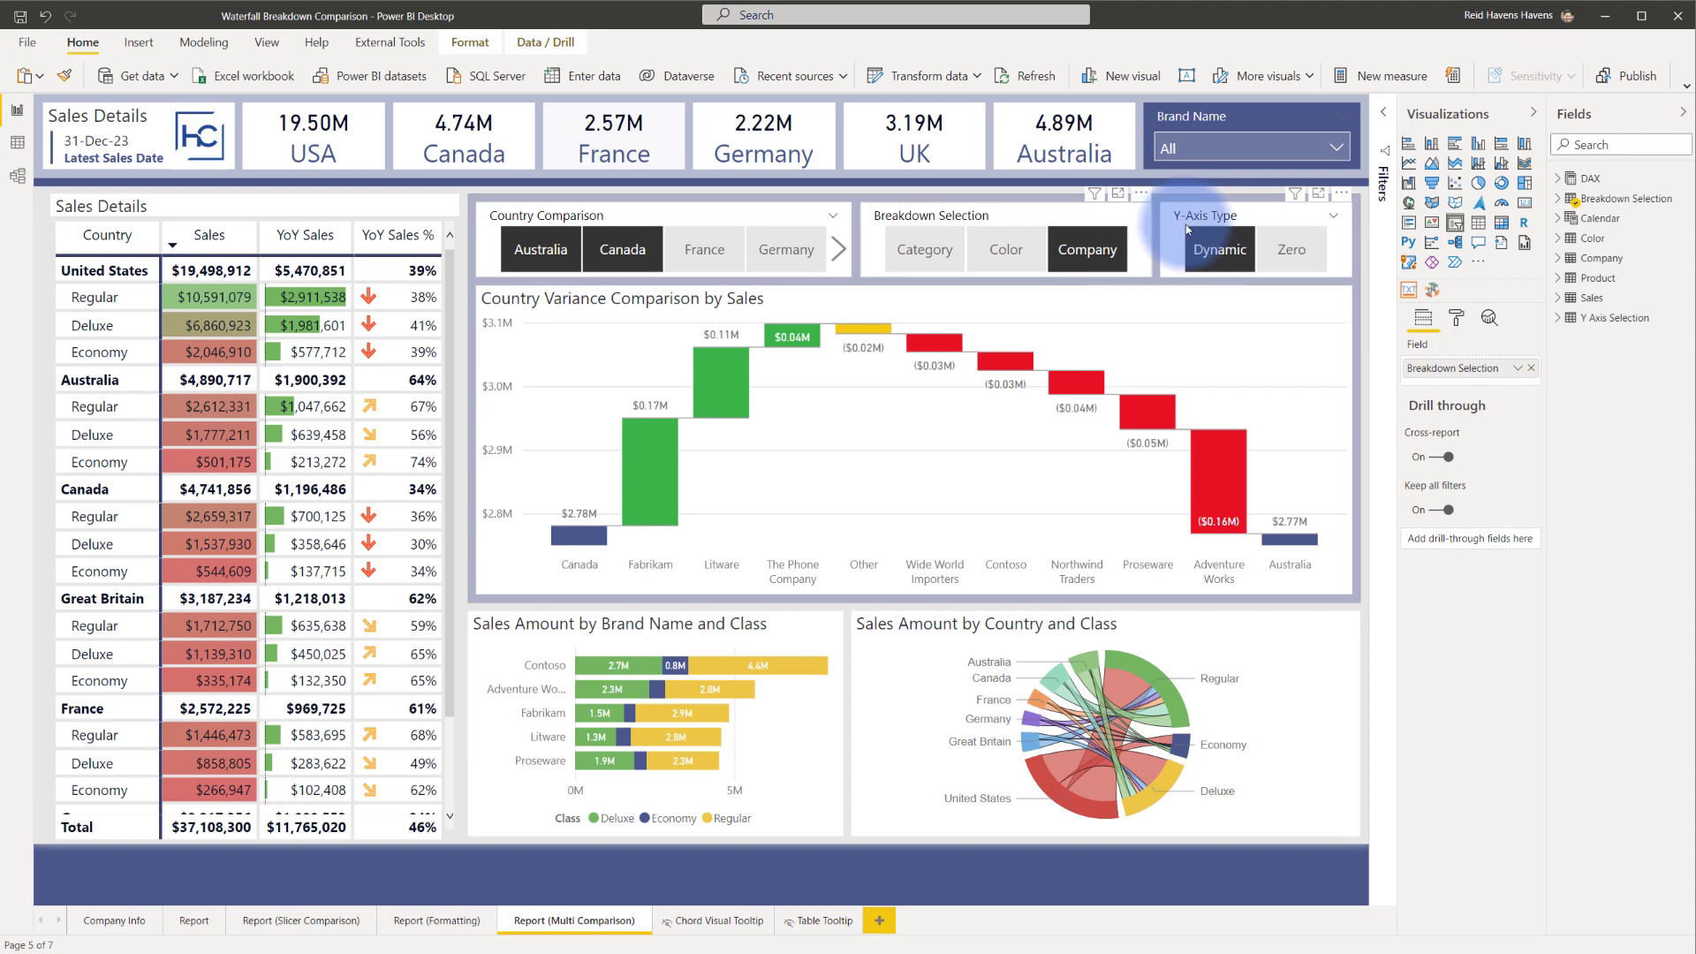
pyautogui.moveTo(1216, 256)
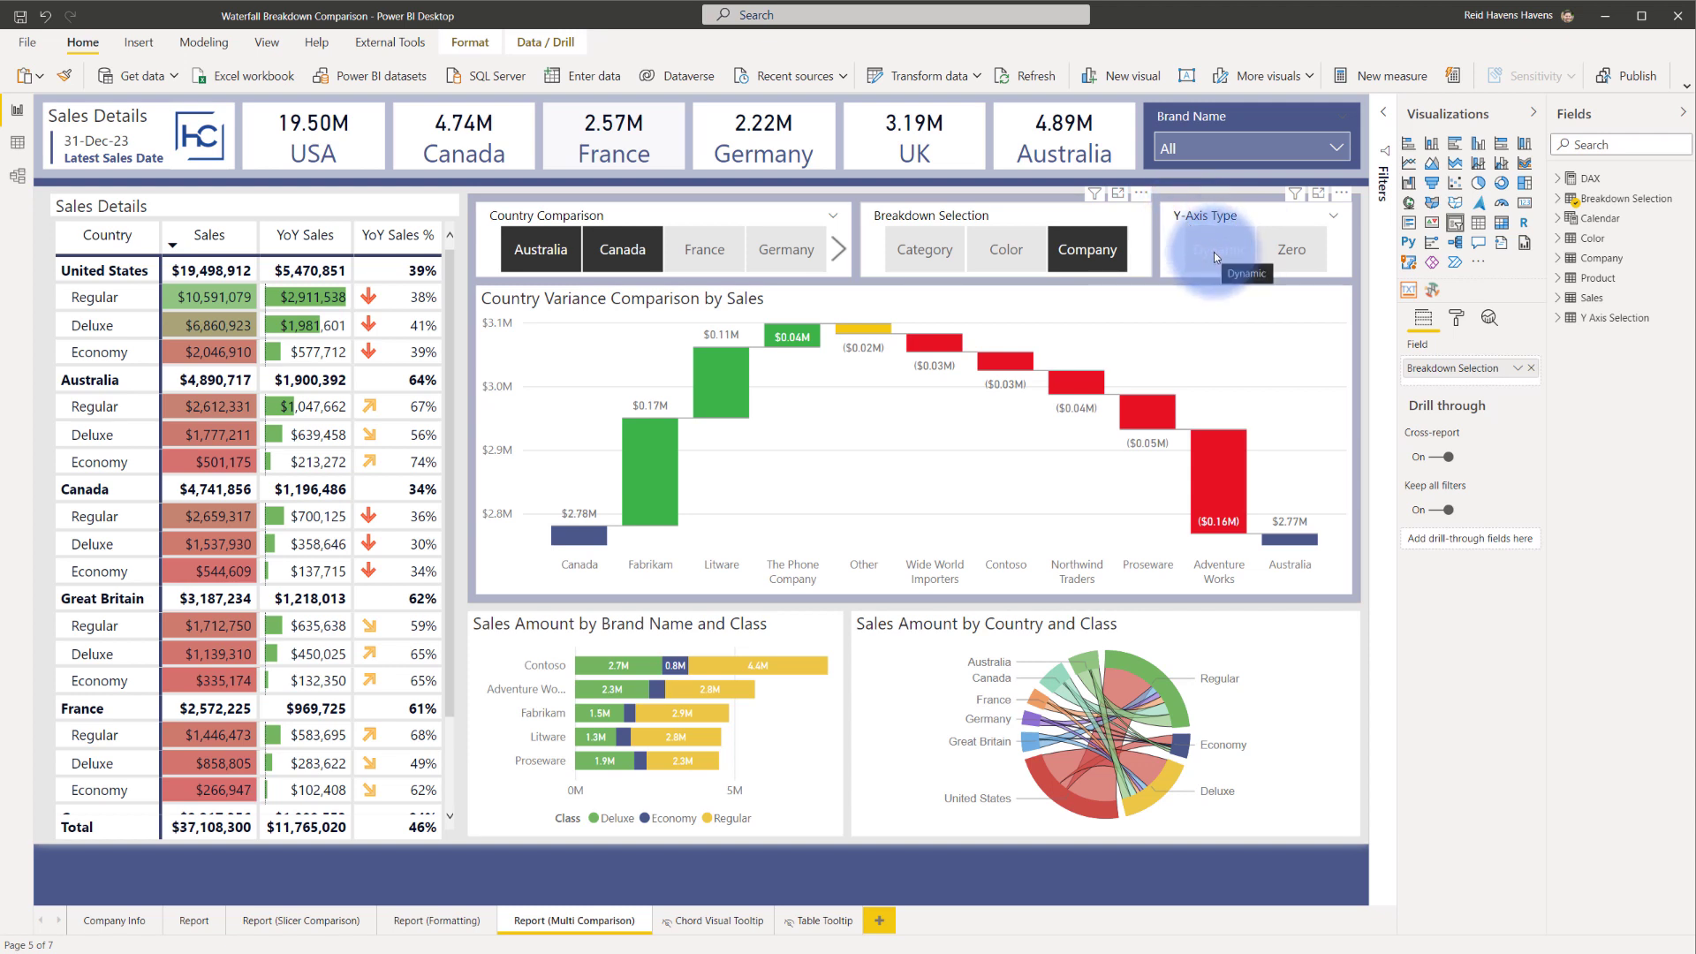
pyautogui.click(1220, 249)
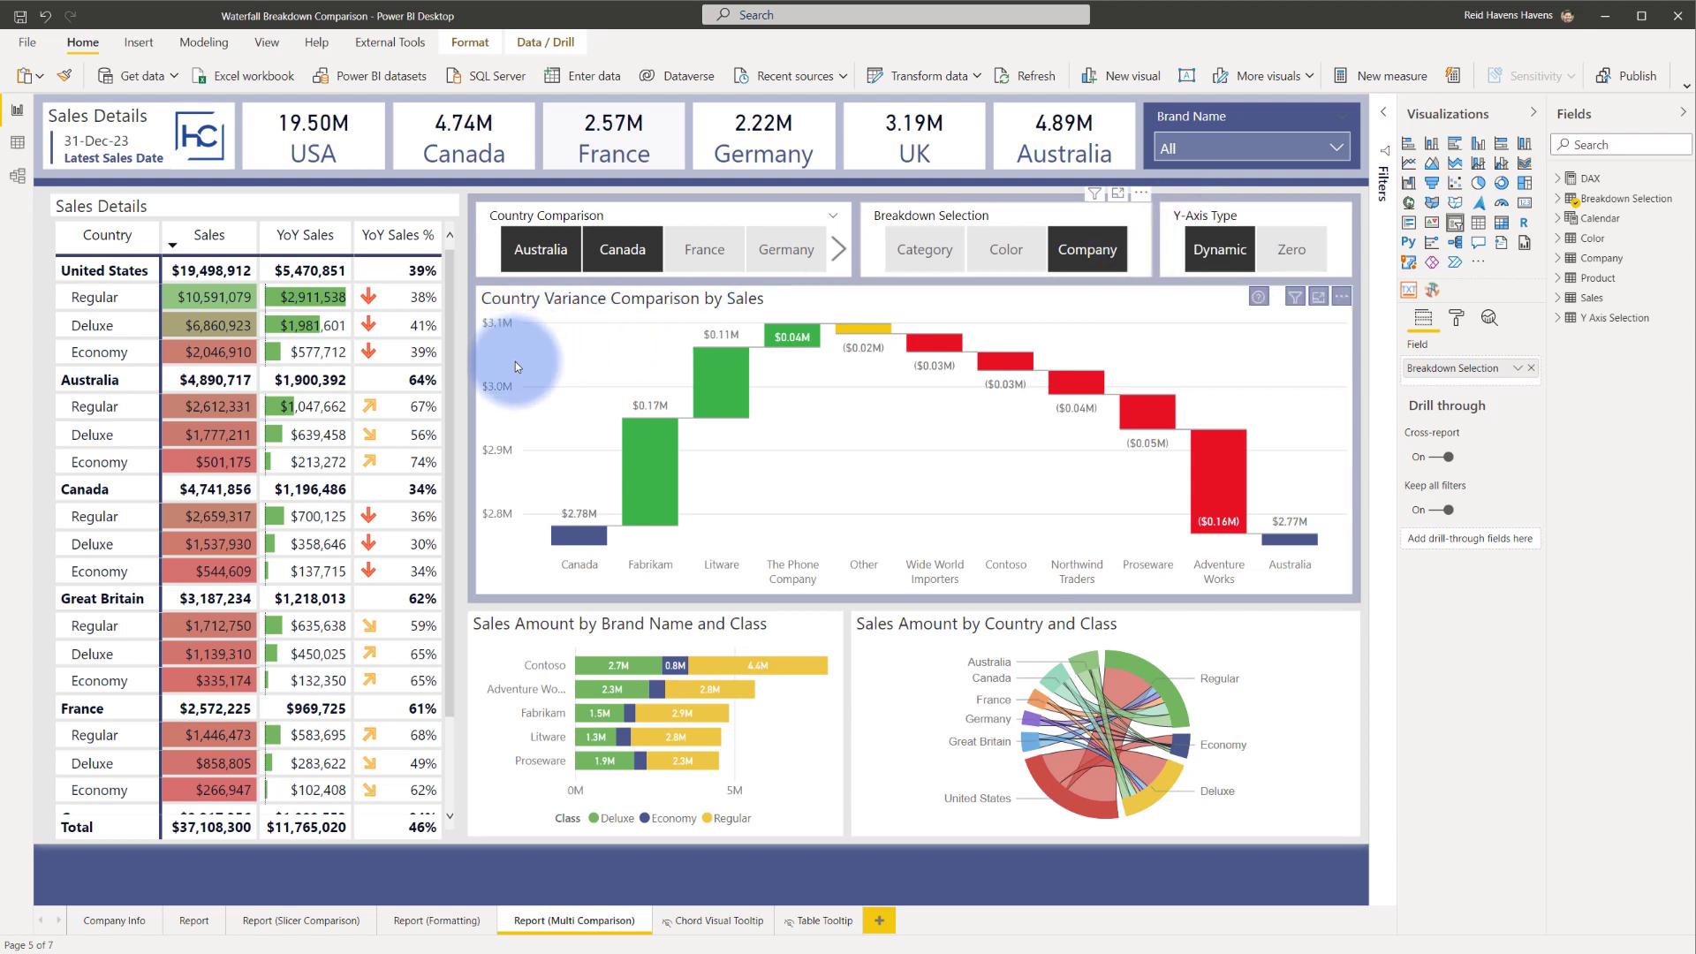
pyautogui.moveTo(535, 527)
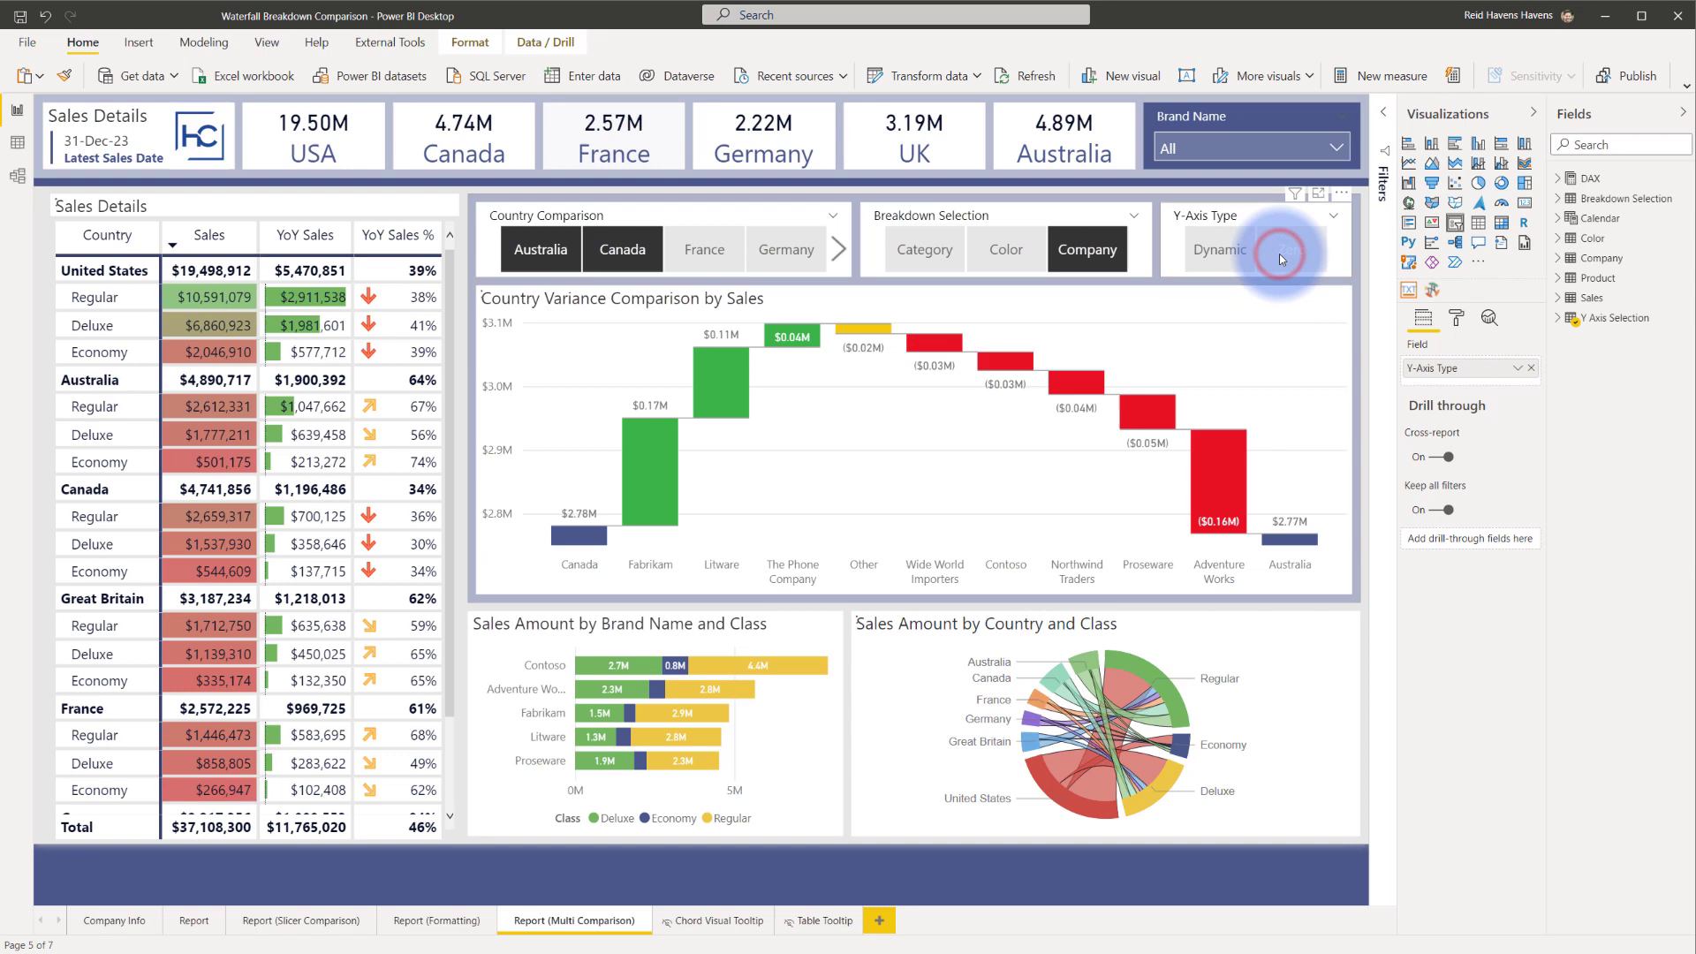
pyautogui.click(1289, 250)
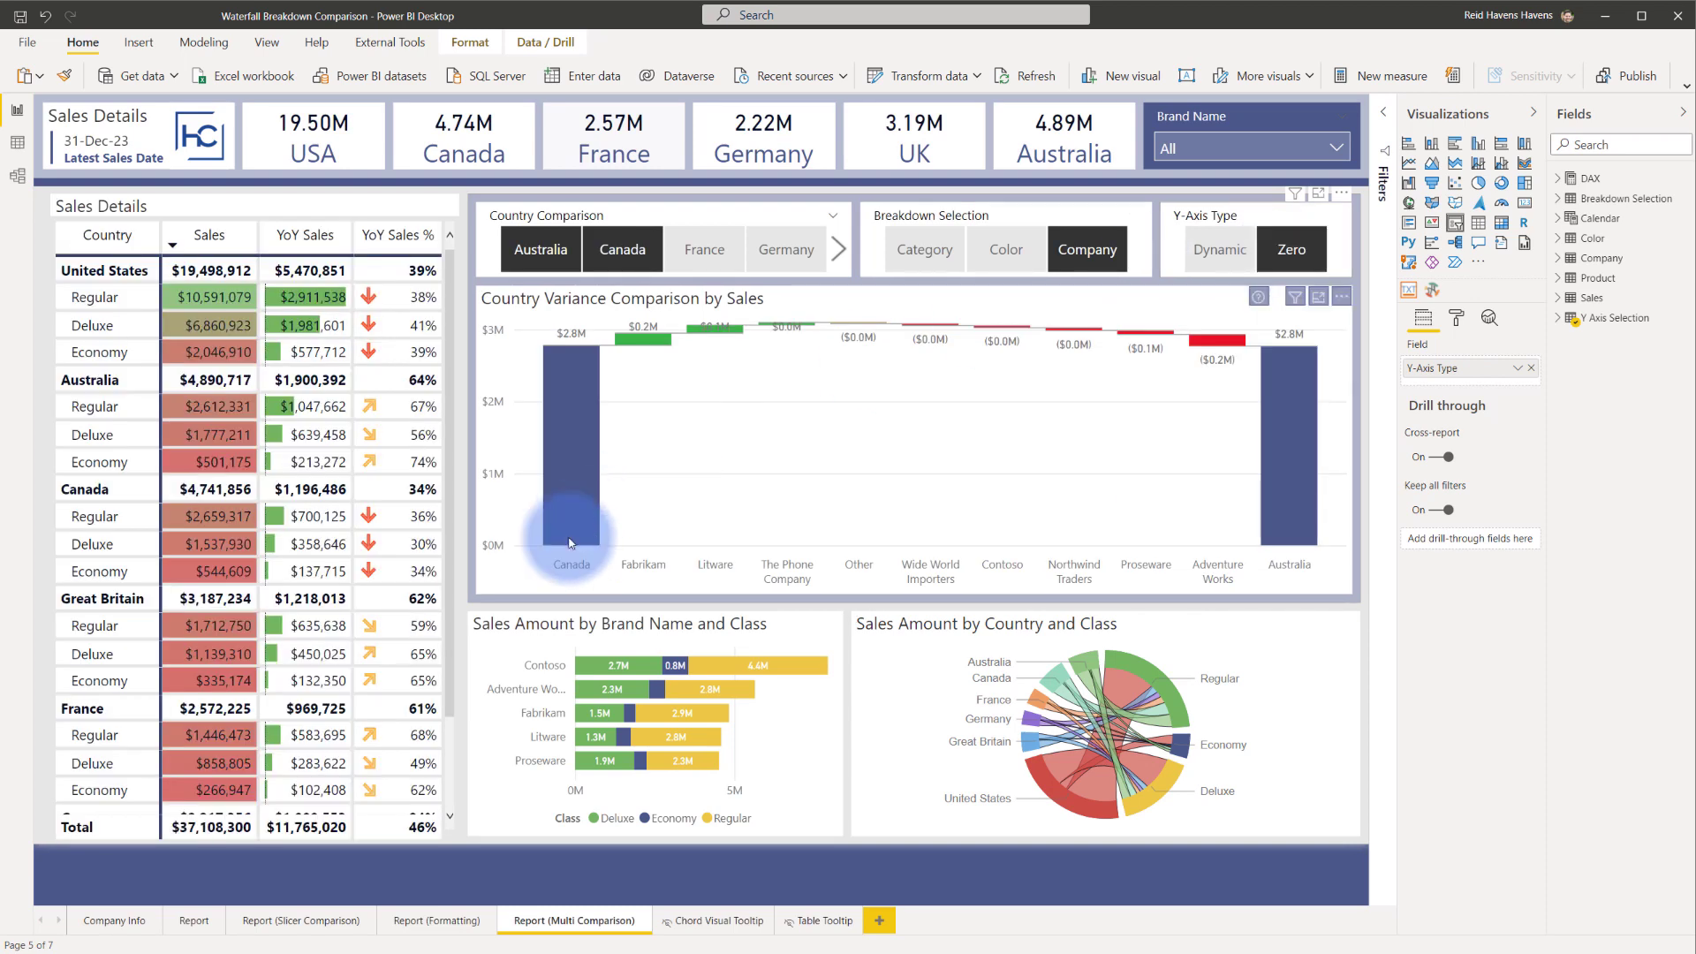
pyautogui.moveTo(587, 500)
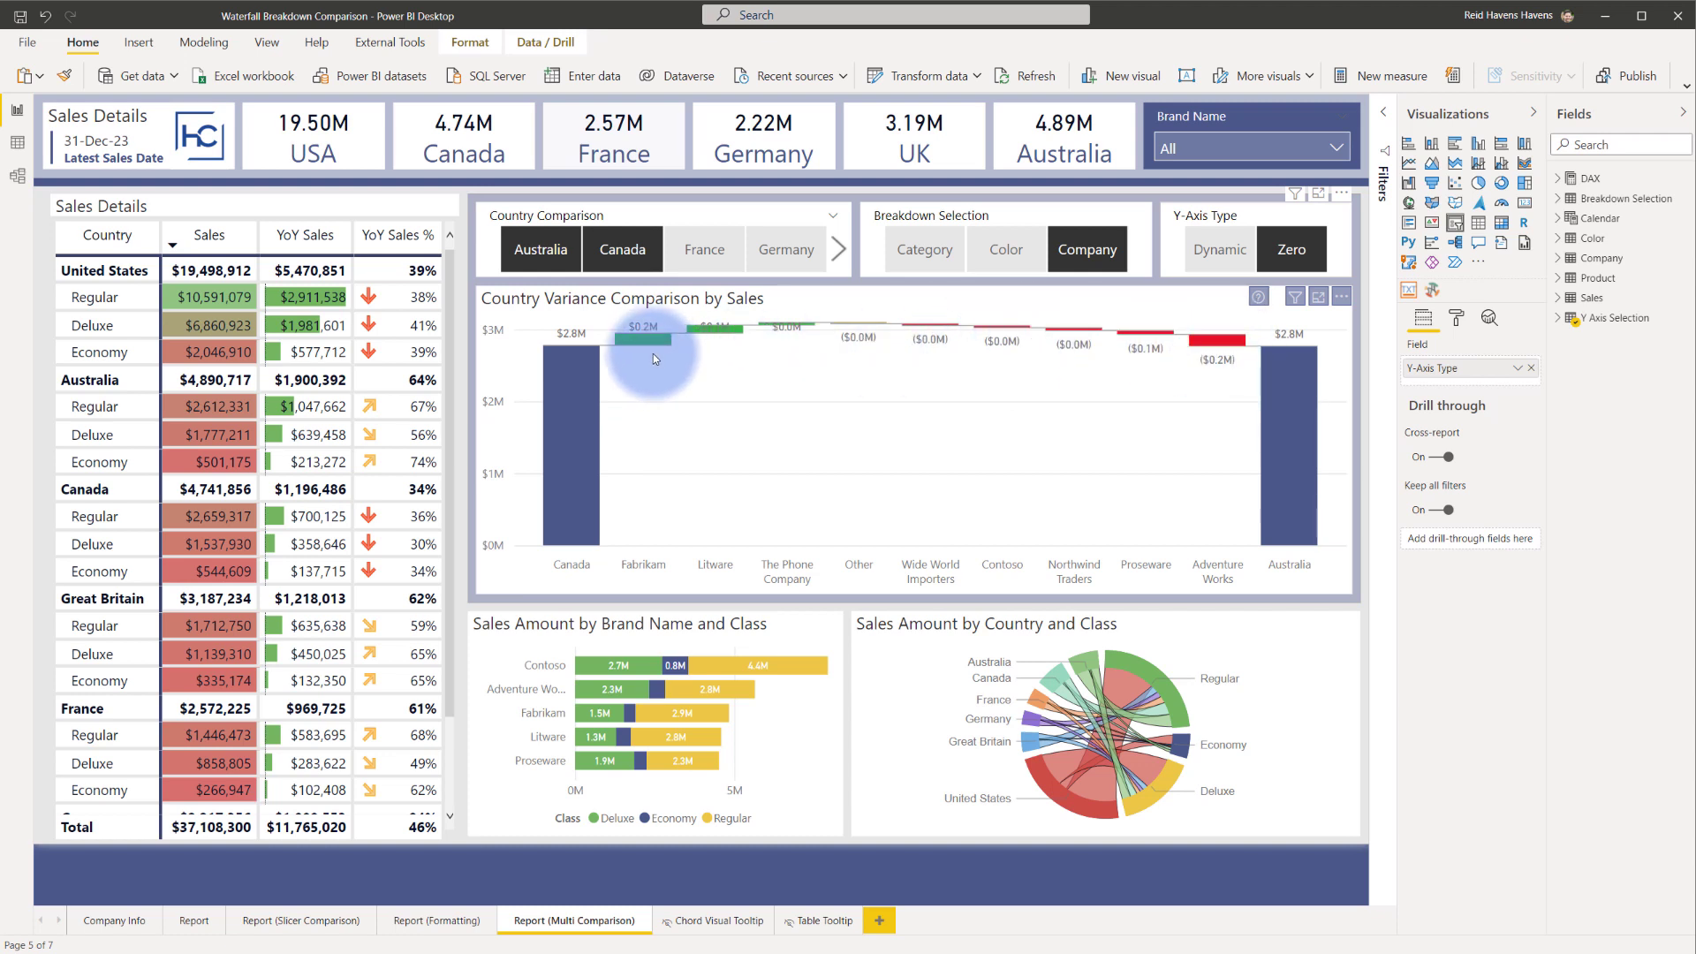
pyautogui.moveTo(665, 354)
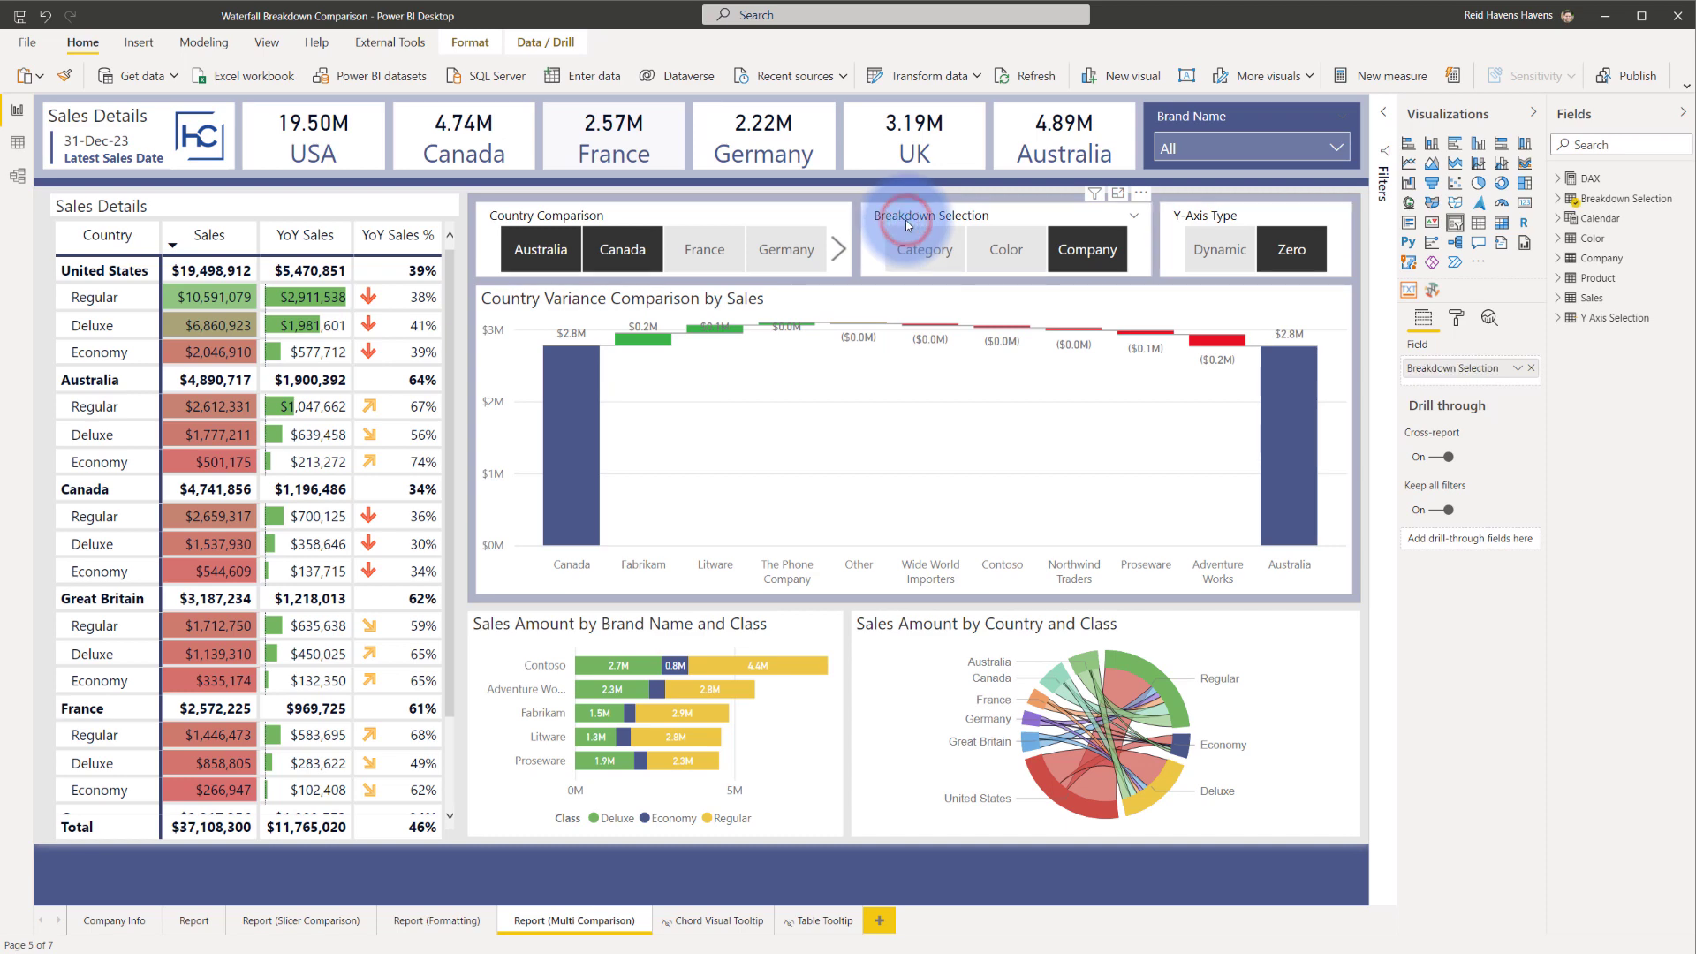
# Set the Y-Axis Type slicer back to Dynamic and select the waterfall to view its fields.
pyautogui.click(1217, 250)
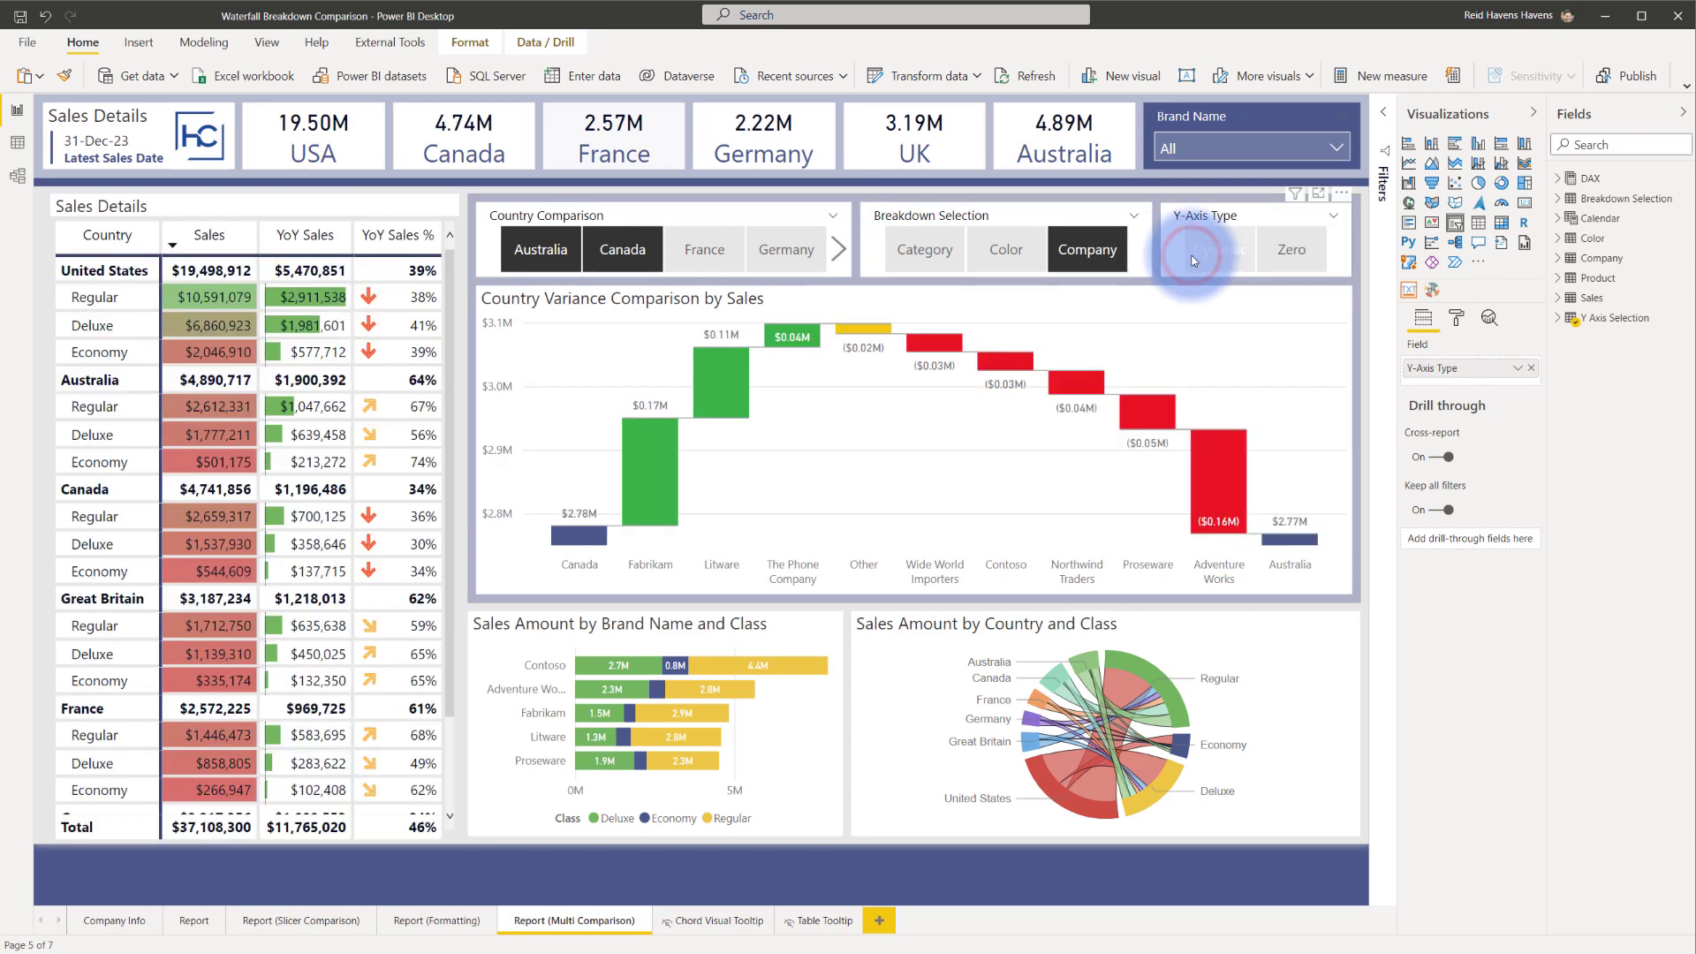
pyautogui.click(1219, 249)
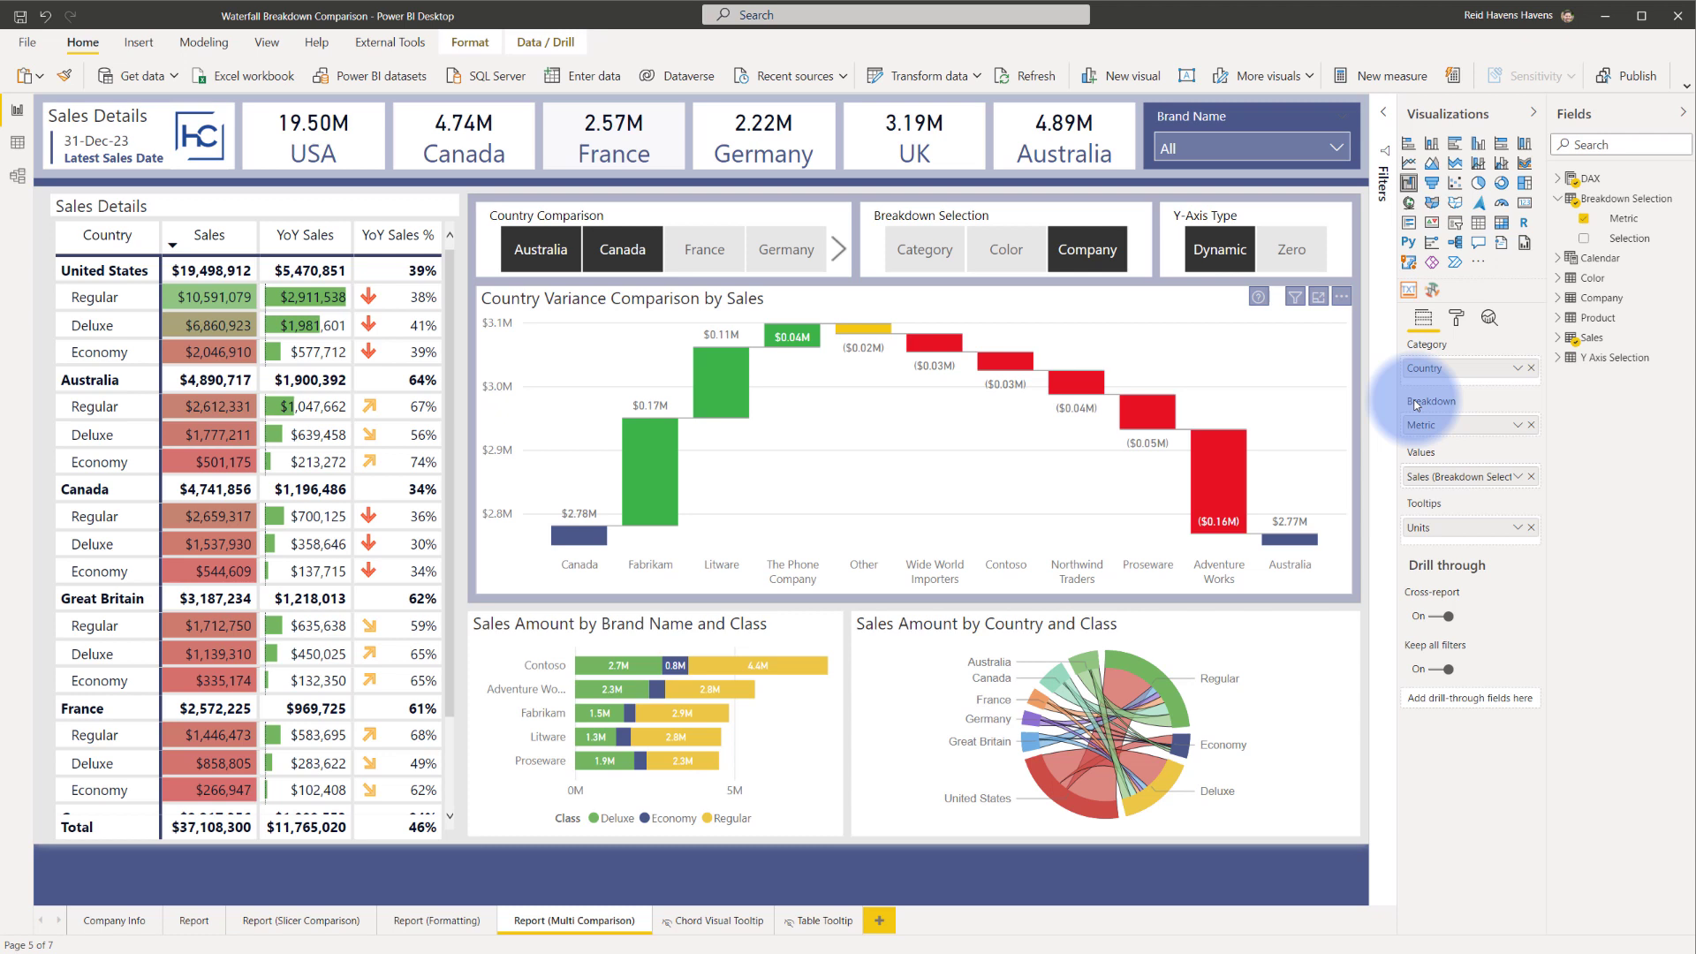
pyautogui.moveTo(1428, 409)
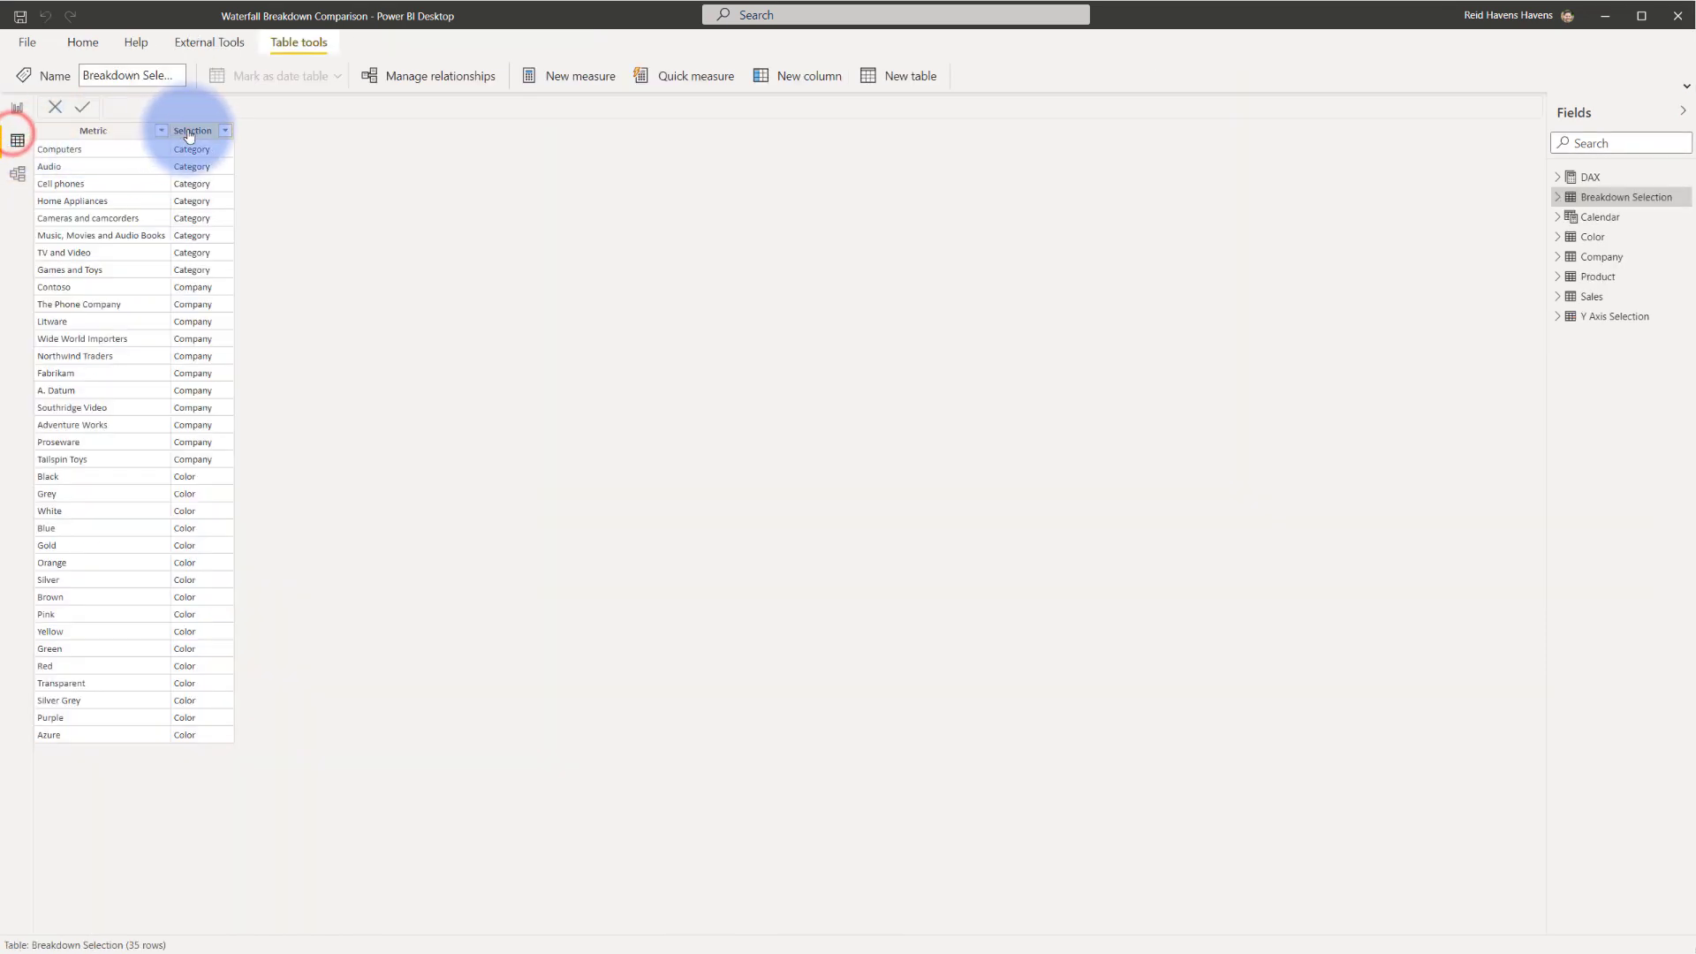
pyautogui.click(192, 130)
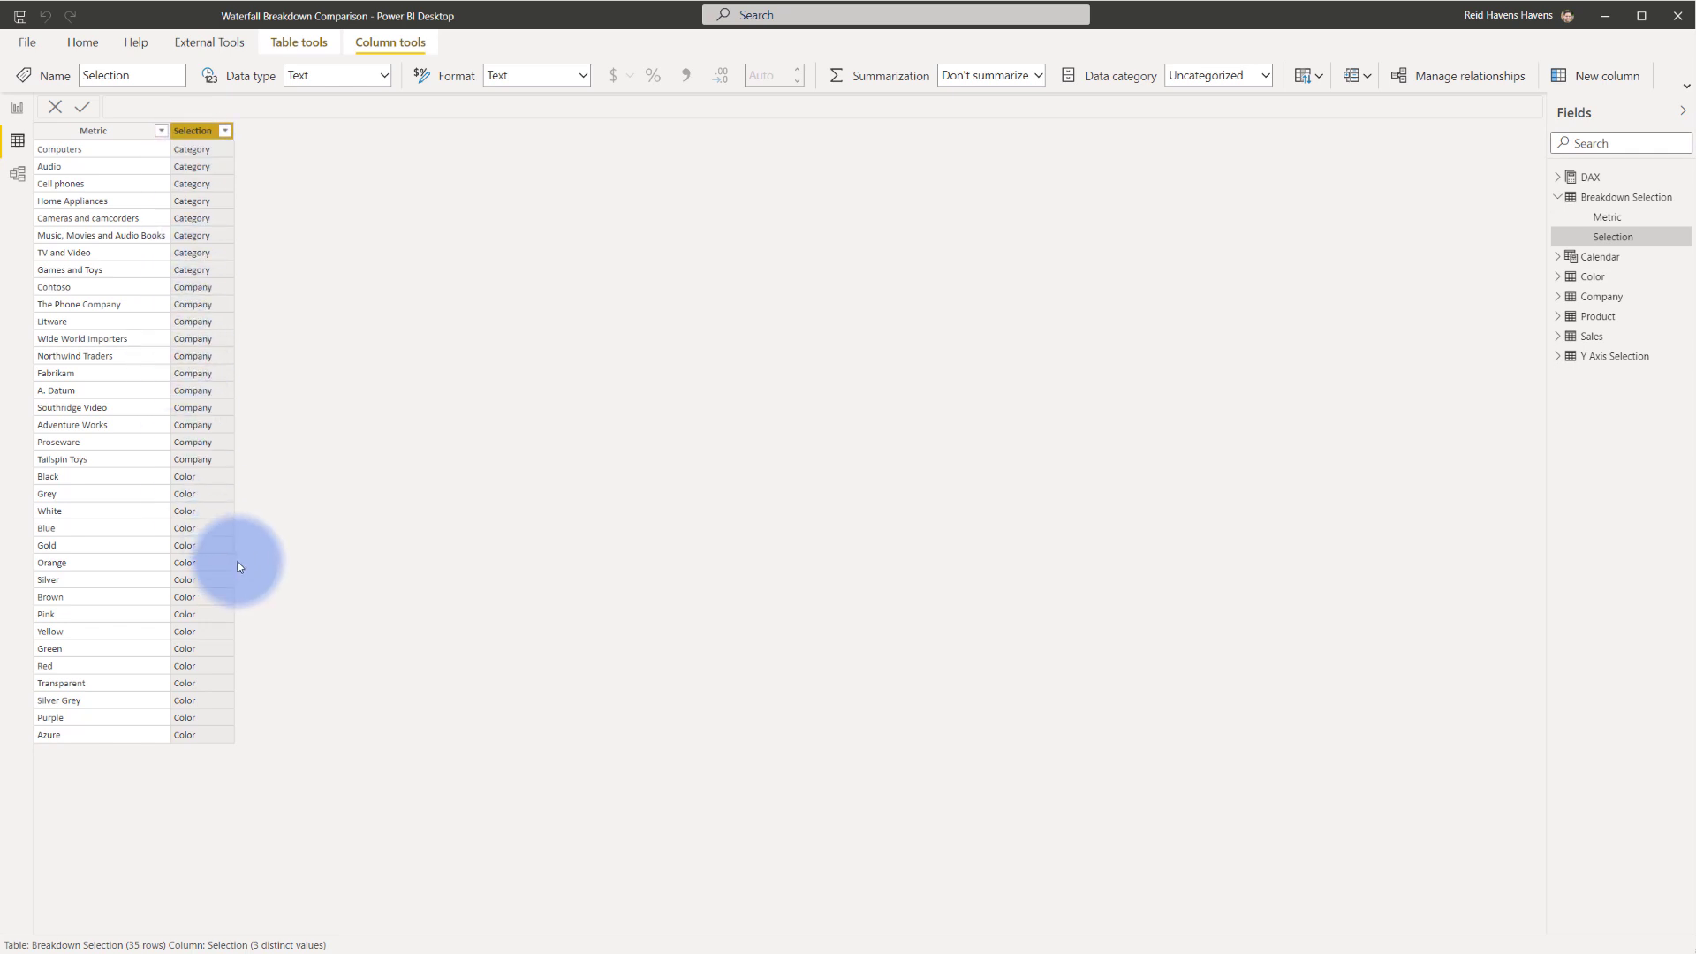
pyautogui.click(100, 130)
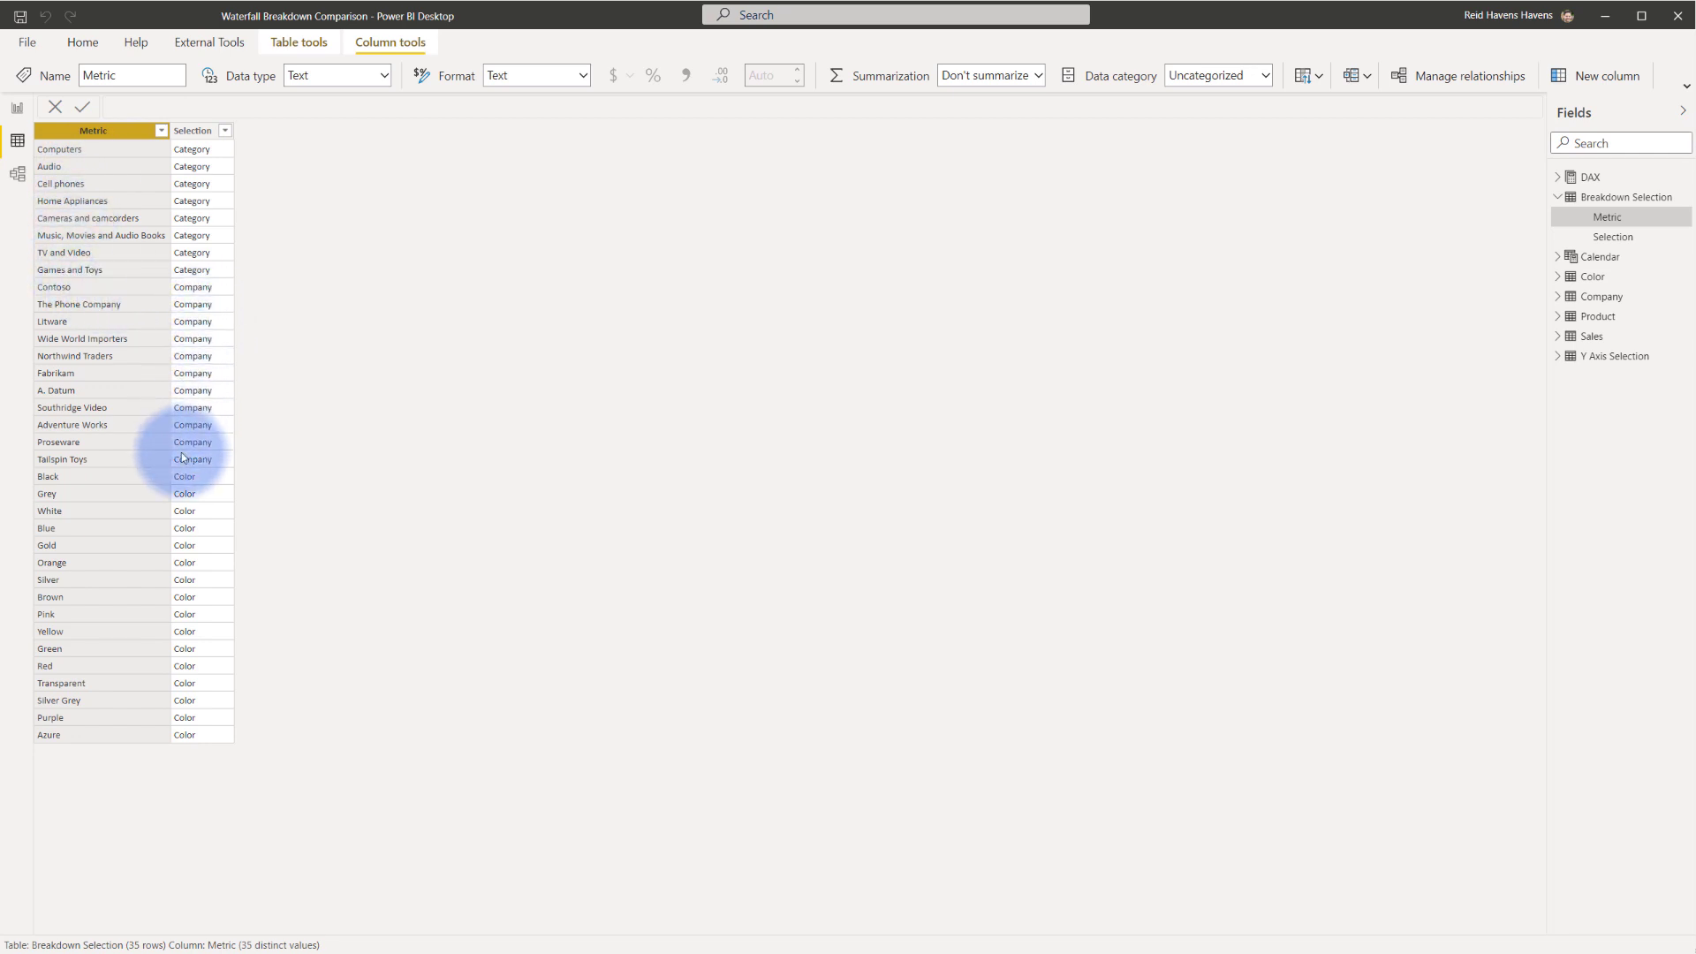
pyautogui.moveTo(179, 597)
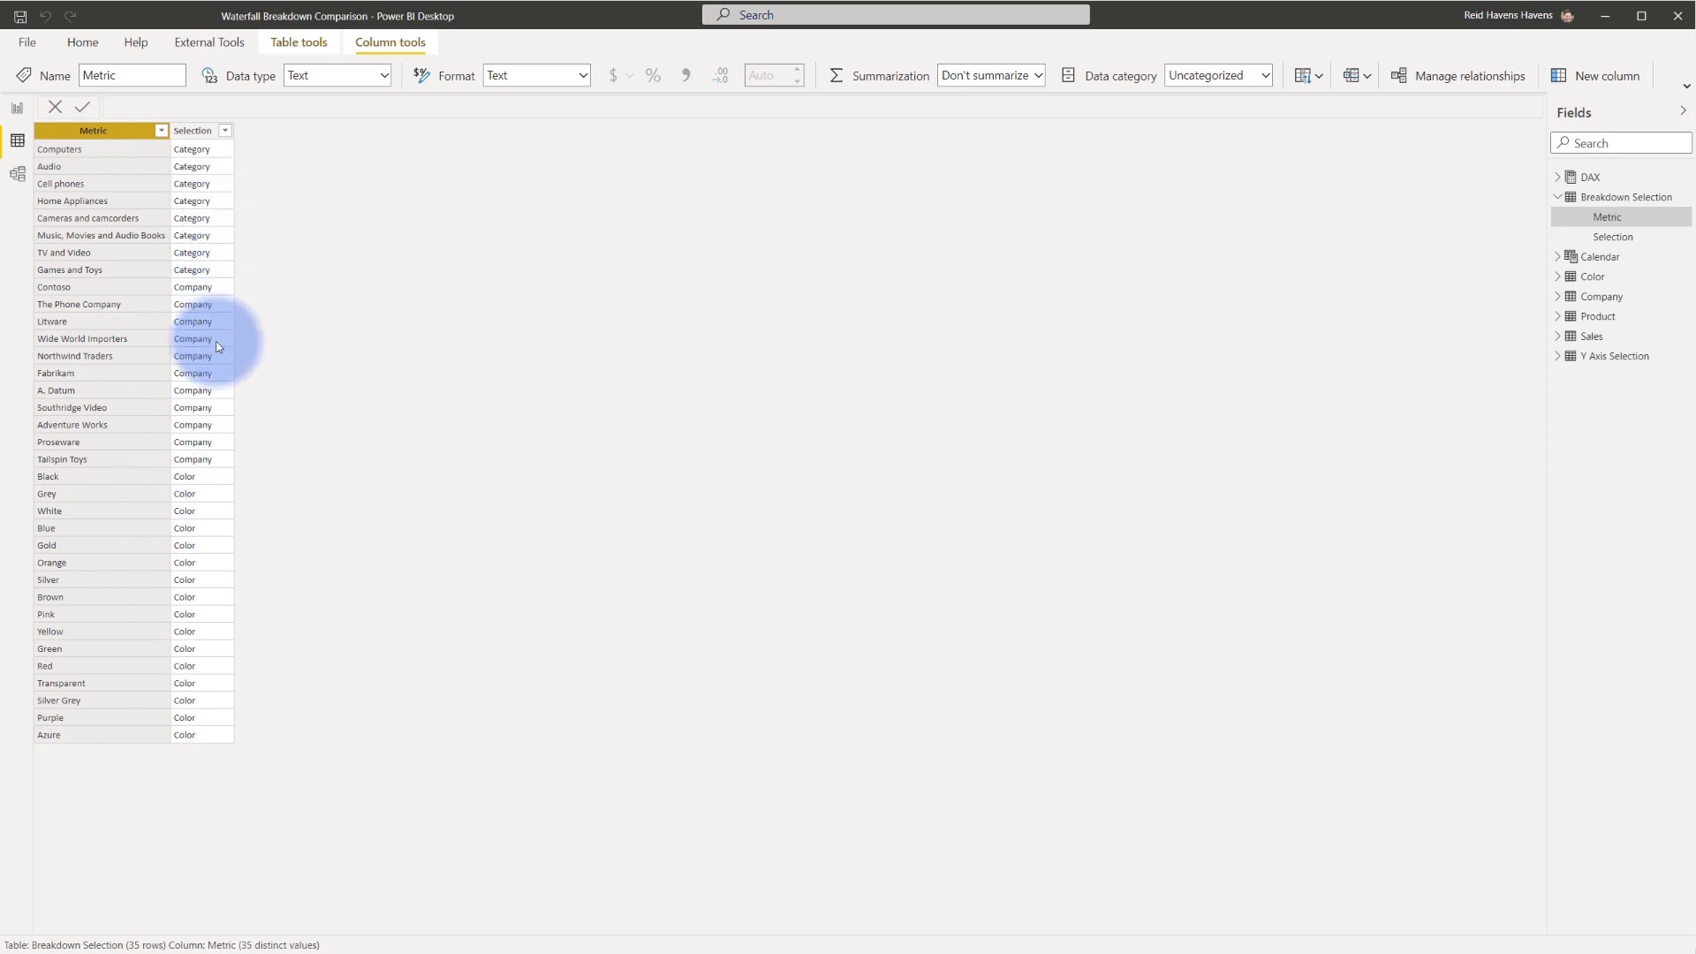
pyautogui.moveTo(1626, 287)
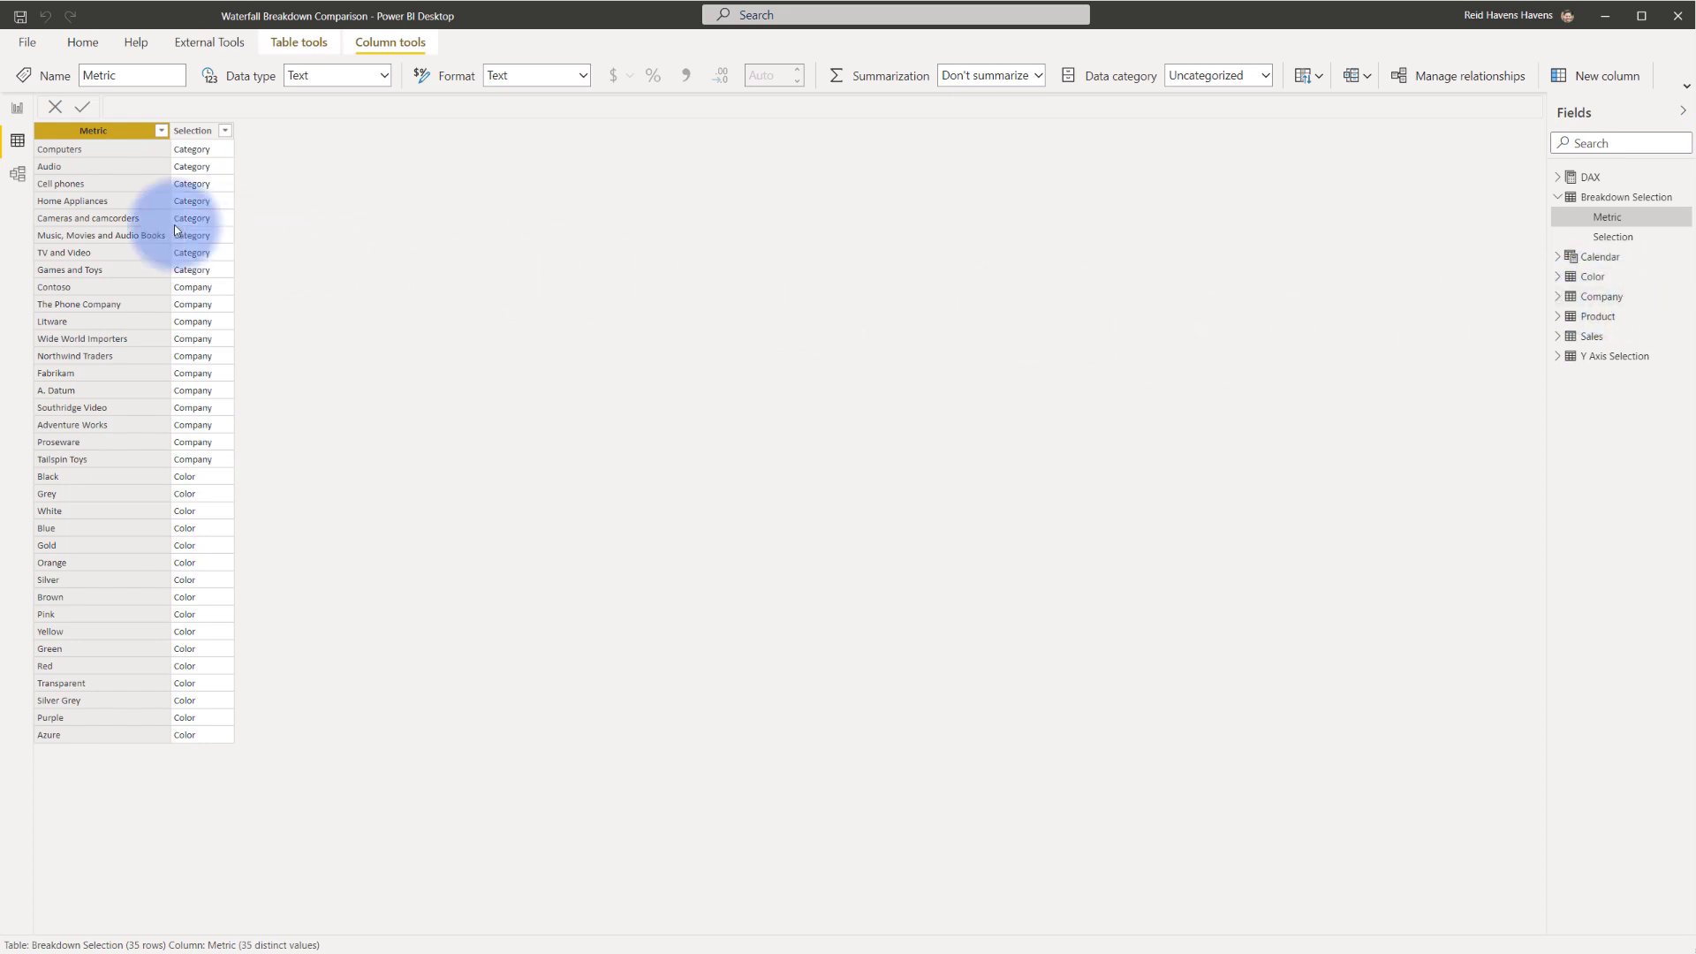
pyautogui.click(15, 174)
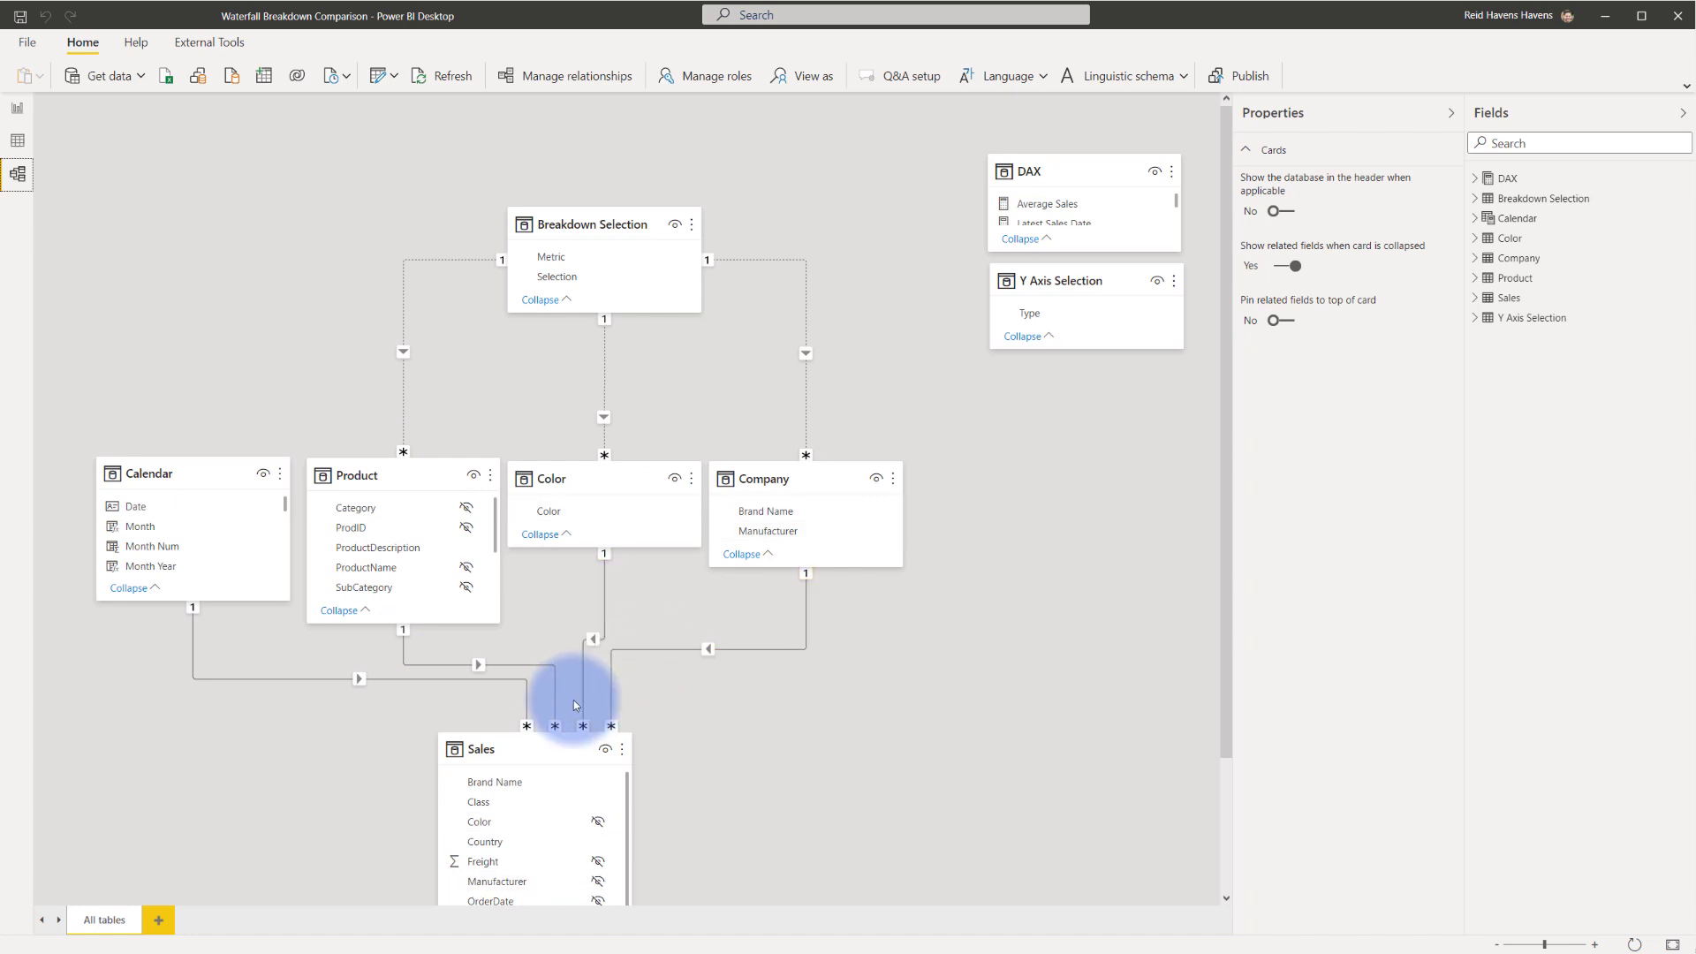
pyautogui.moveTo(573, 696)
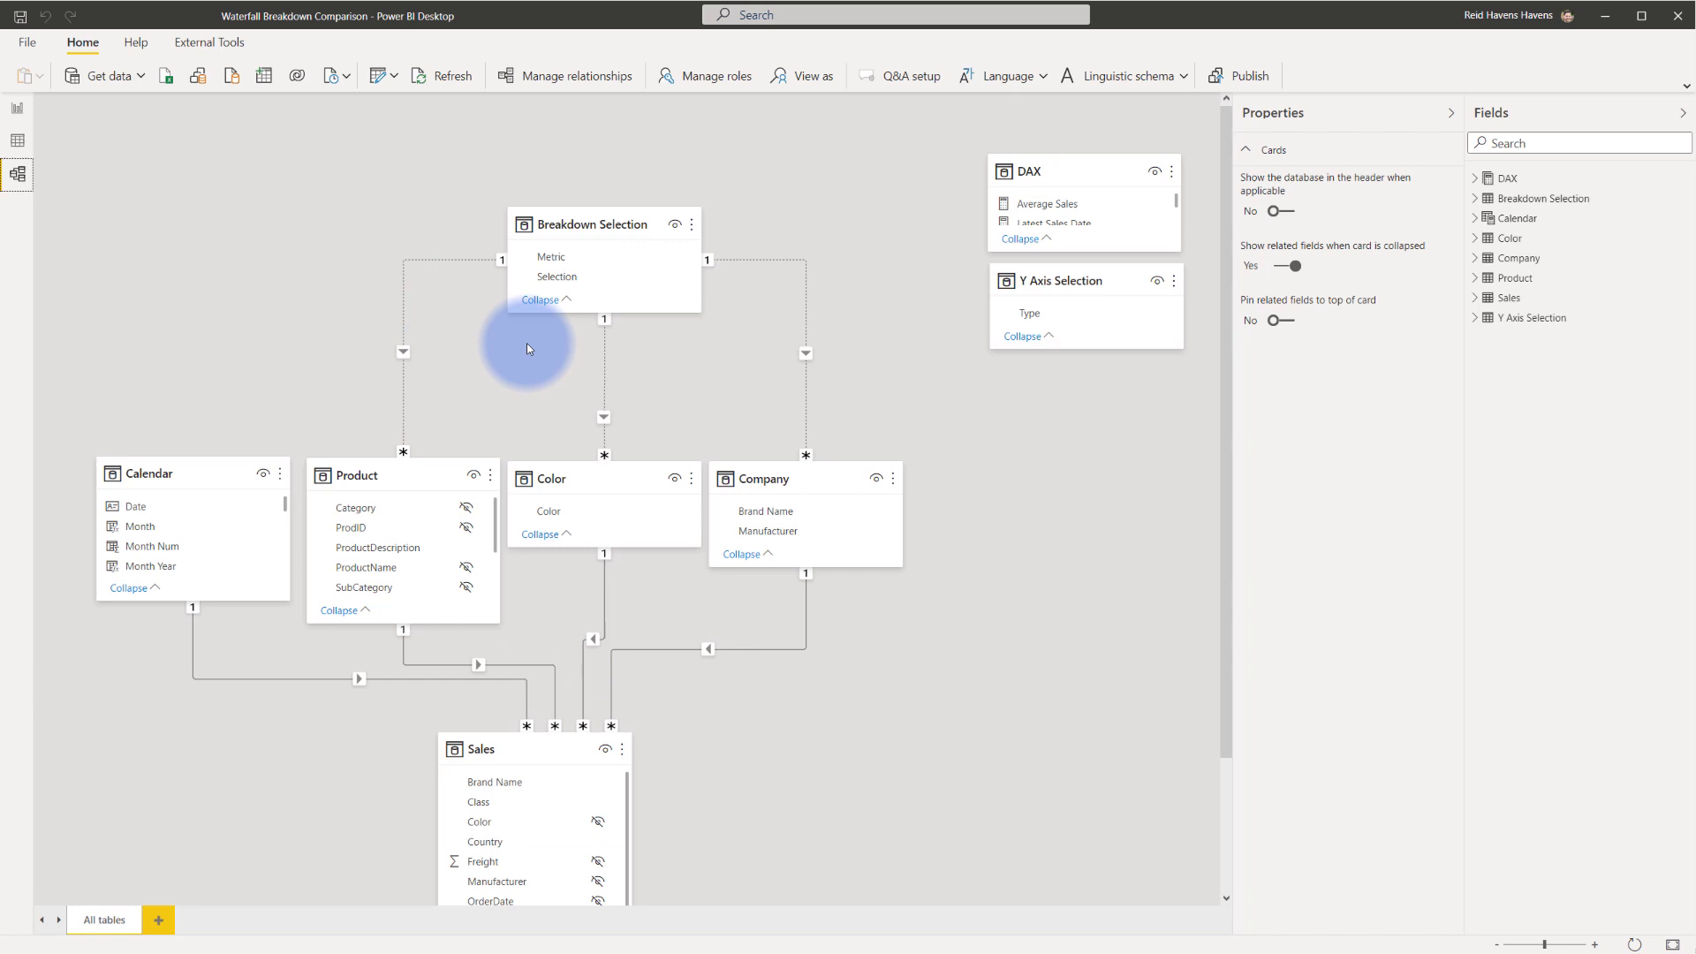
pyautogui.moveTo(787, 337)
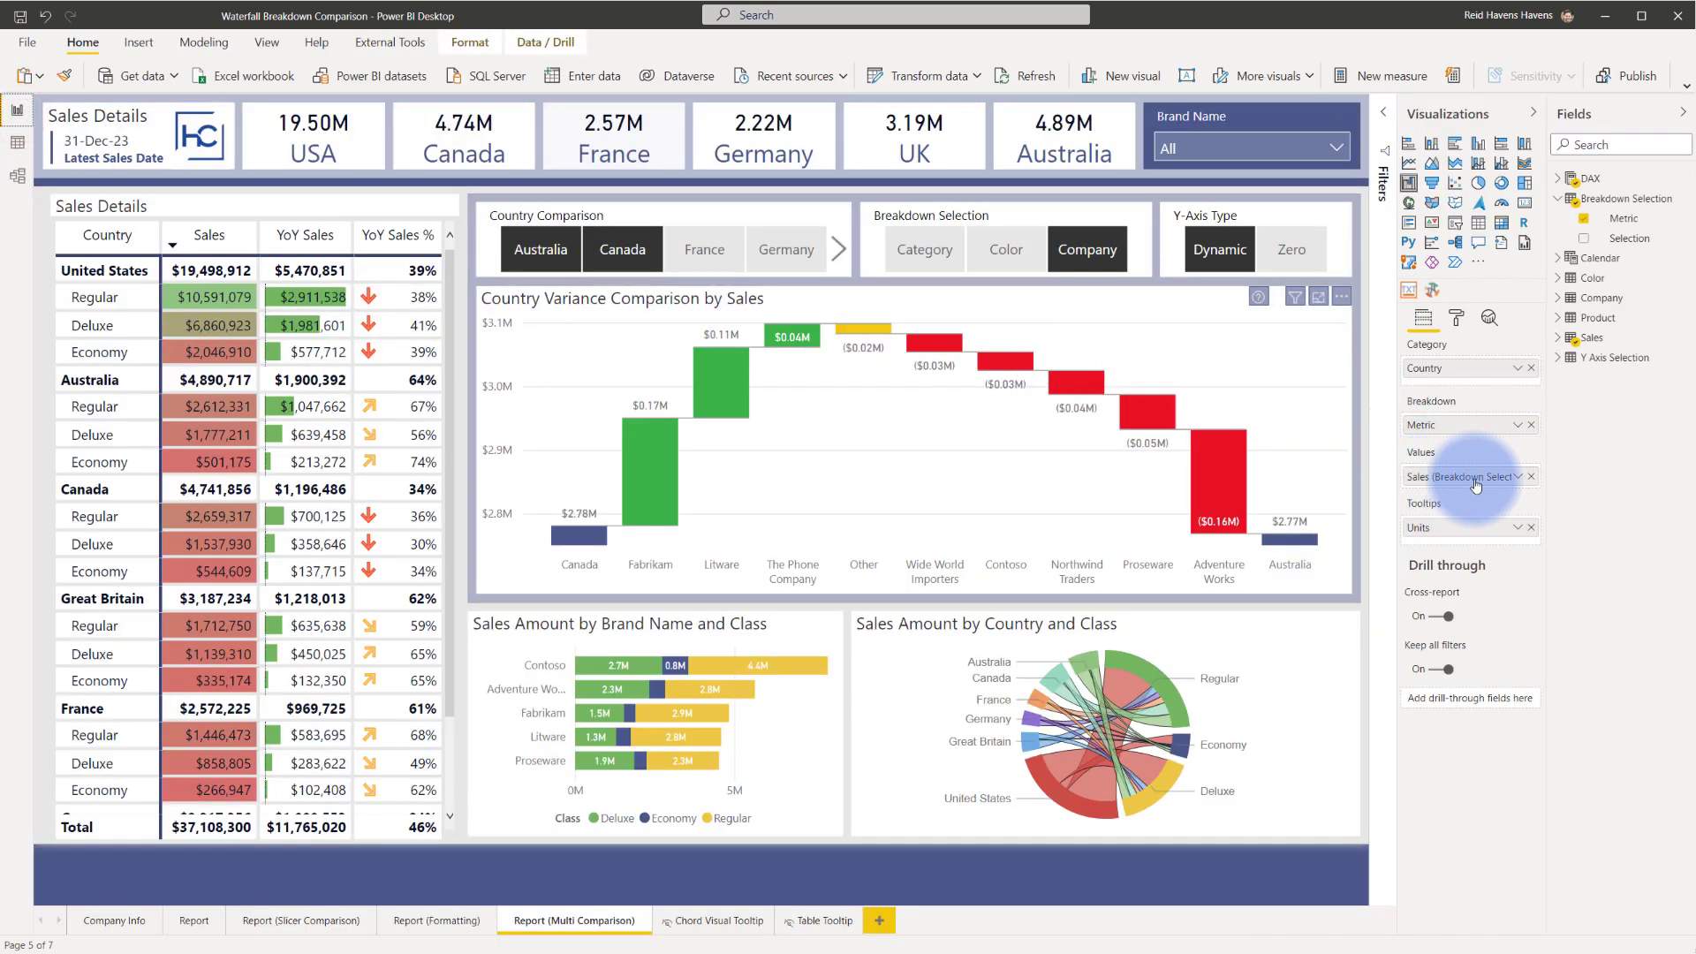
# Show the Sales (Breakdown Selection) formula from DAX > Waterfall, then break down by Color.
pyautogui.click(1564, 177)
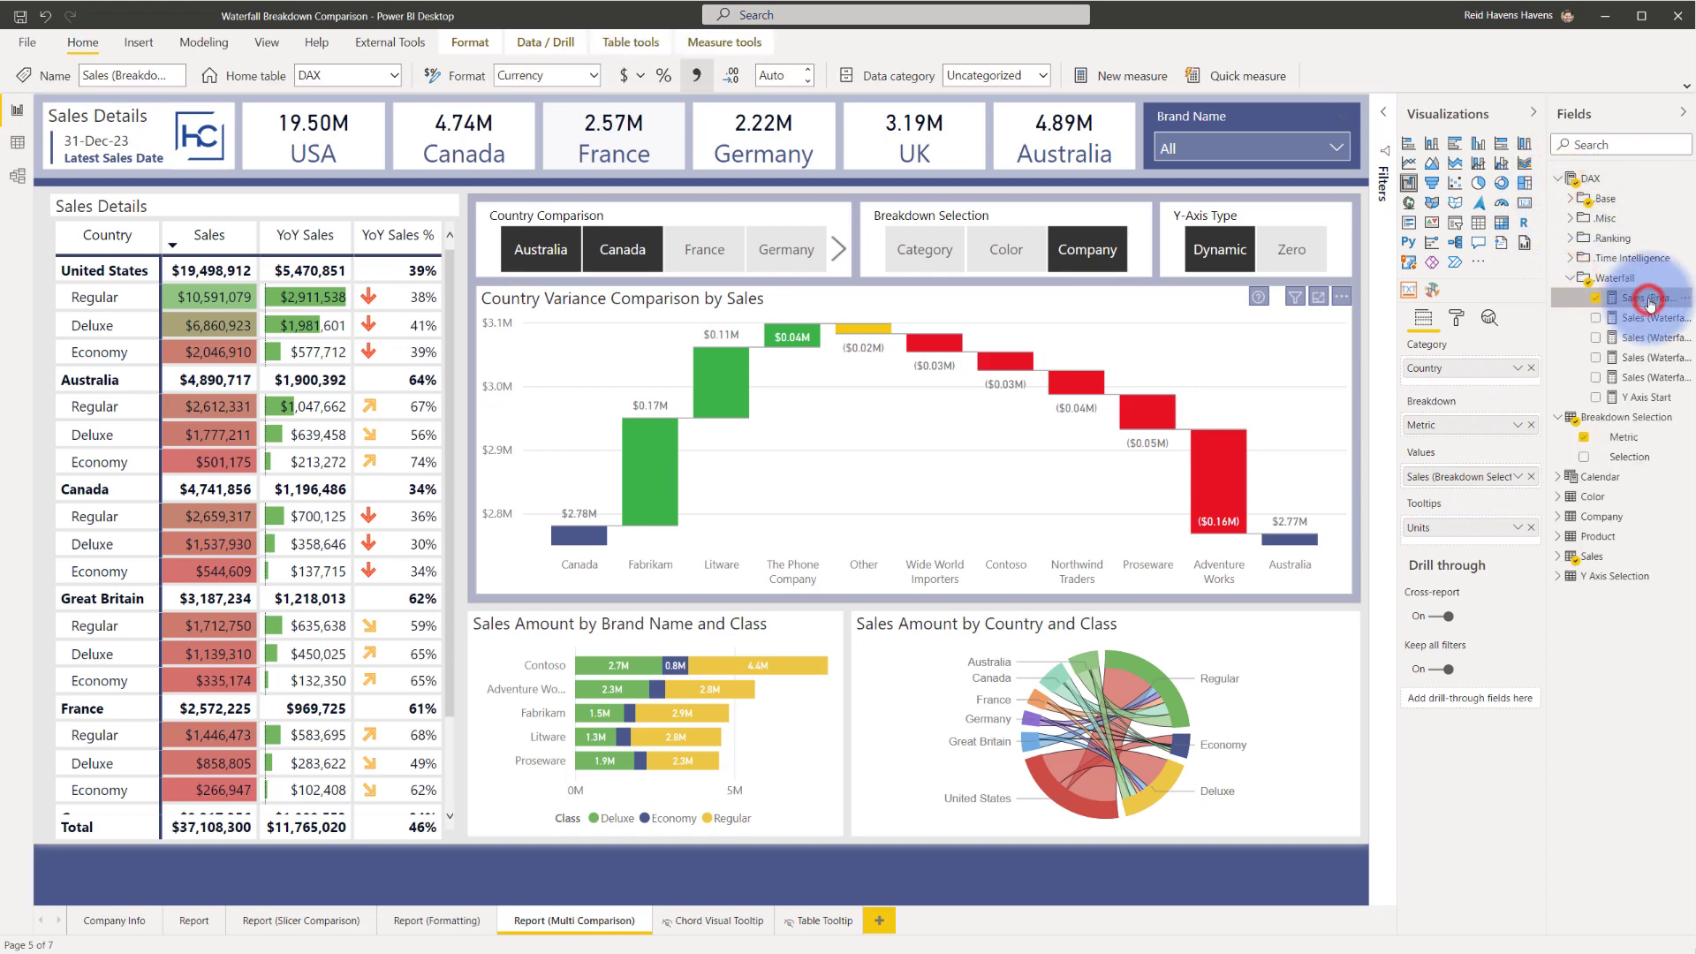
pyautogui.click(1633, 297)
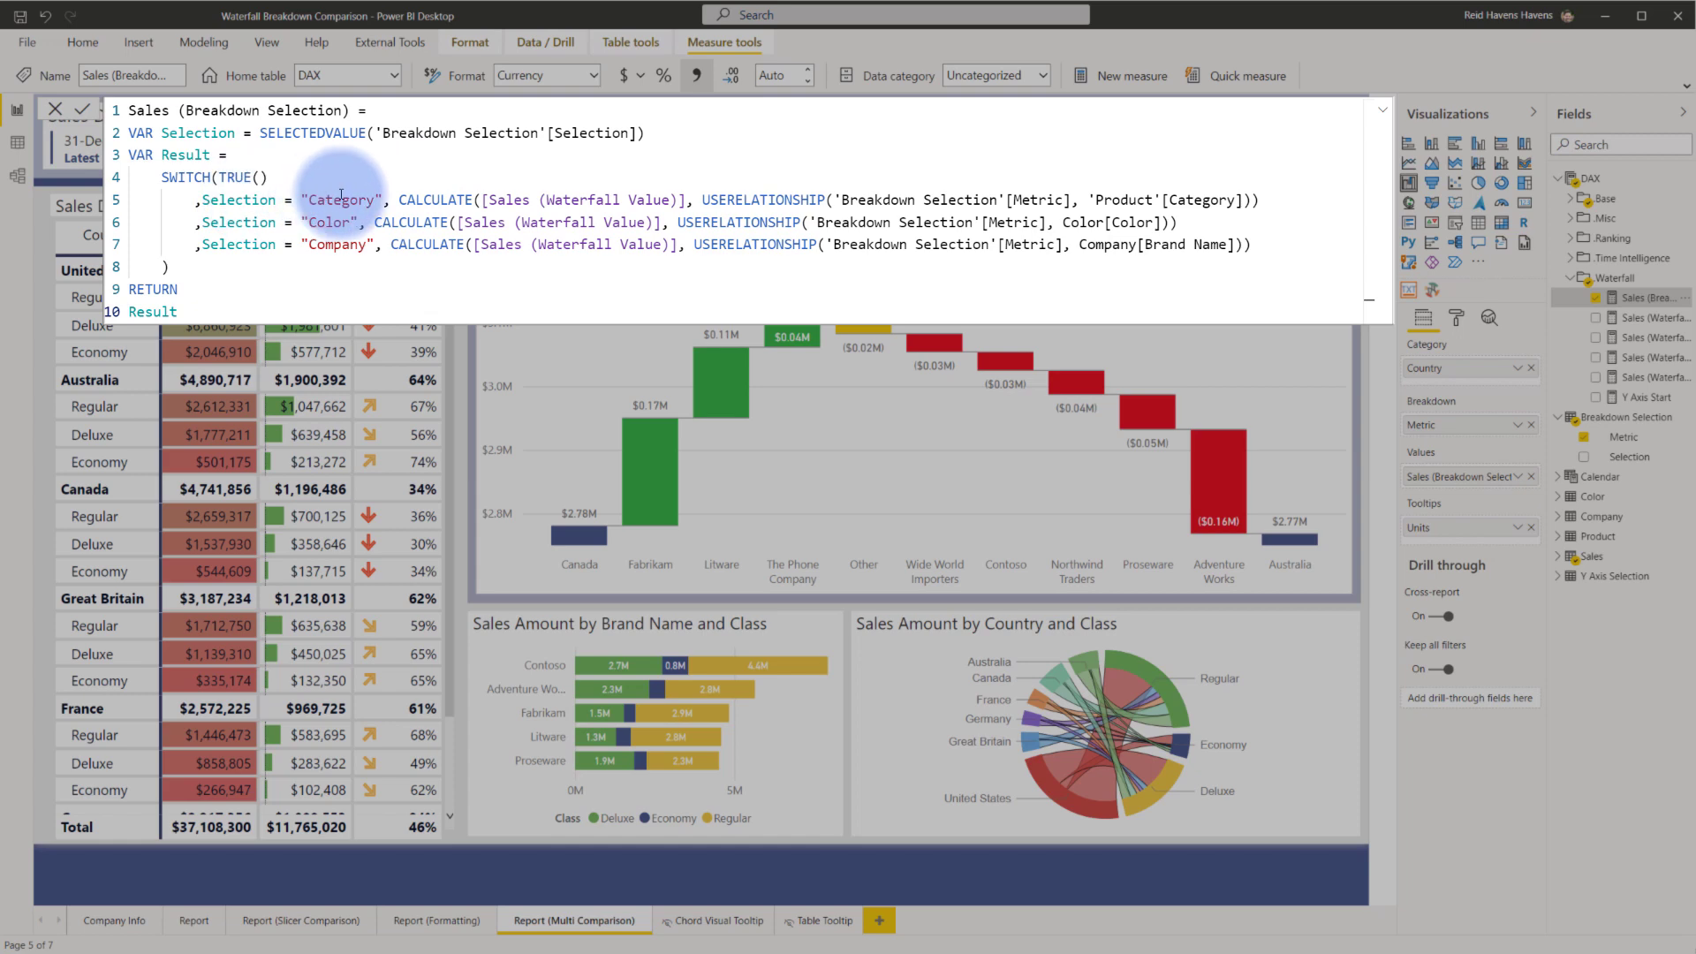
pyautogui.moveTo(1177, 134)
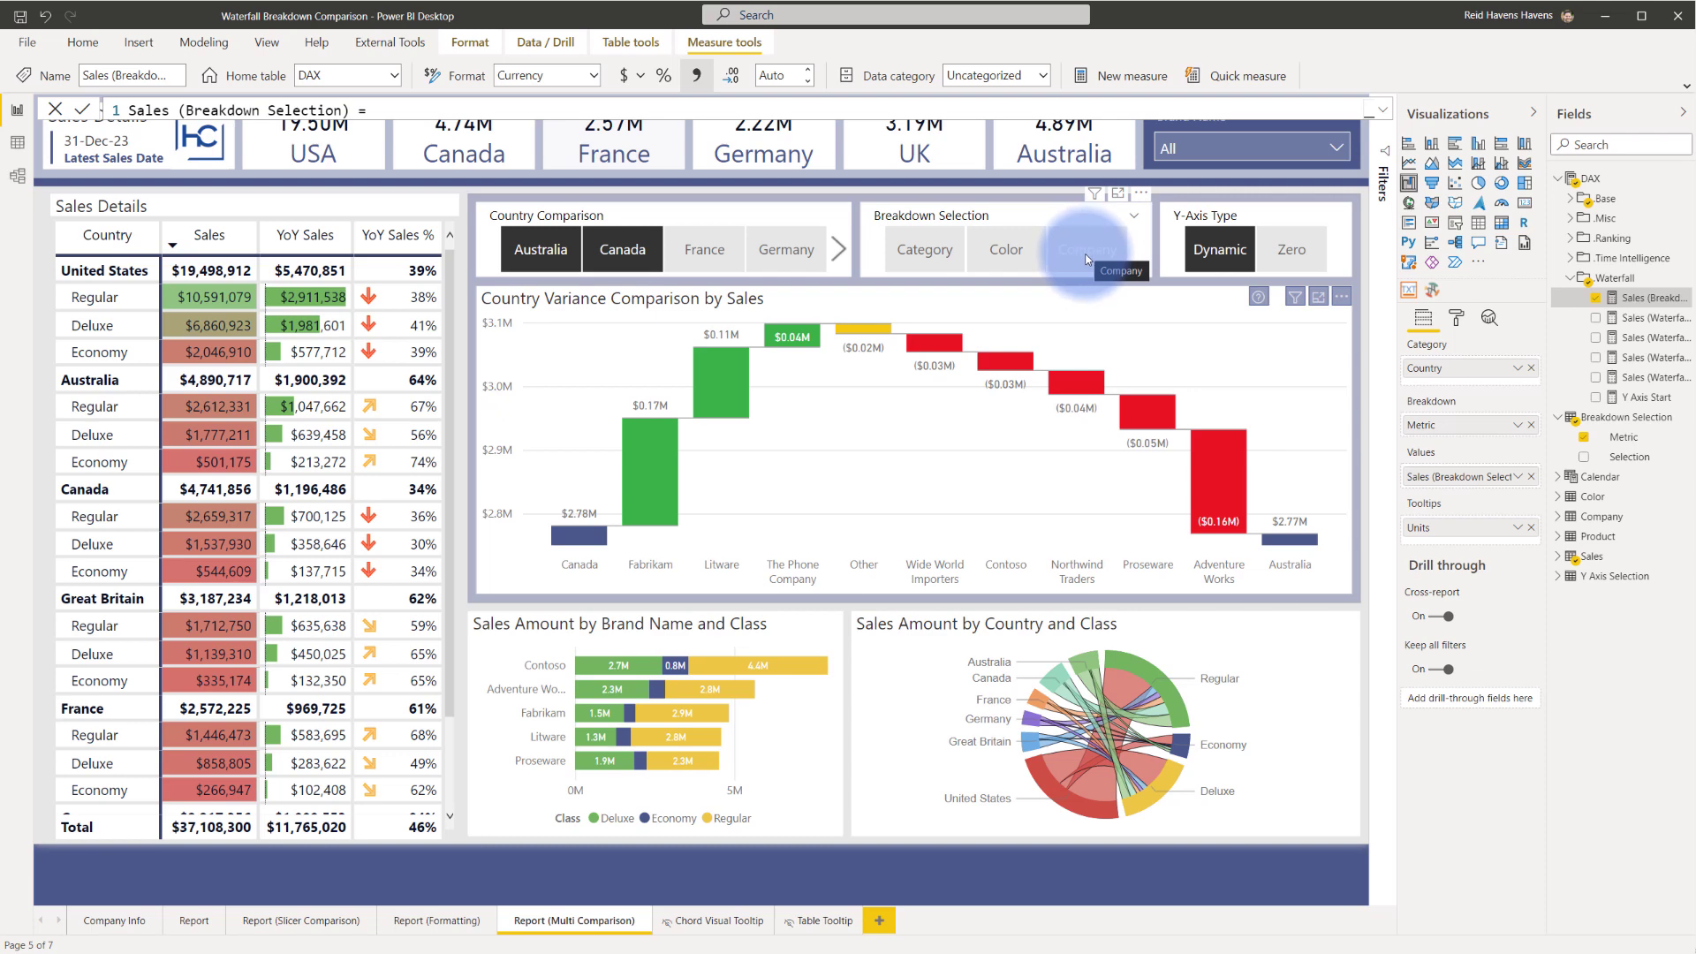
pyautogui.click(1005, 249)
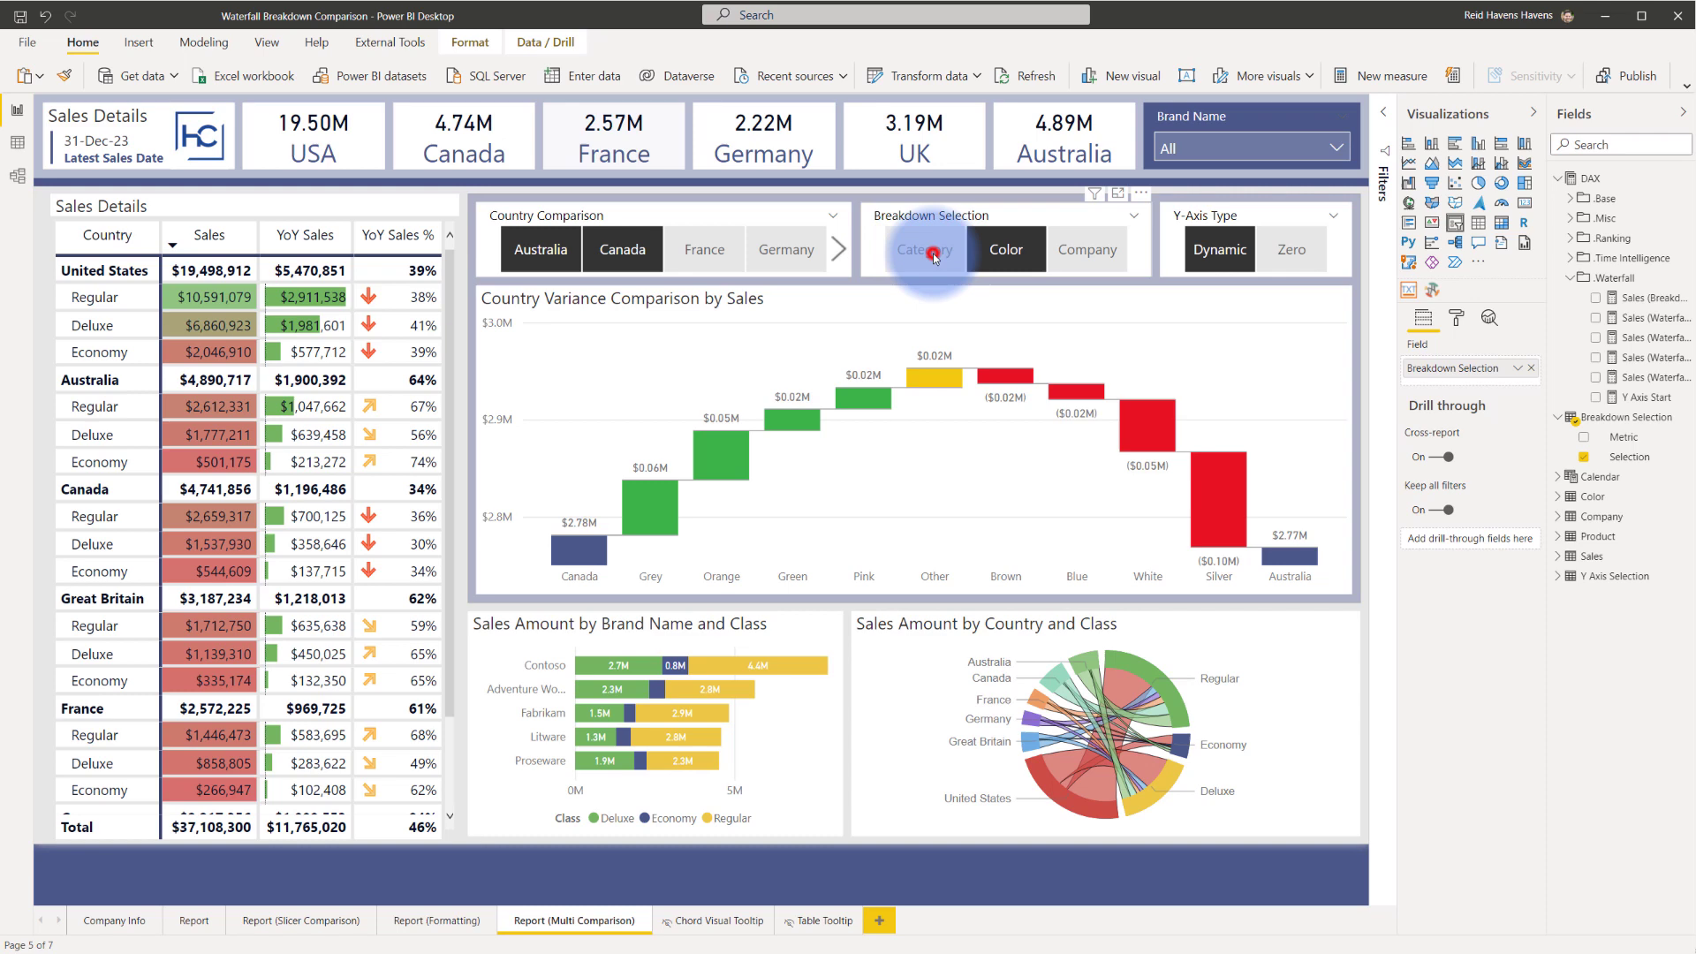
# Break the waterfall down by Category and bring up the Breakdown Selection query.
pyautogui.click(926, 249)
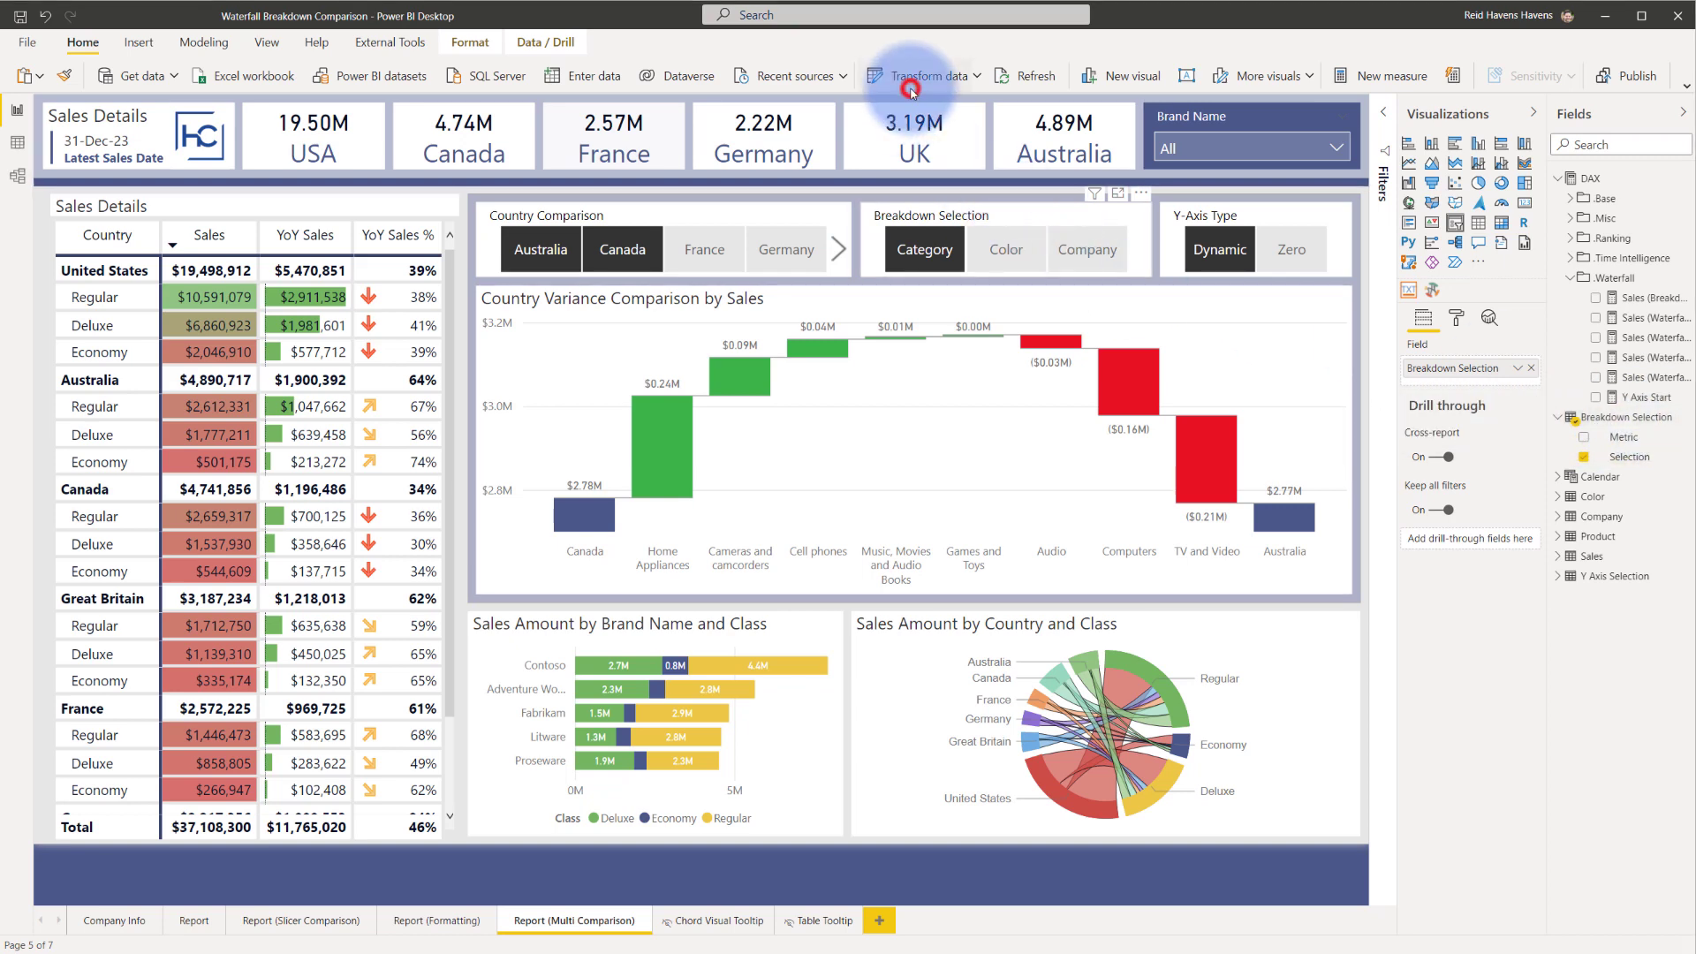
pyautogui.click(909, 76)
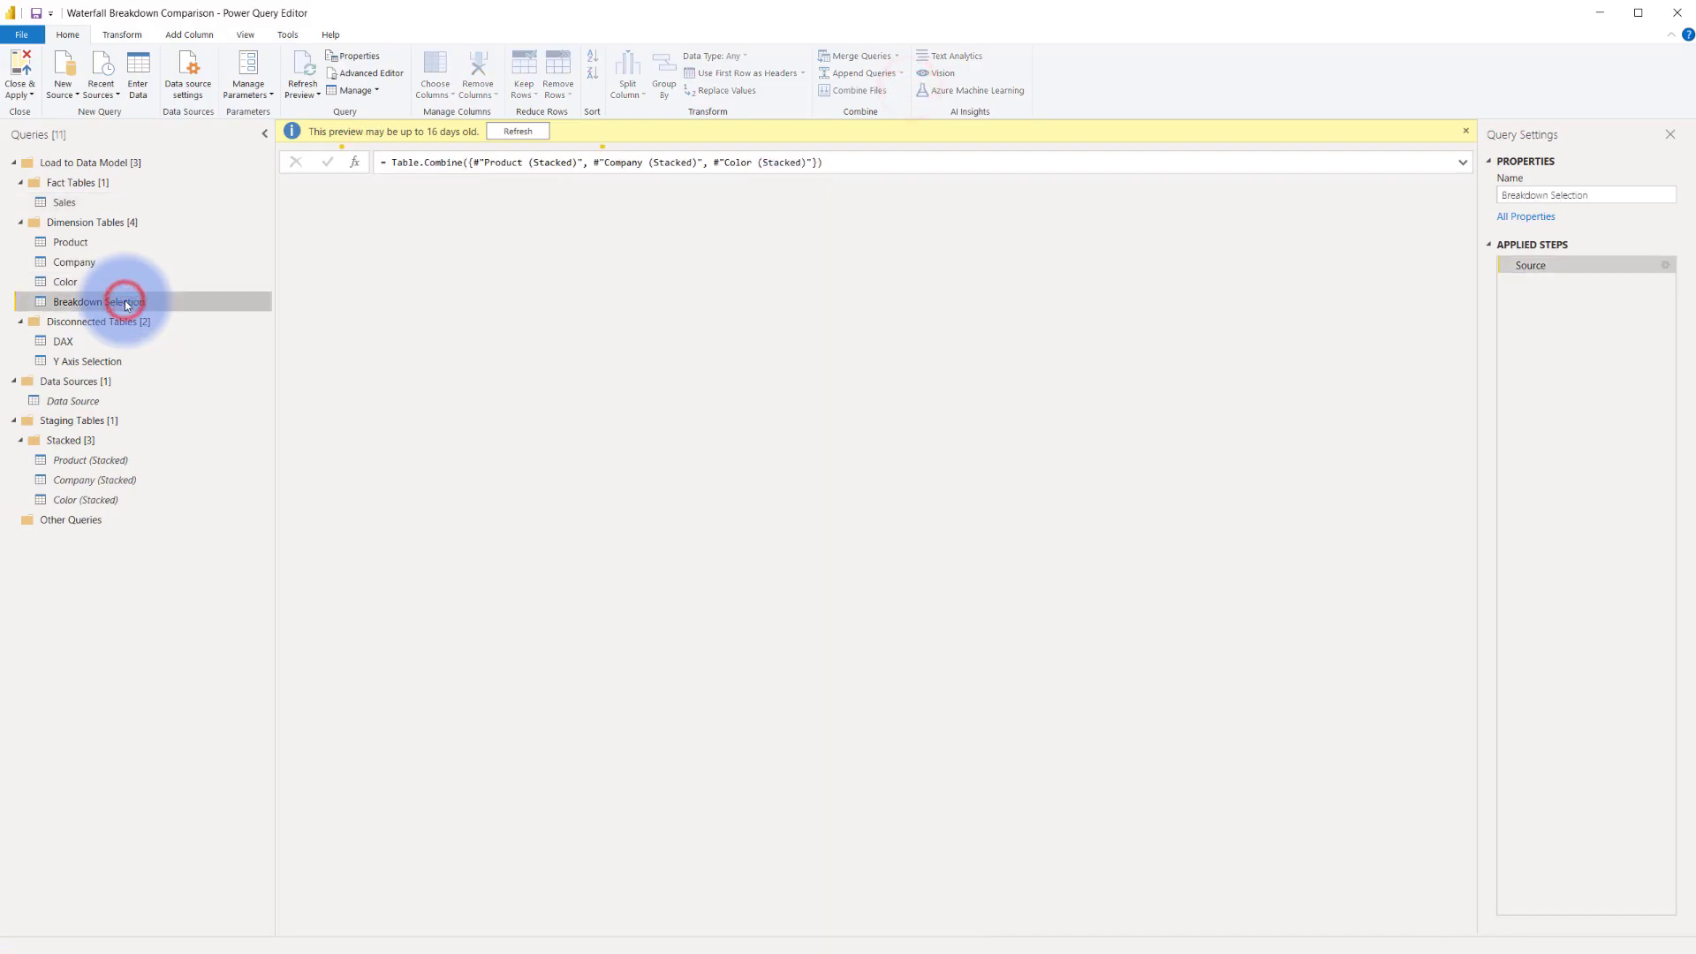
# Review the Source step's Append settings for the three stacked tables, cancelling without changes.
pyautogui.click(99, 301)
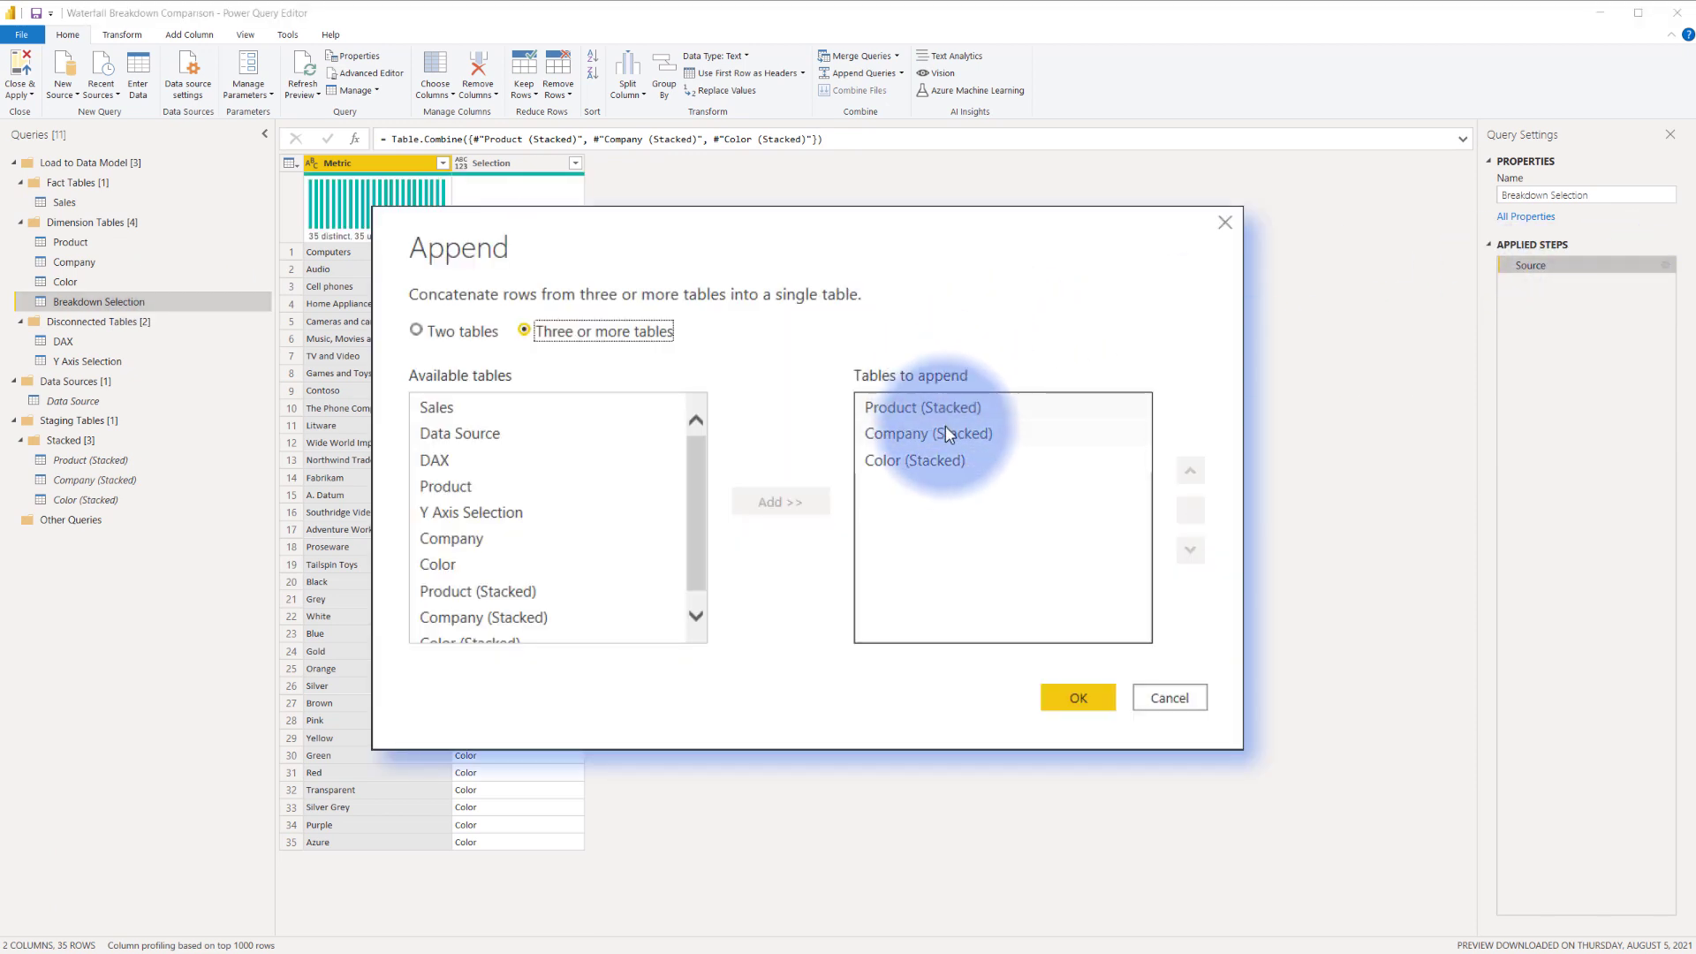
pyautogui.click(922, 408)
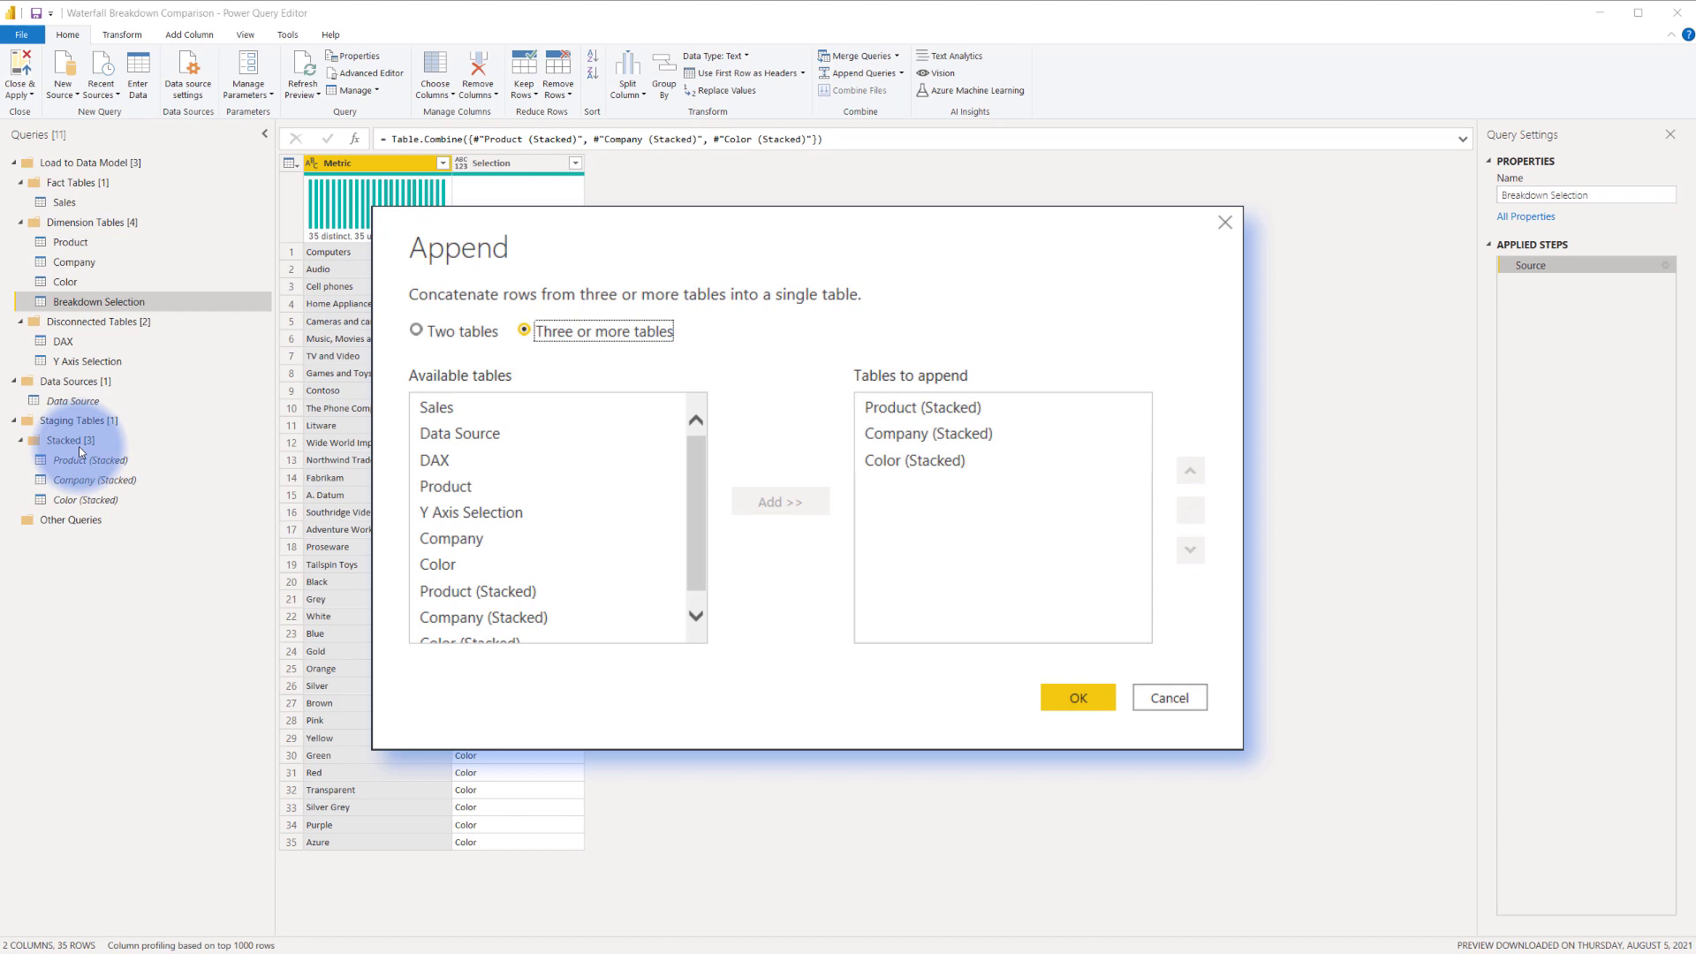
pyautogui.click(1079, 697)
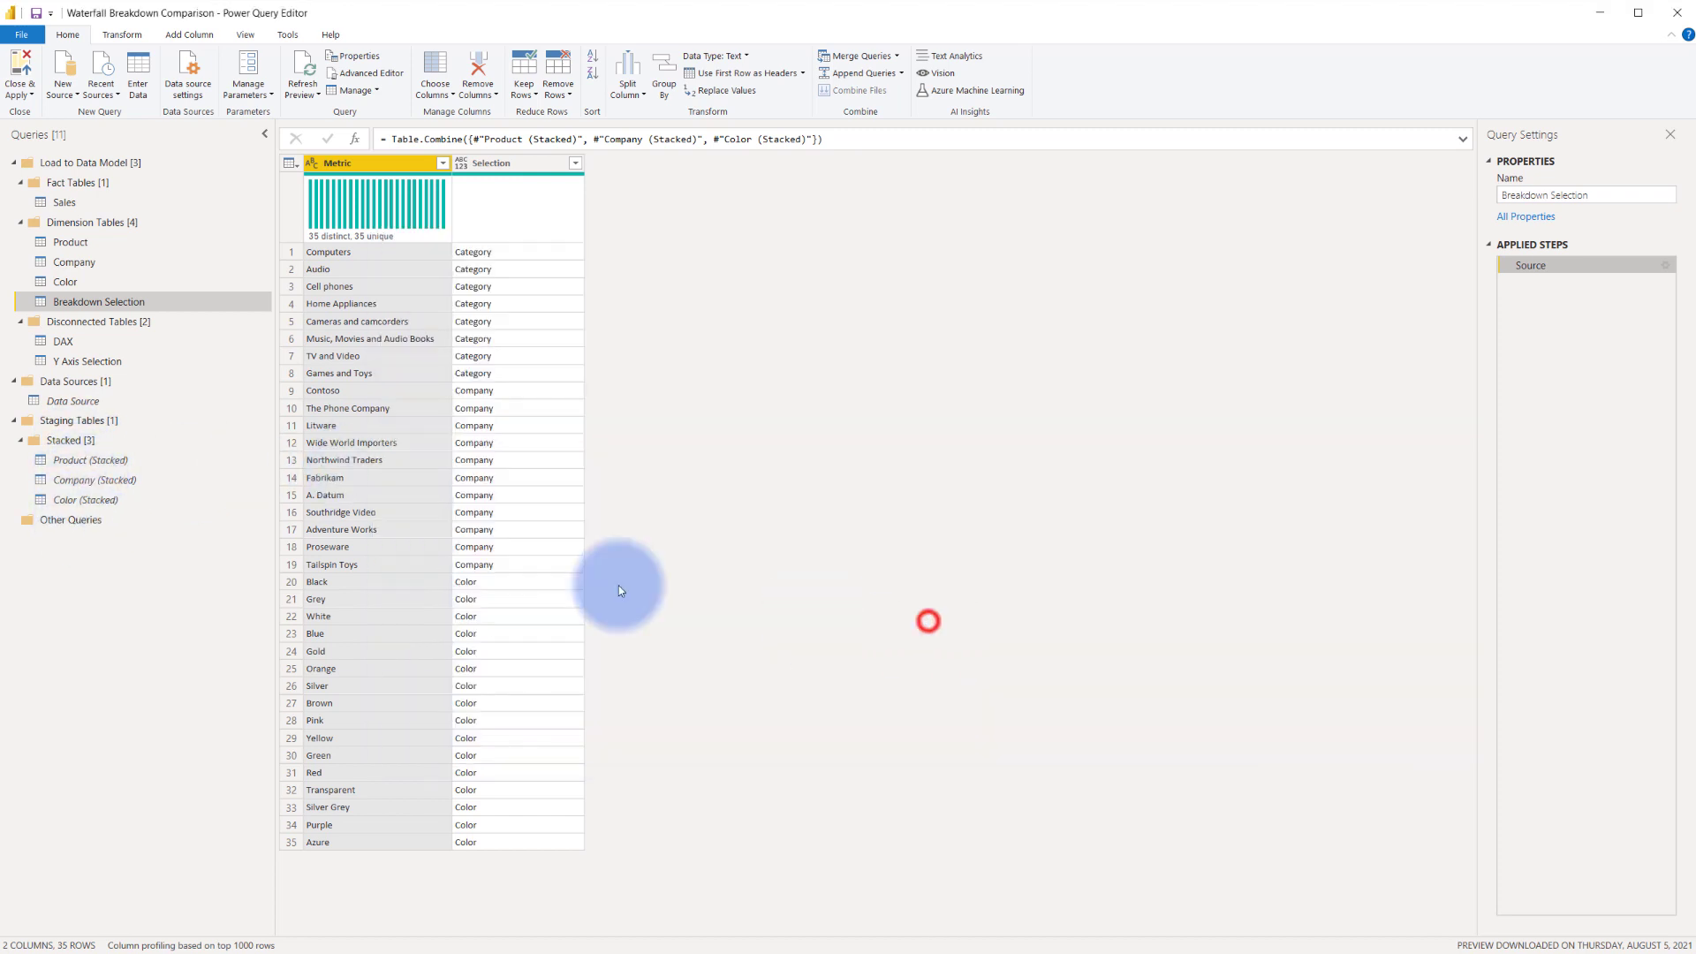
pyautogui.click(90, 460)
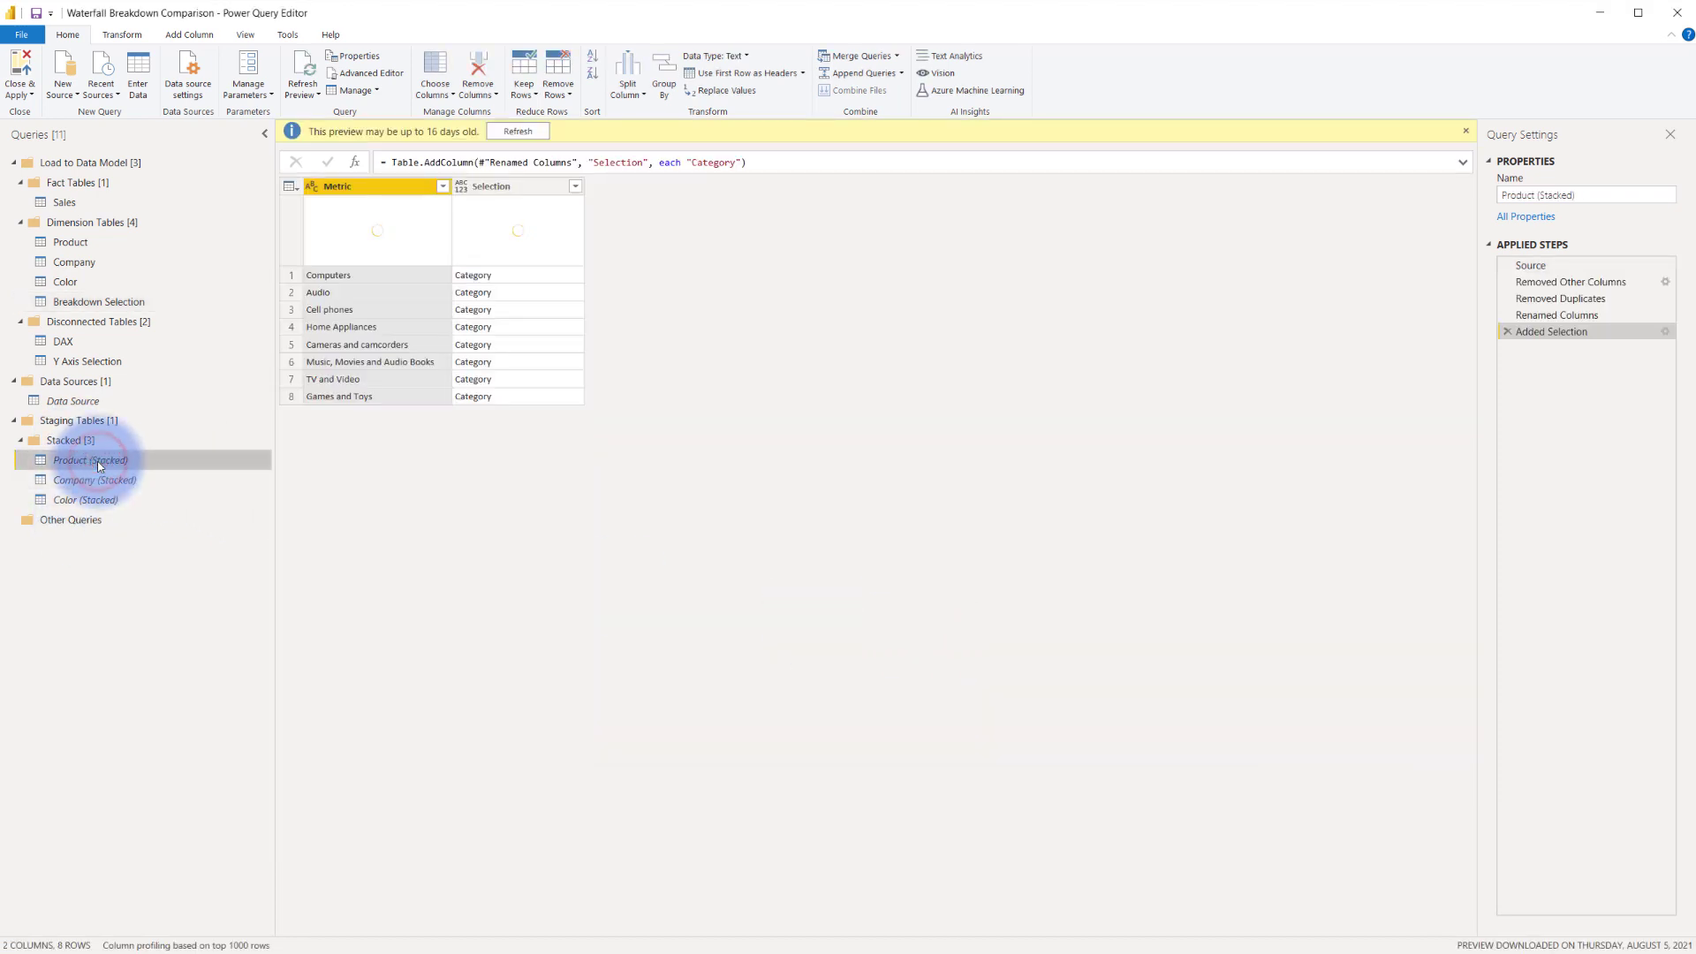
# Step through Product (Stacked): source, Category column, distinct rows, renamed Metric, added Selection column.
pyautogui.click(71, 242)
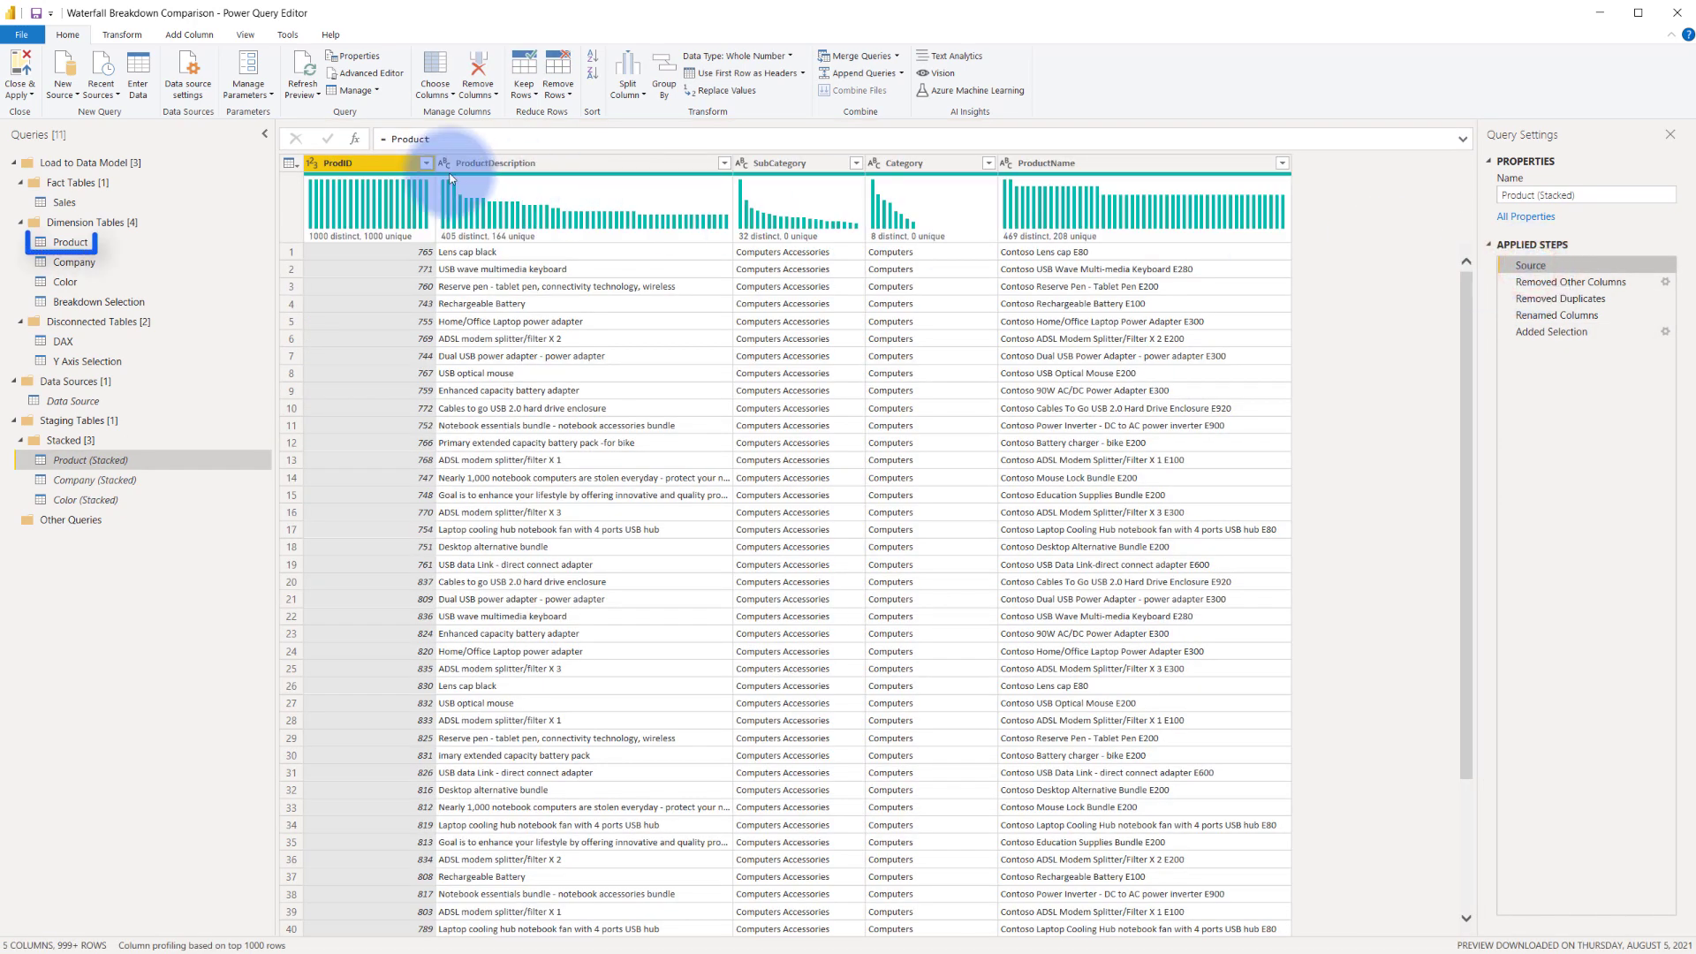
pyautogui.click(1590, 282)
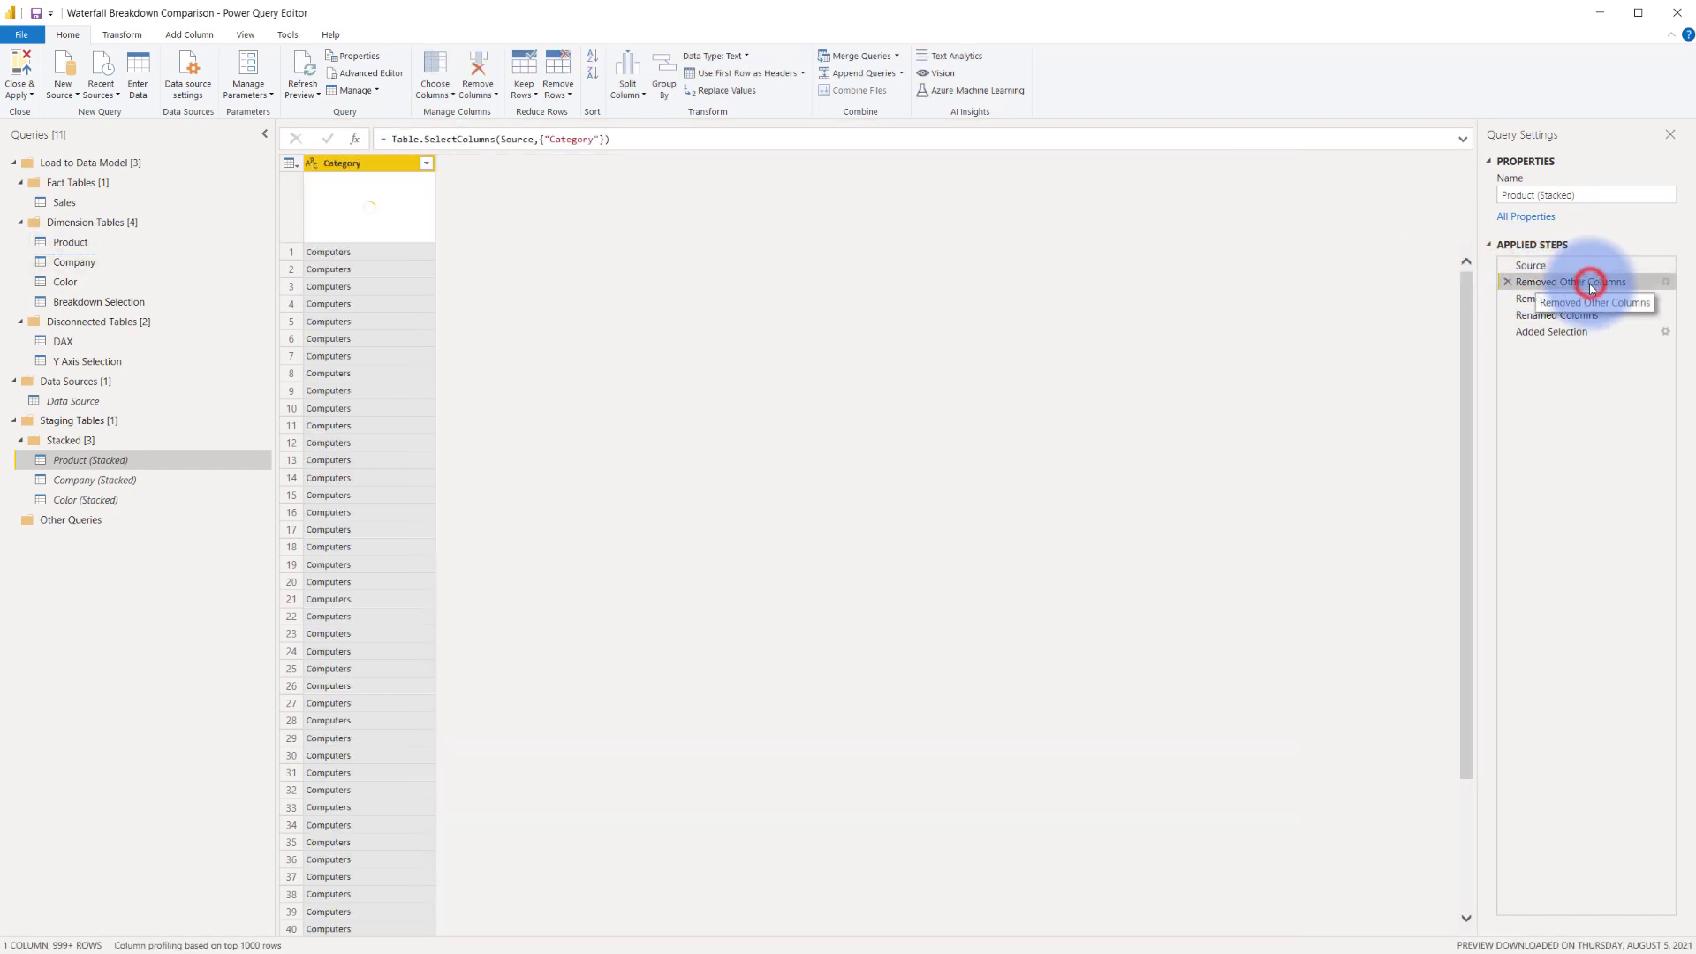
pyautogui.click(1560, 298)
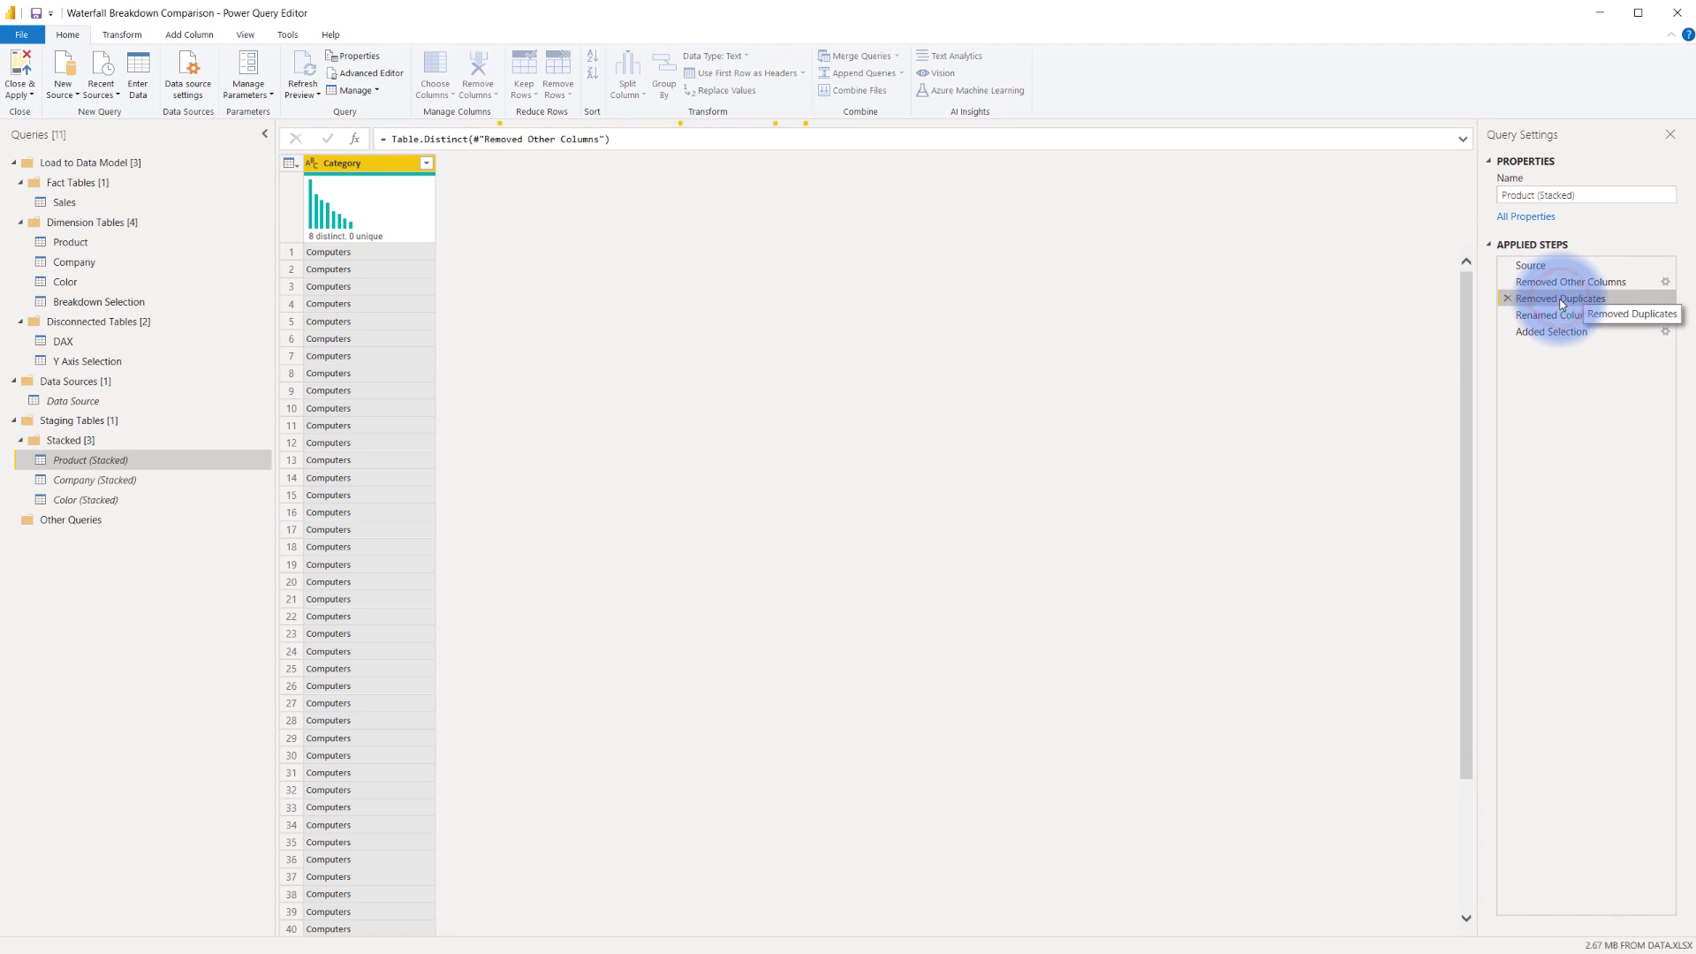
pyautogui.click(1553, 315)
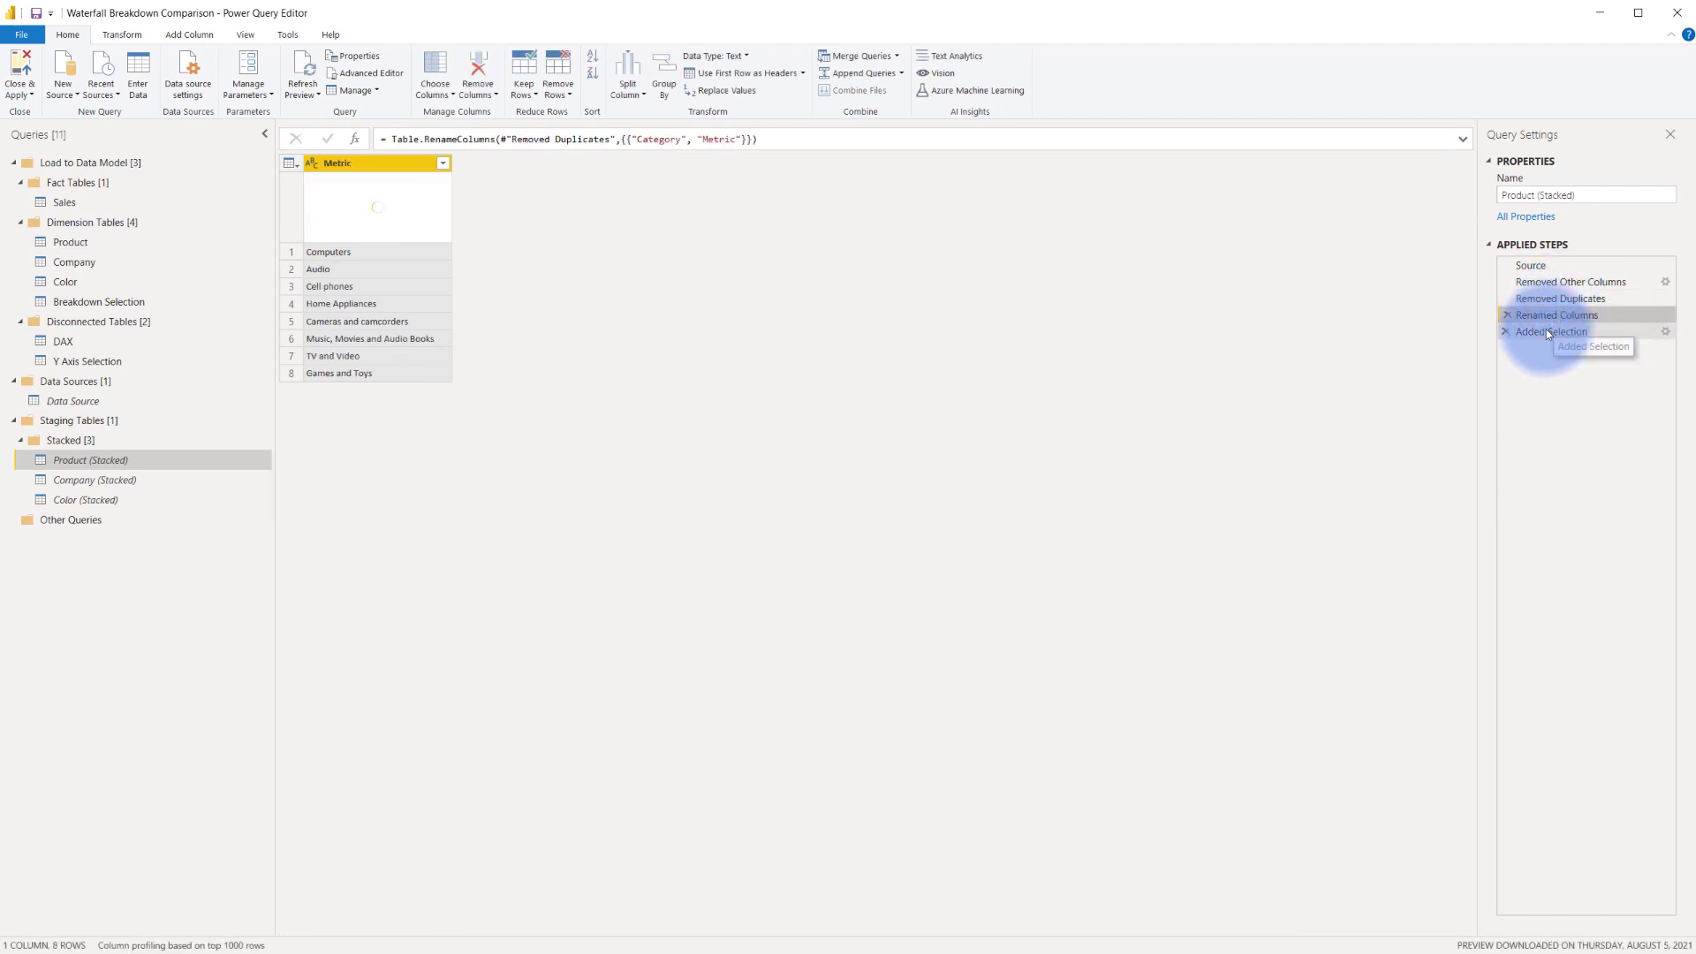
pyautogui.click(1551, 332)
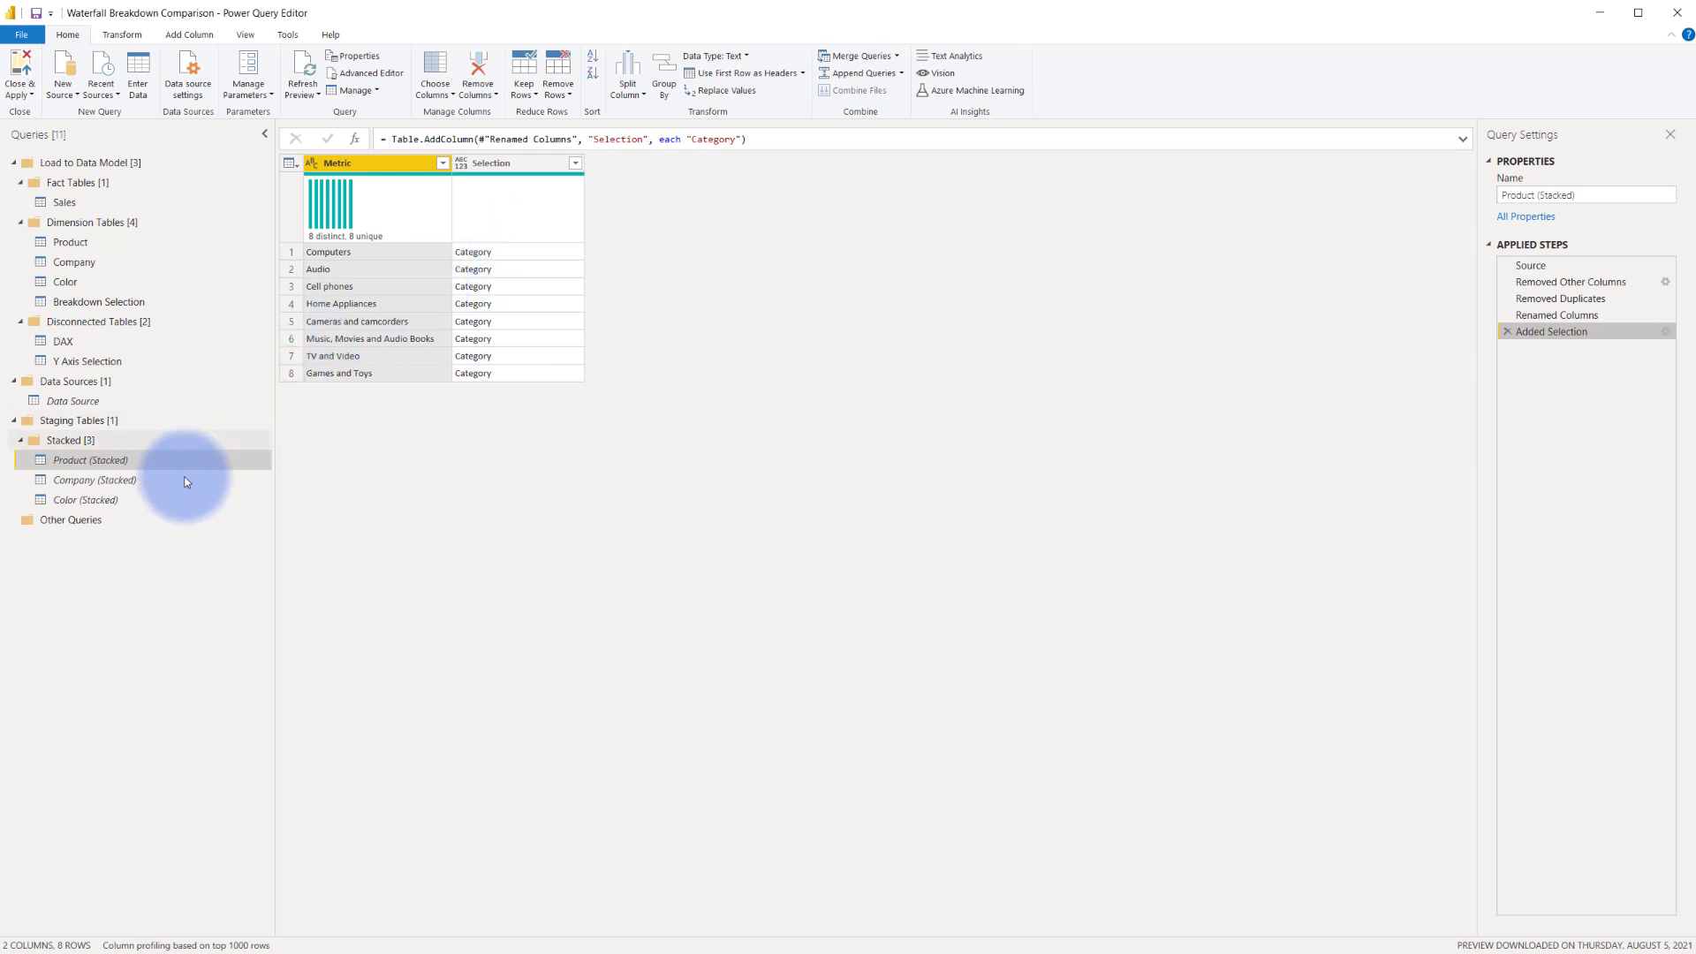
# Inspect the Company (Stacked) and Color (Stacked) queries.
pyautogui.click(96, 479)
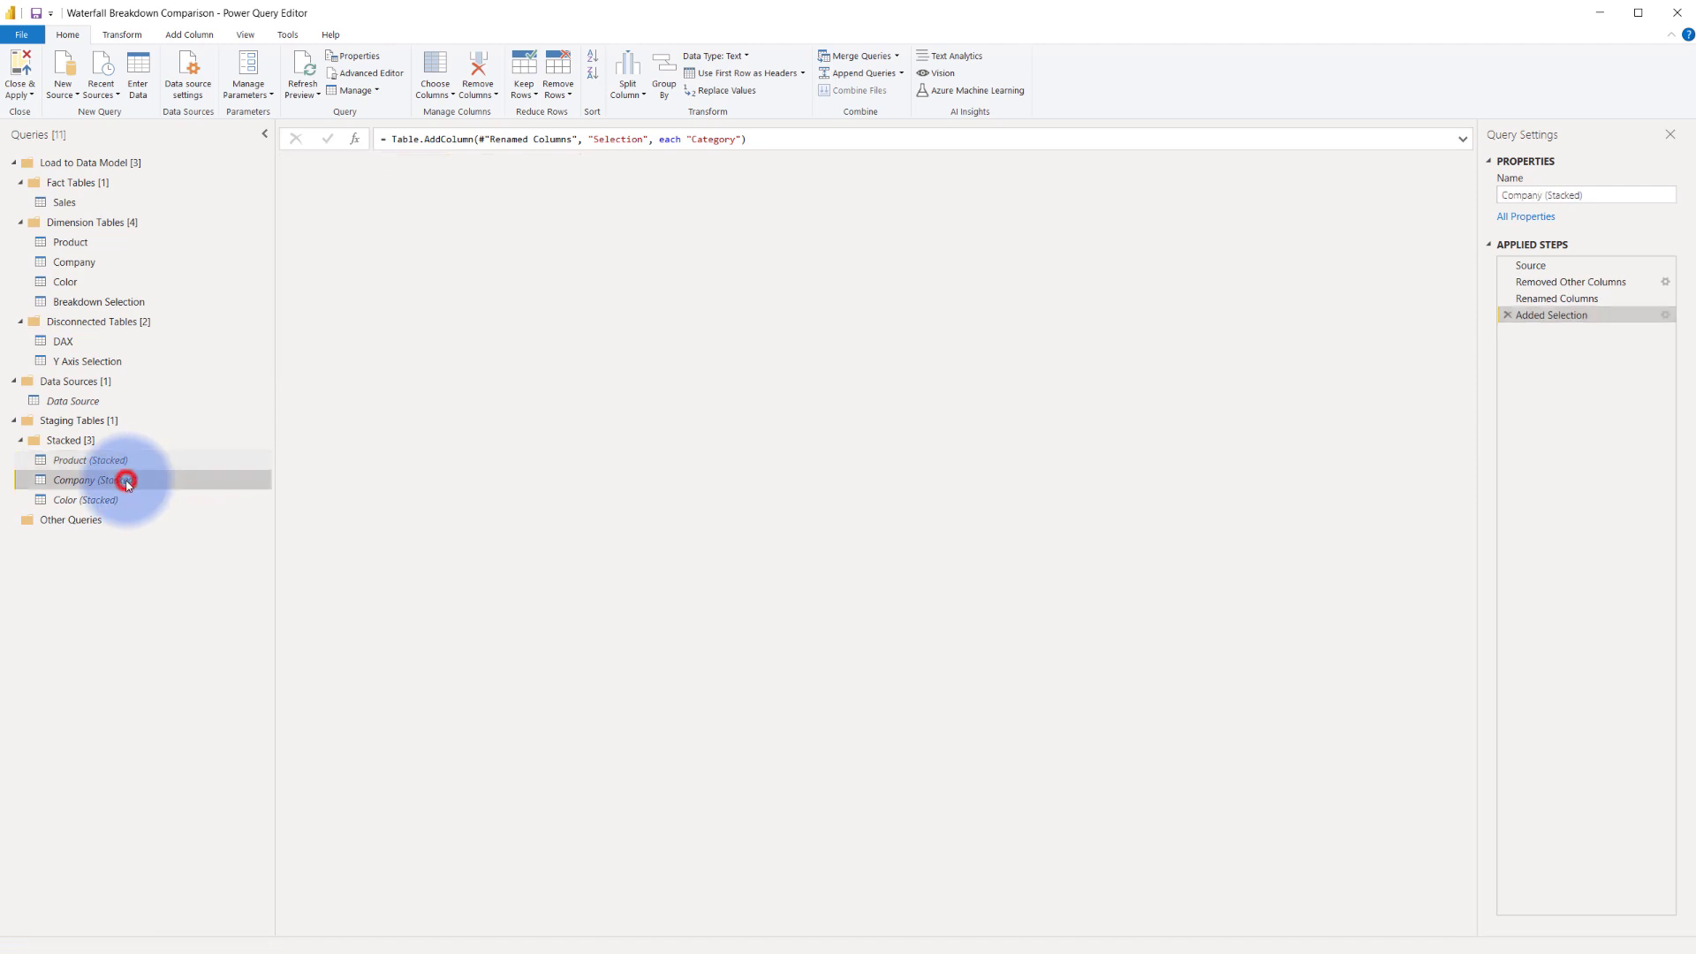
pyautogui.click(94, 479)
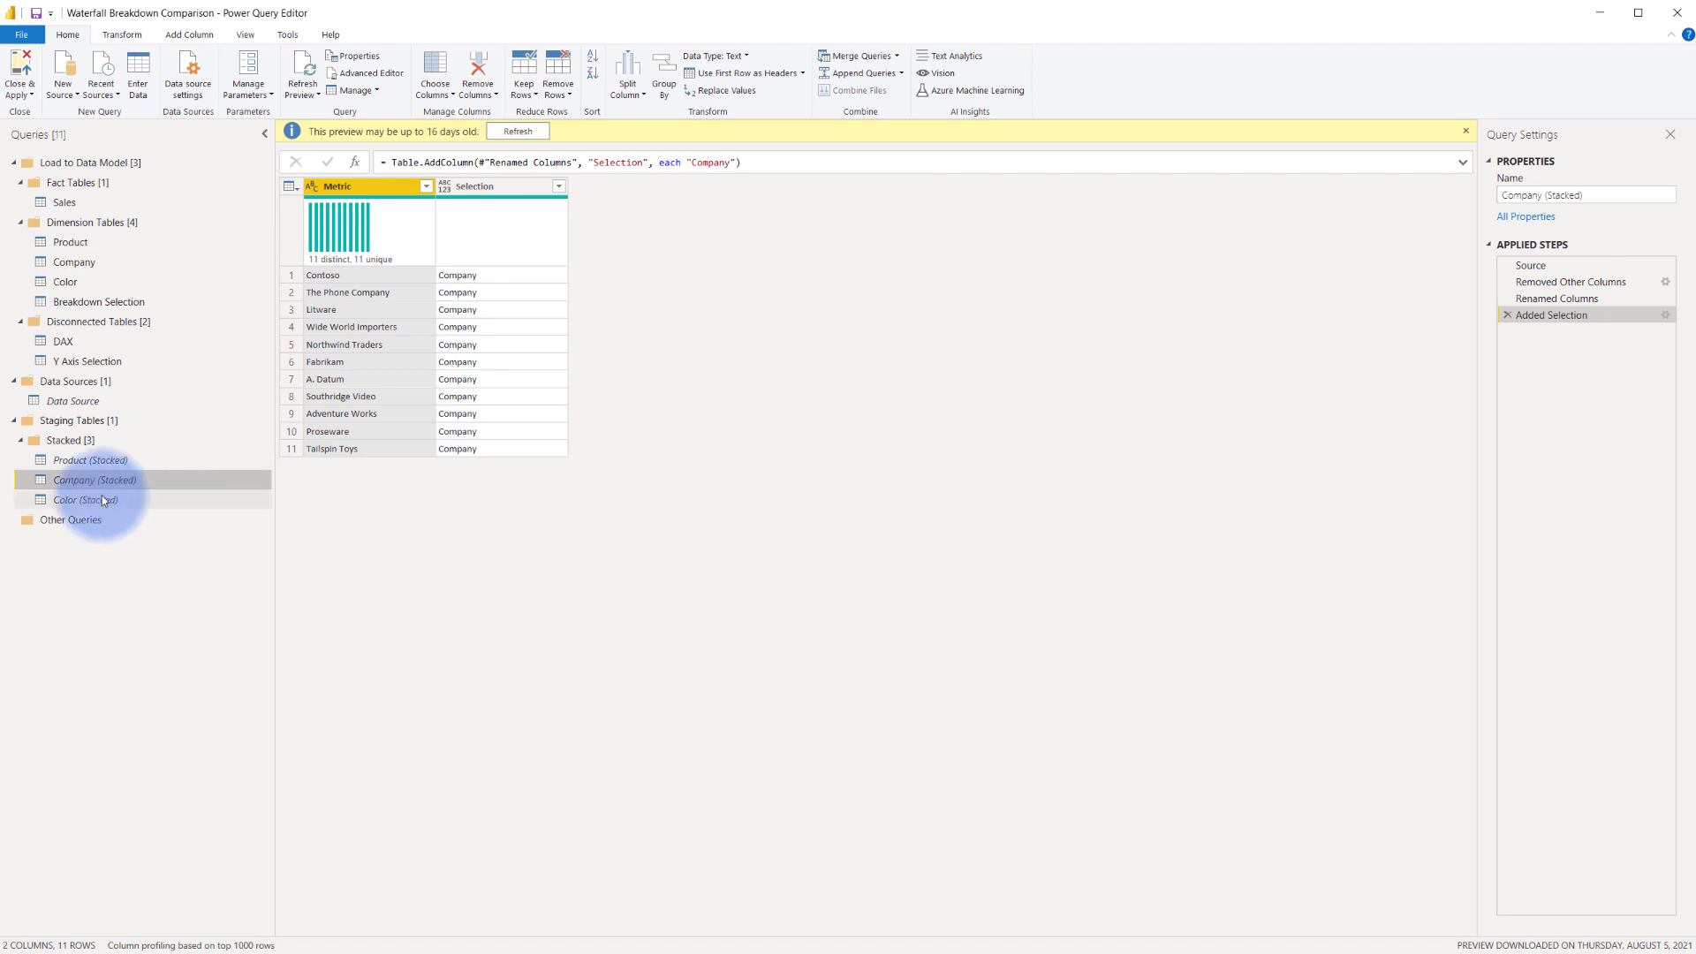
pyautogui.click(85, 499)
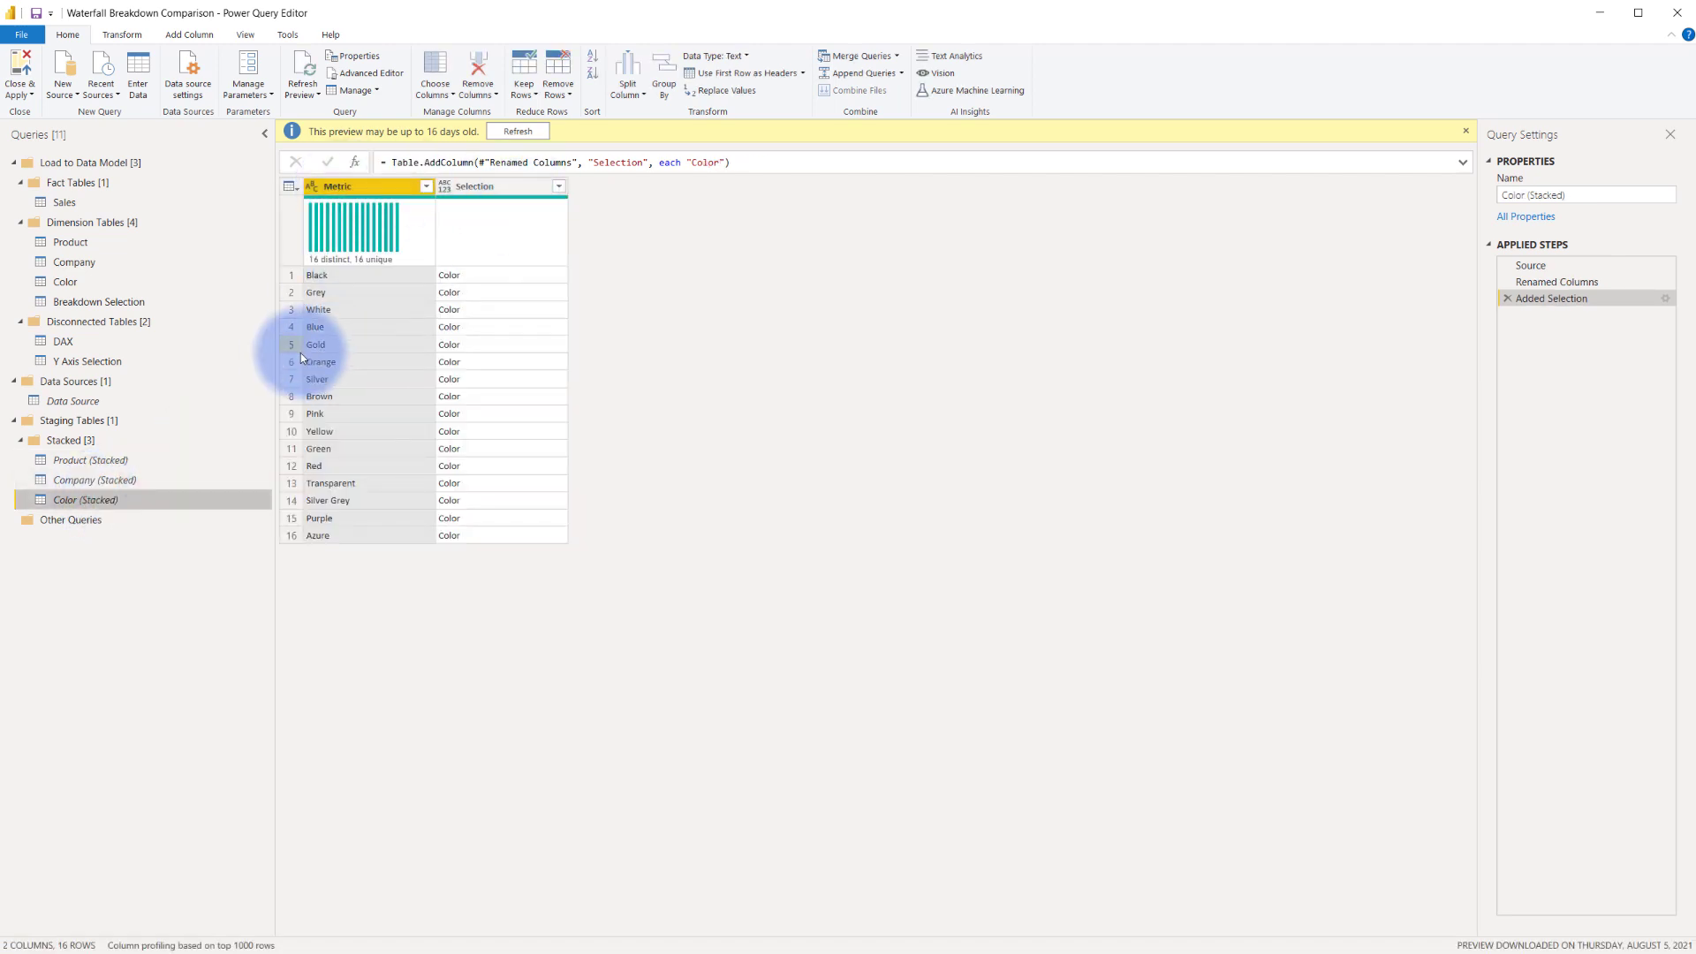
pyautogui.click(101, 301)
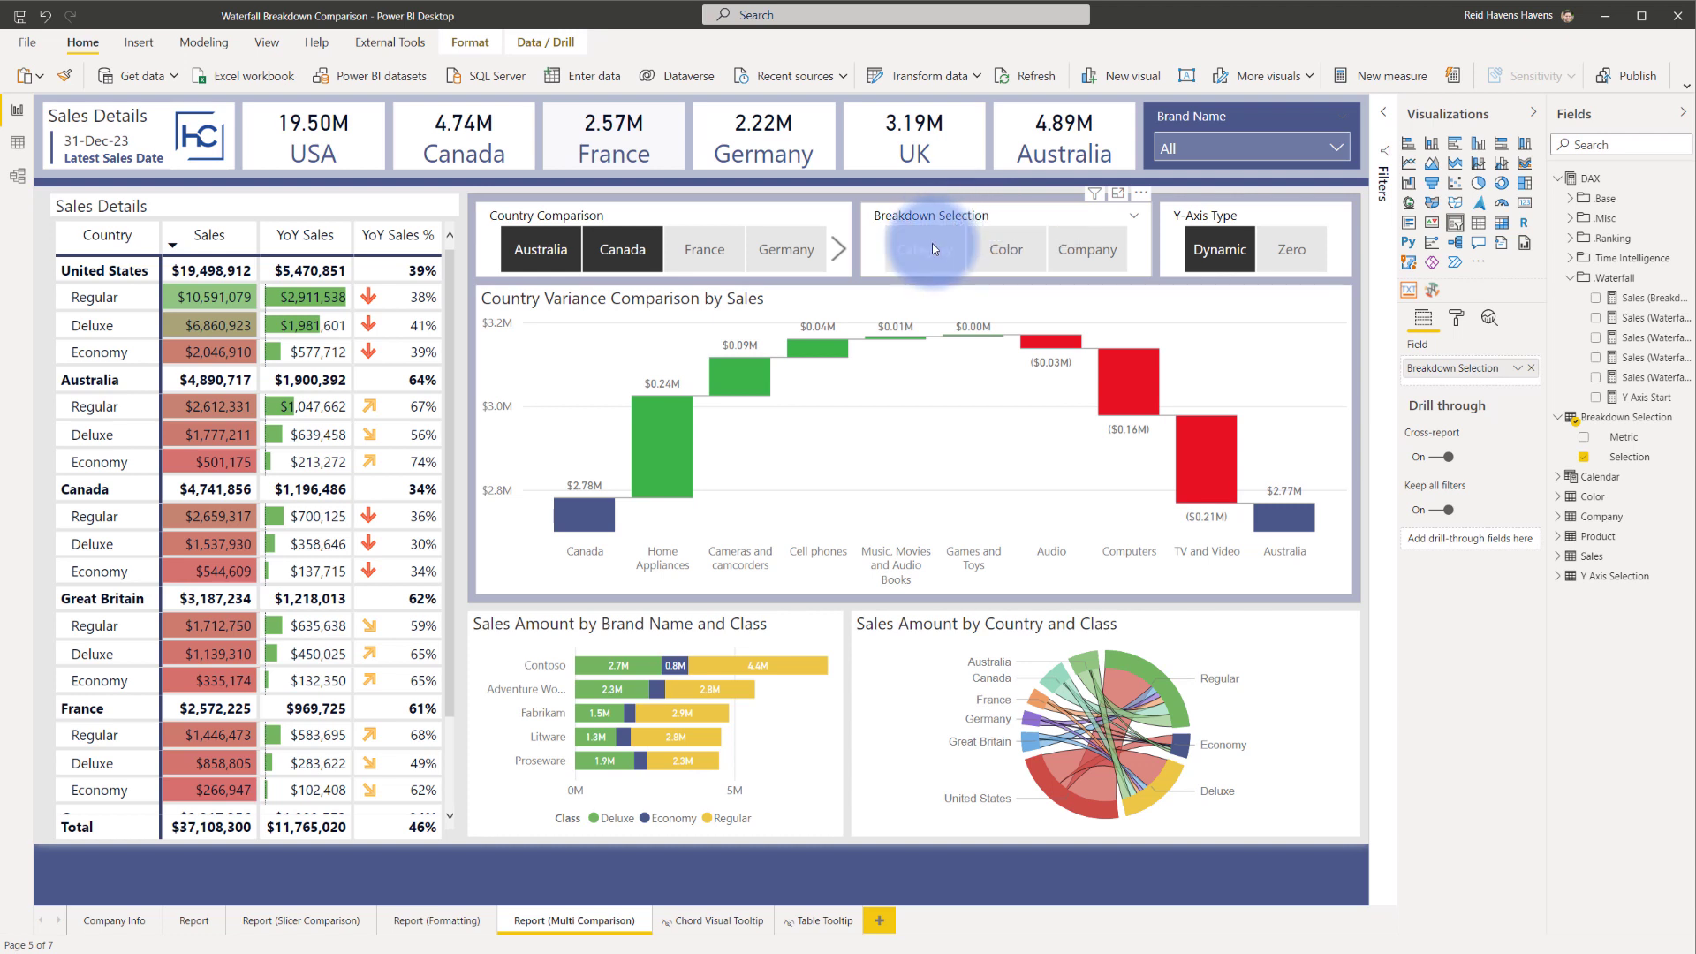
# Click a button in the Breakdown Selection slicer on the report.
pyautogui.click(995, 250)
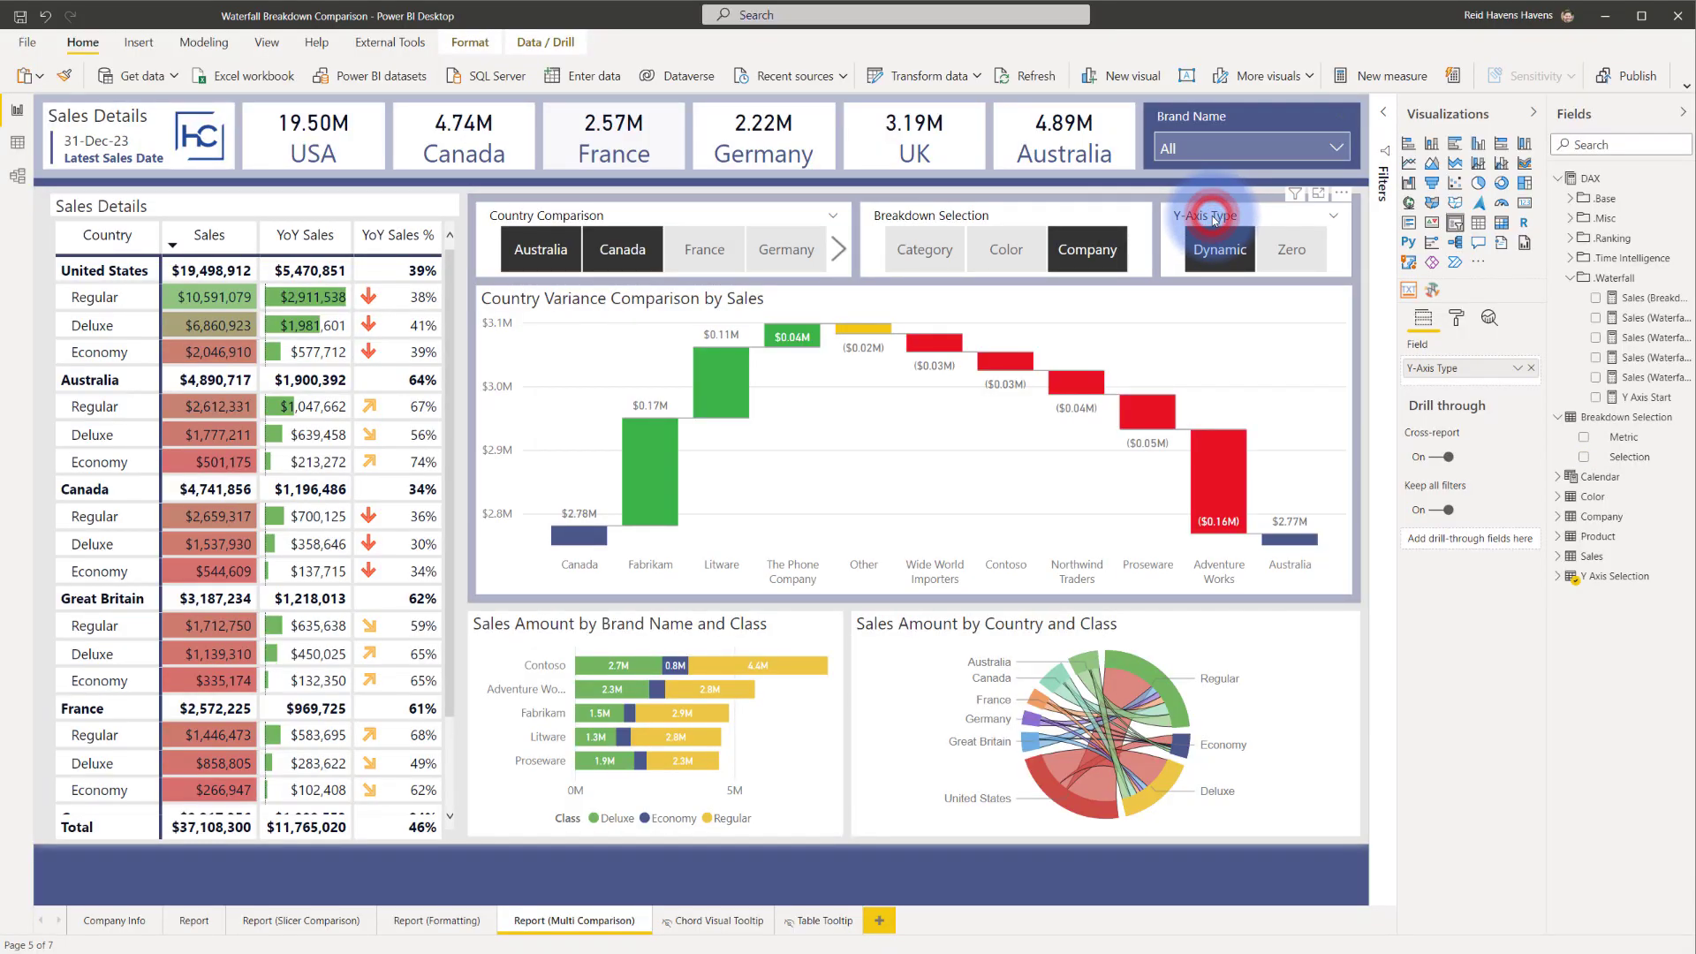
pyautogui.moveTo(1290, 254)
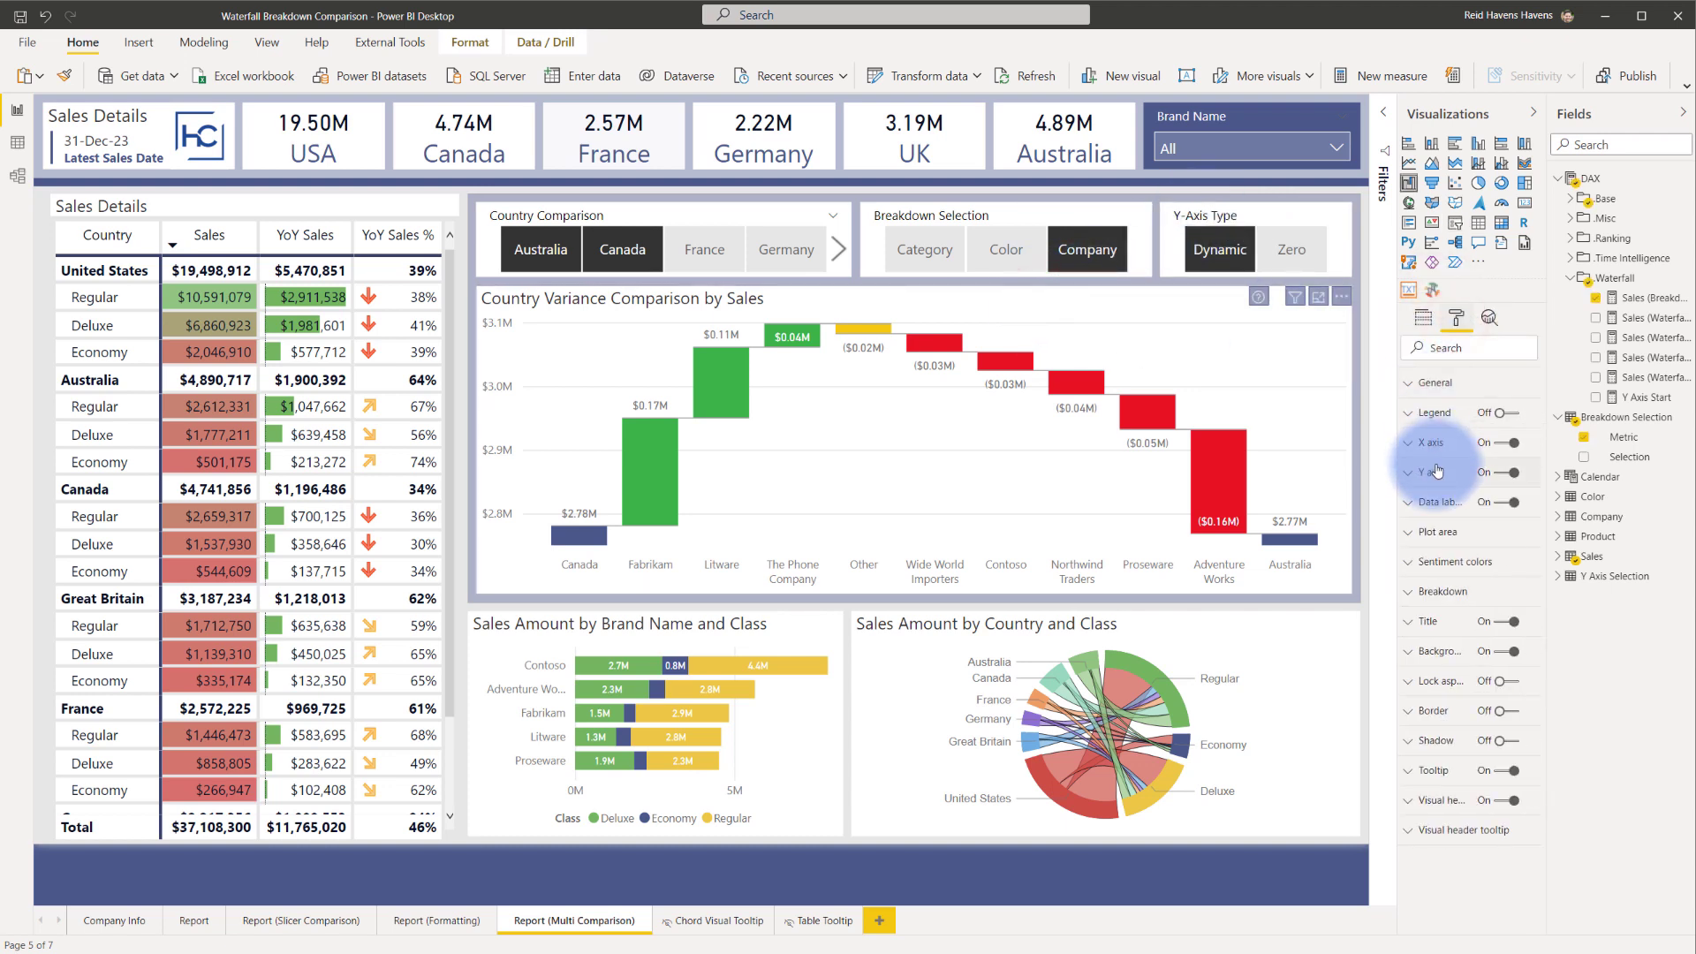
# Check the Y axis Start fx dialog, then expand the Y Axis Start measure's formula bar.
pyautogui.click(1419, 472)
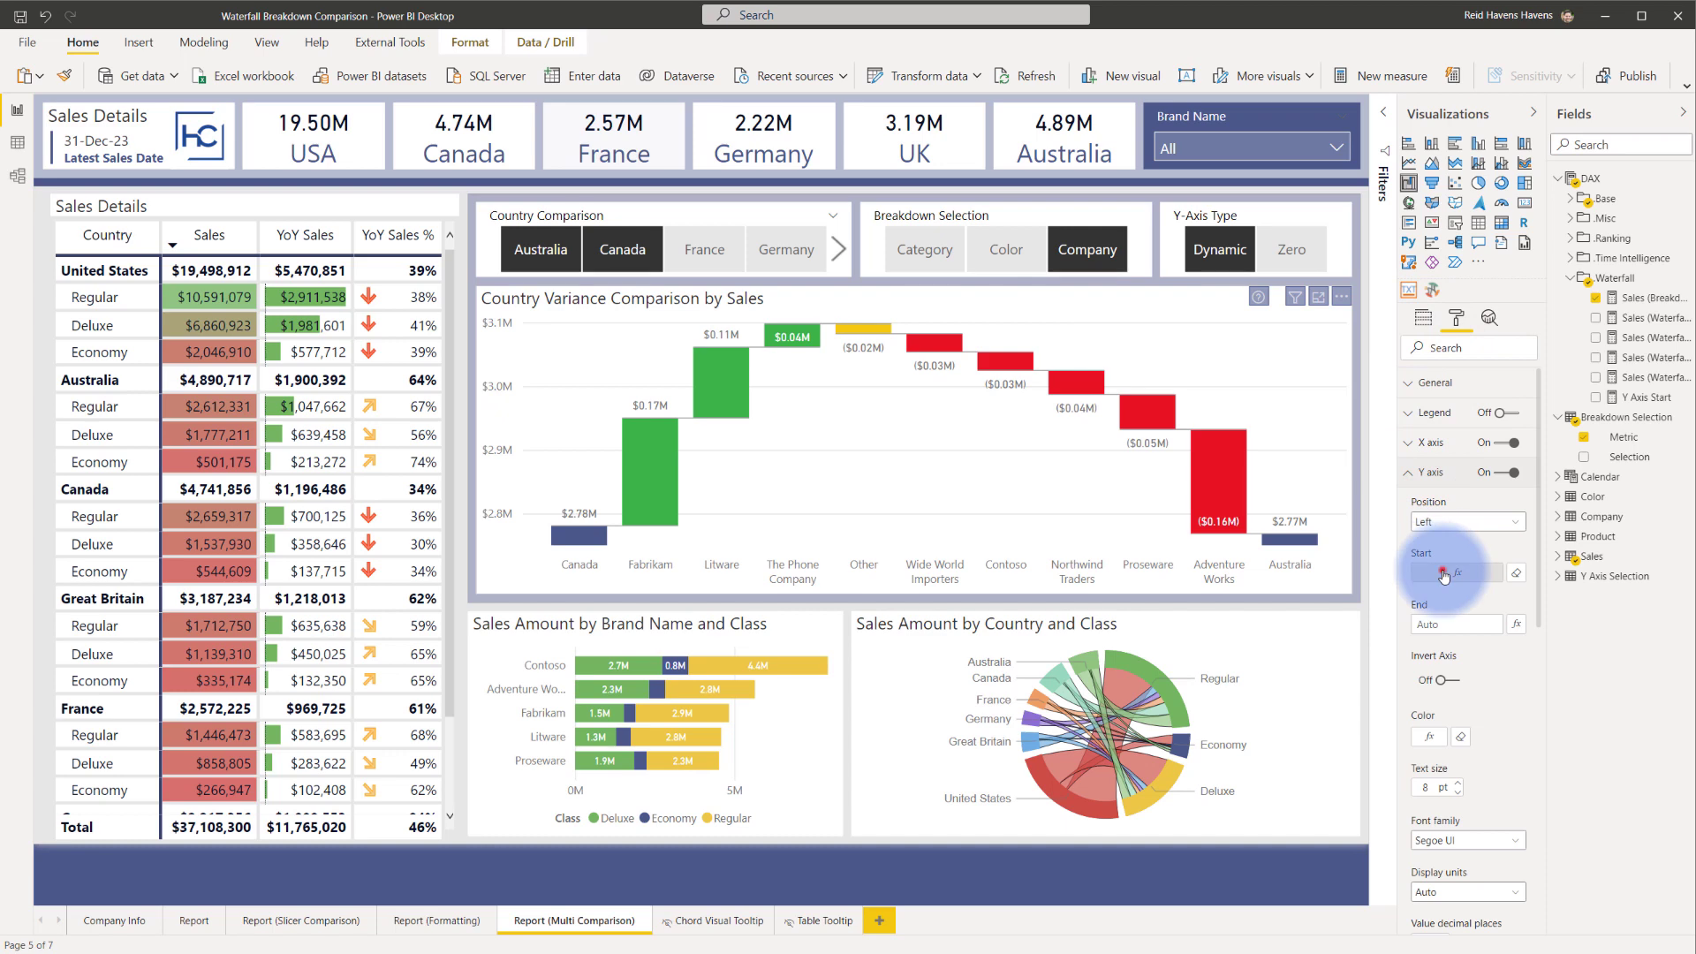
pyautogui.click(1444, 573)
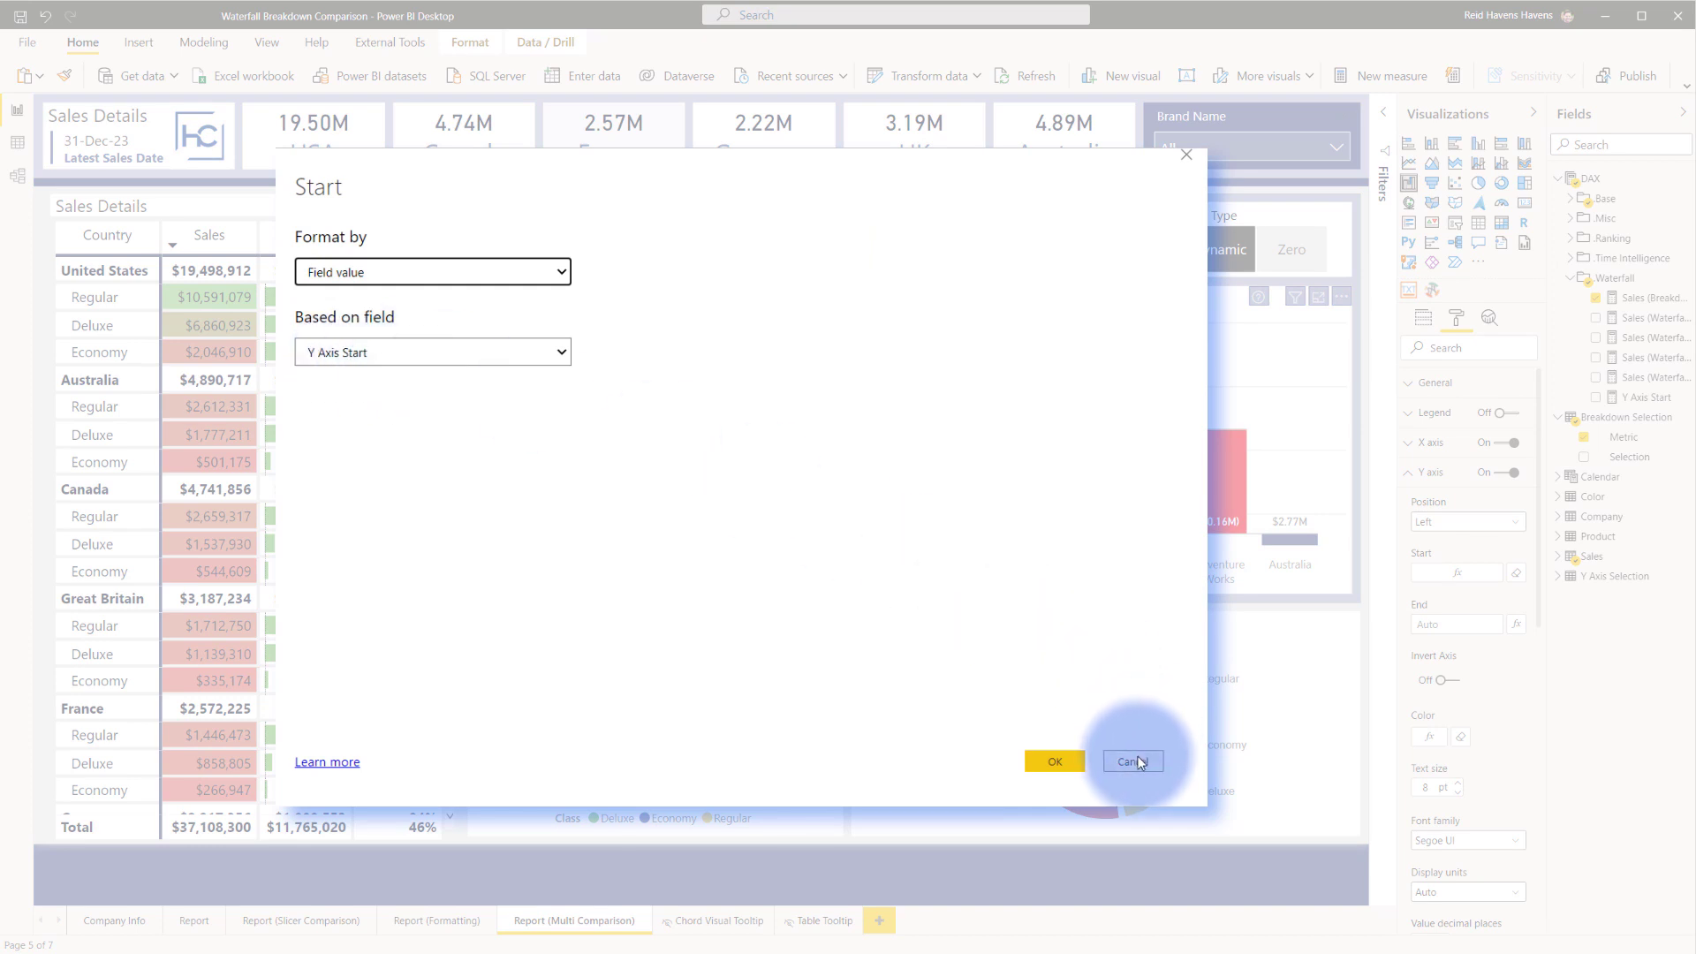
pyautogui.click(1133, 761)
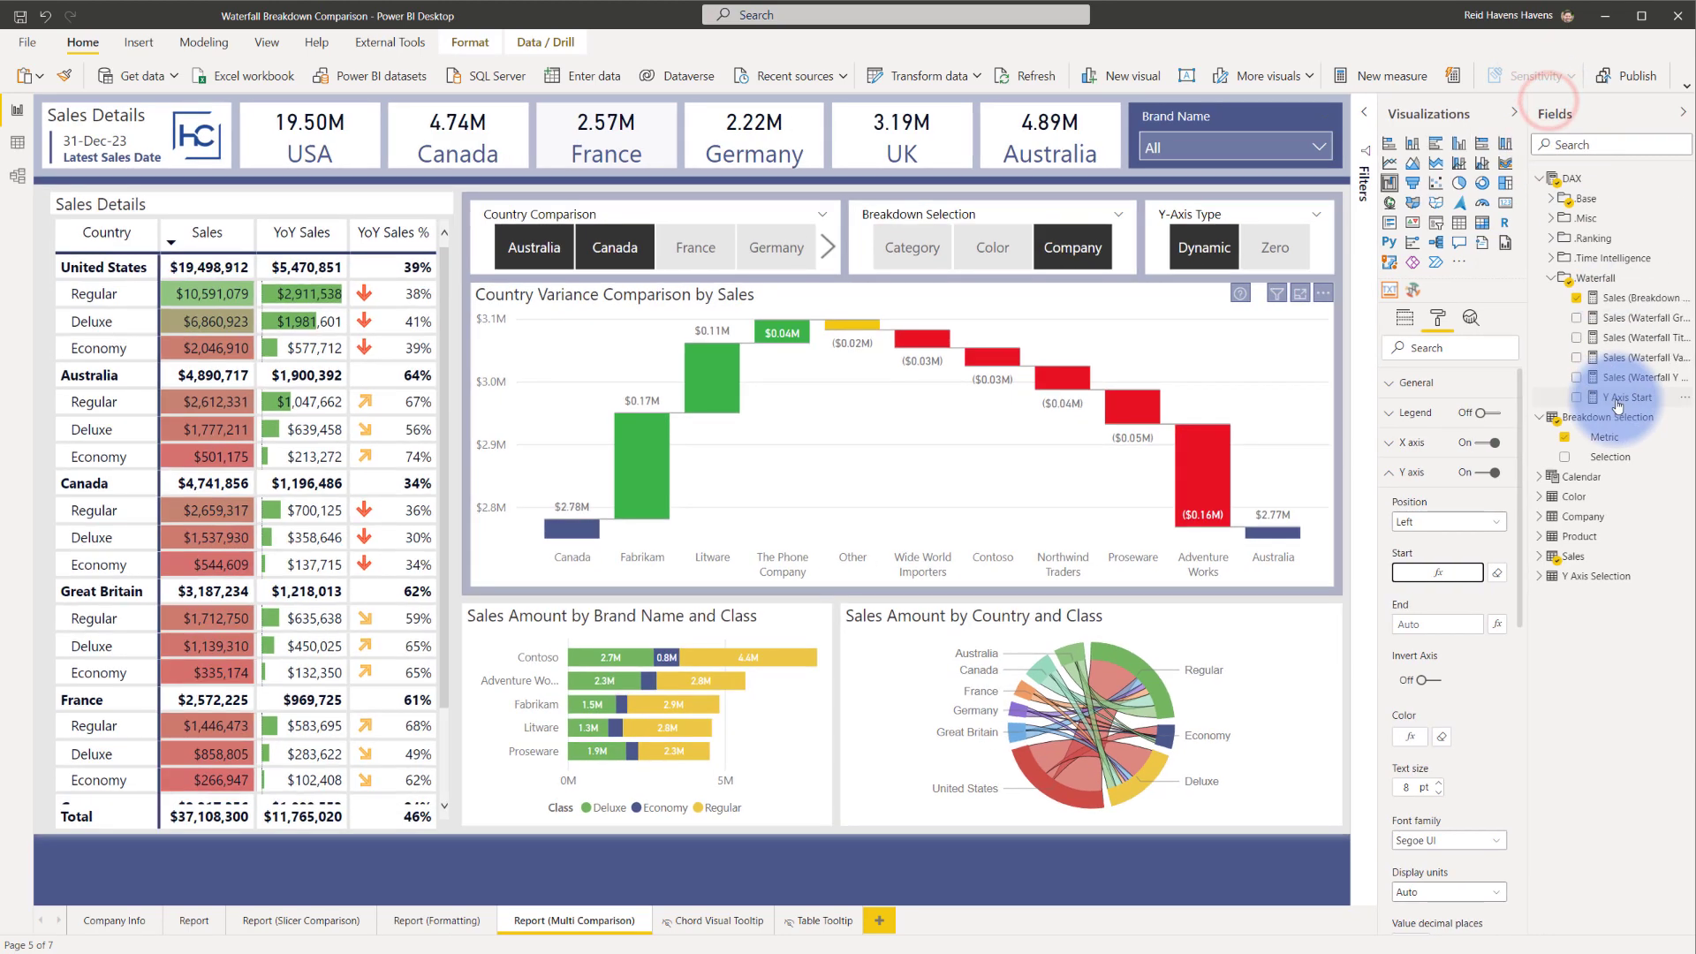
pyautogui.click(1634, 398)
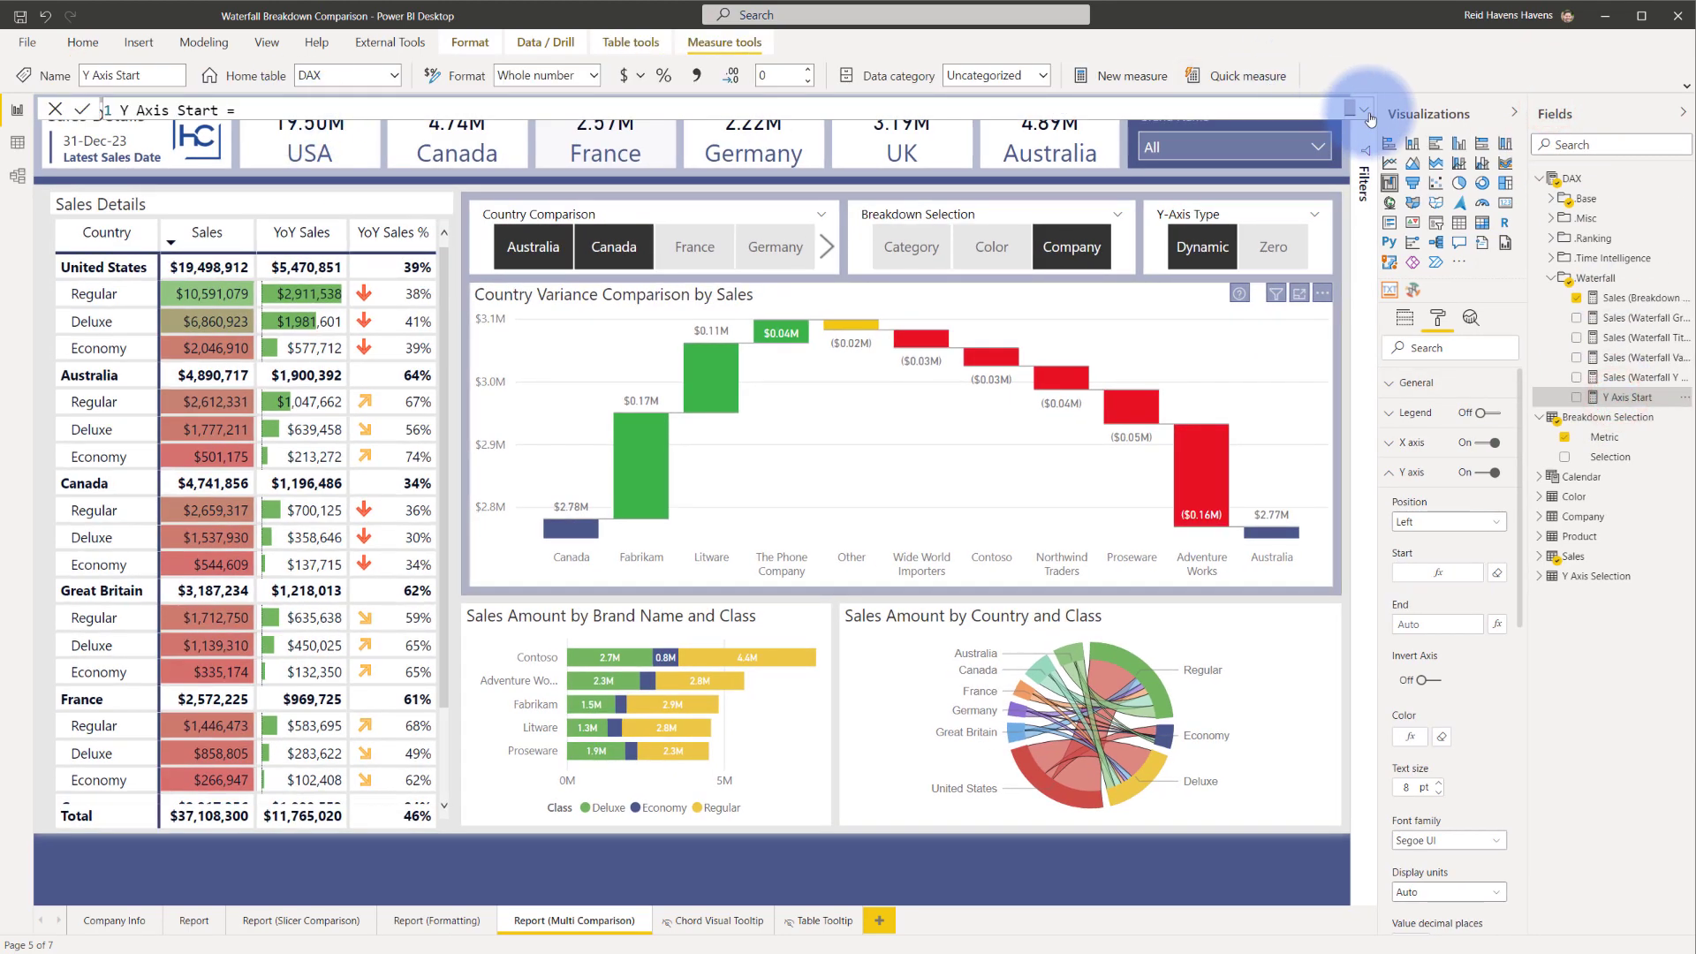
pyautogui.click(1359, 110)
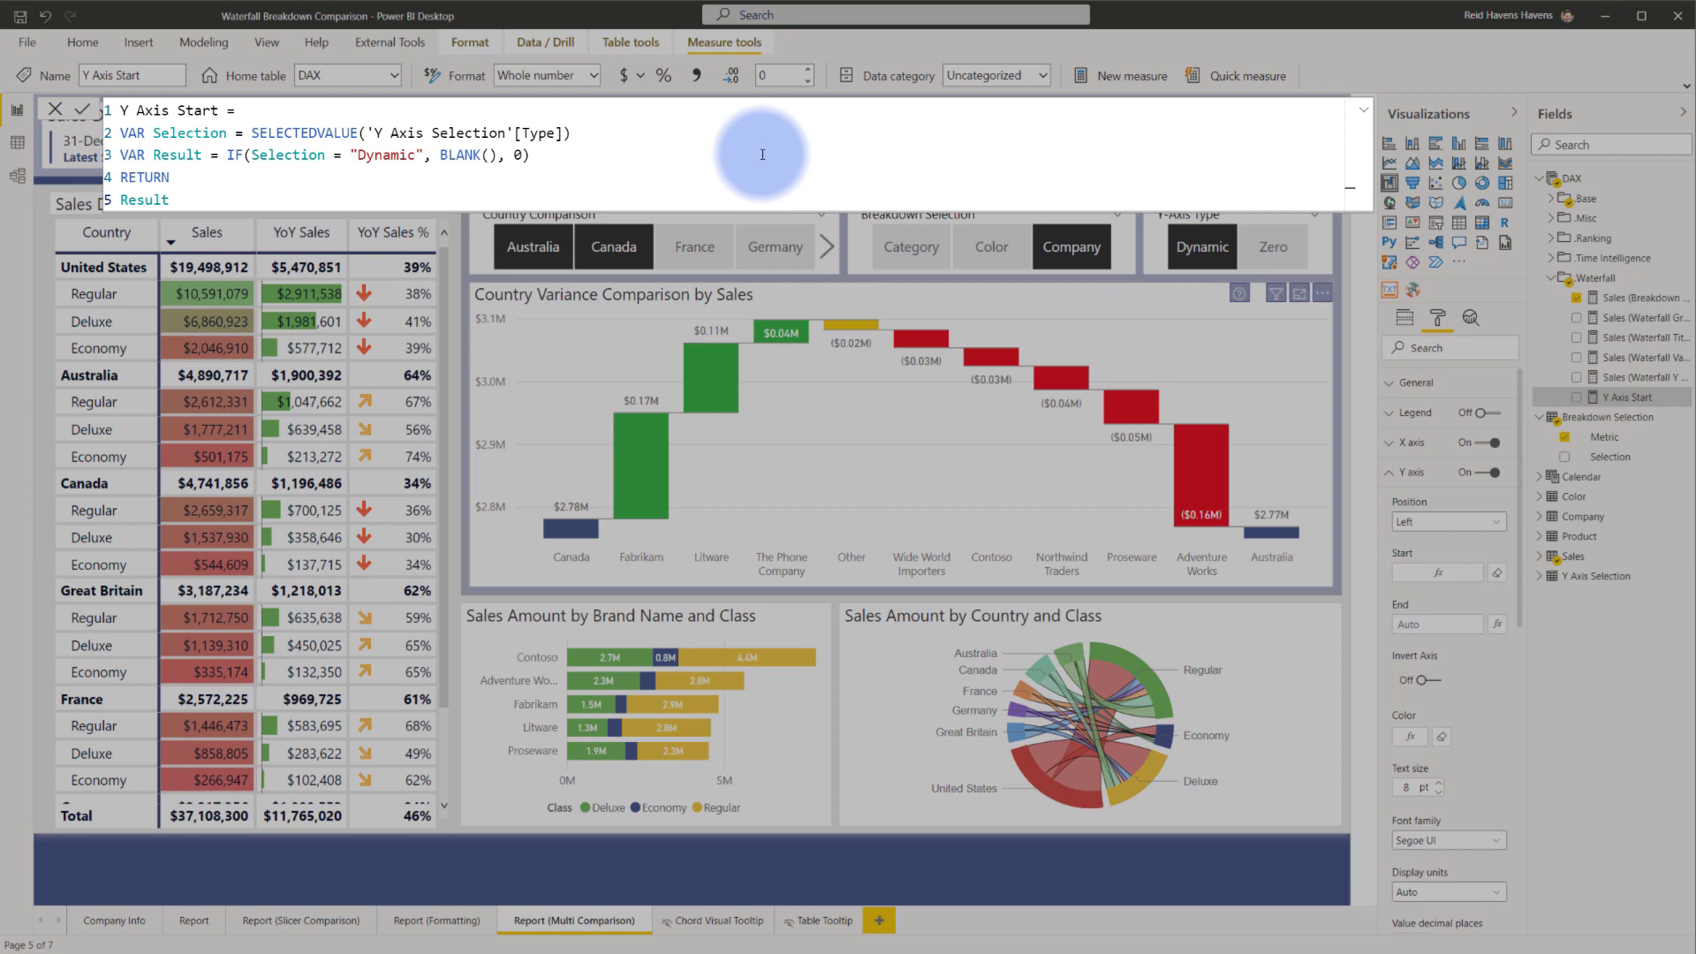